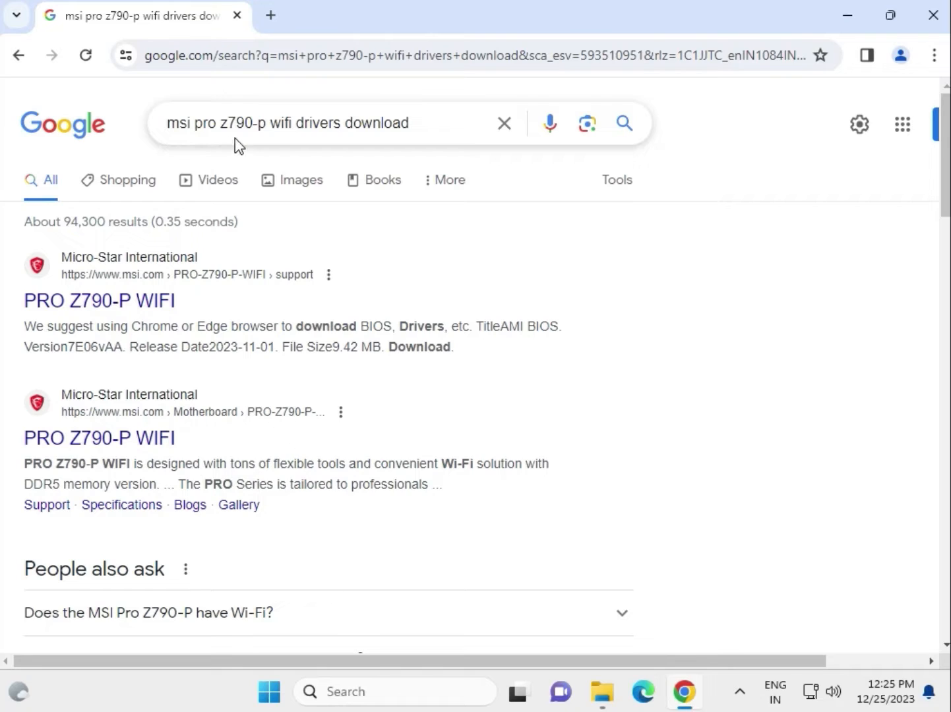
mouse_move(427, 199)
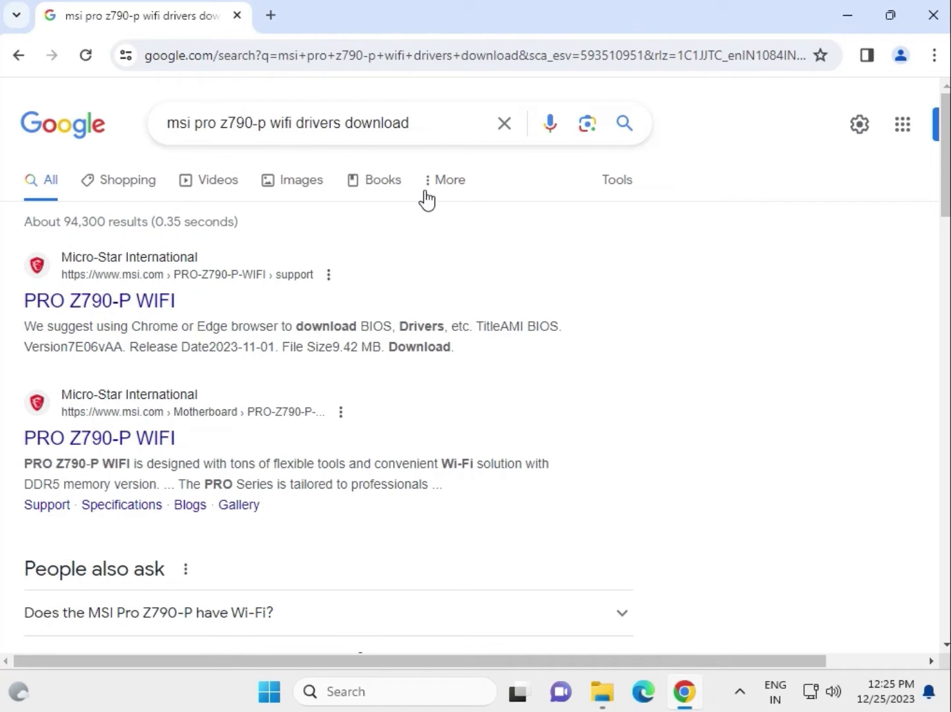
mouse_move(543, 296)
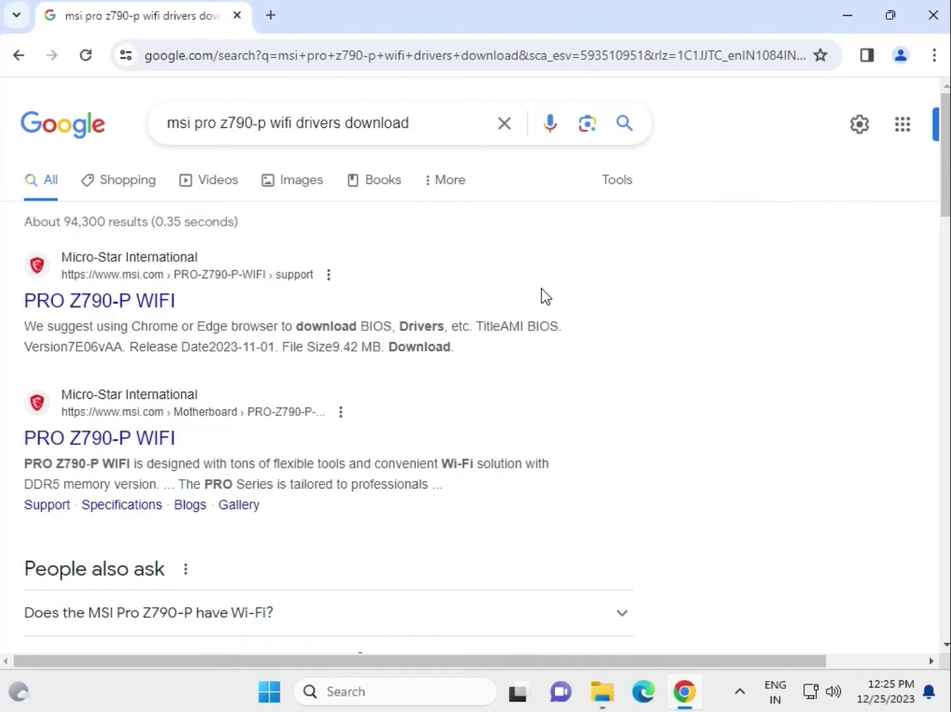
mouse_move(101, 300)
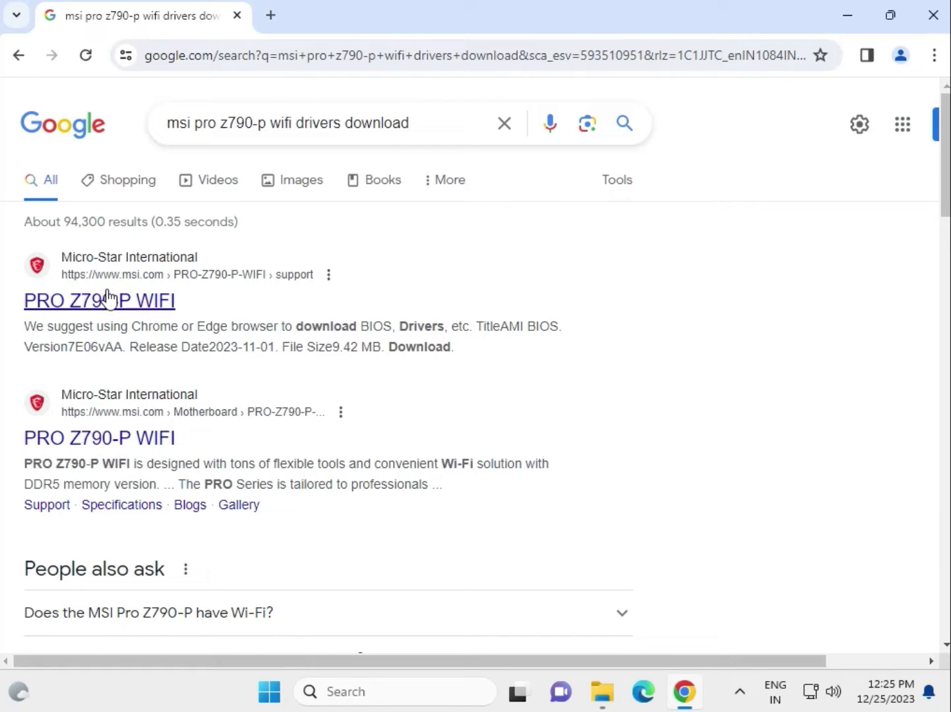
mouse_move(101, 301)
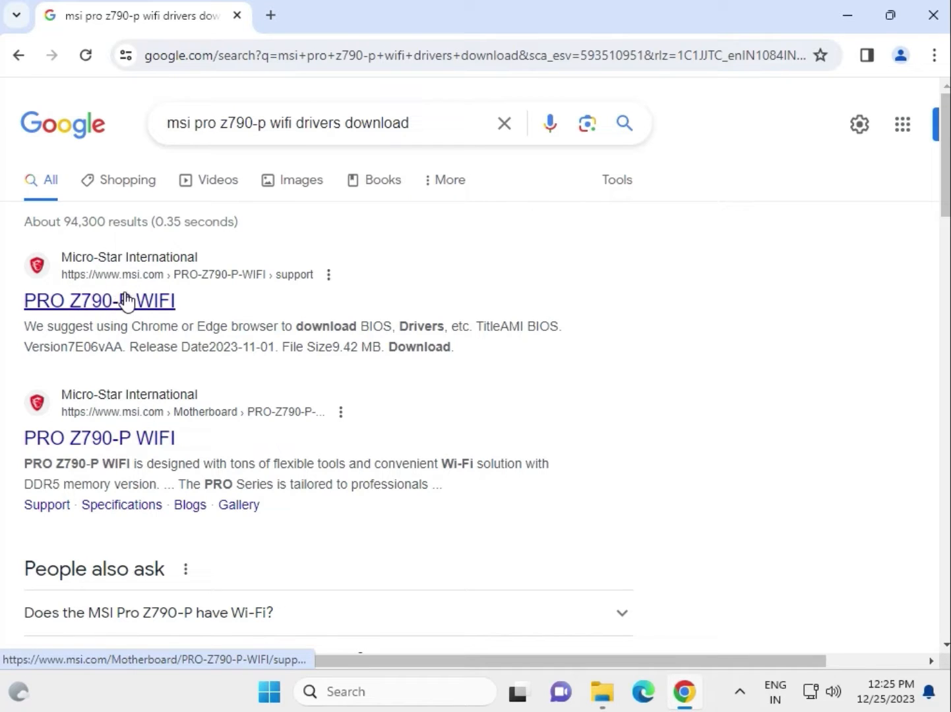
Open the PRO Z790-P WIFI support page from the search results in a new tab.
middle_click(101, 301)
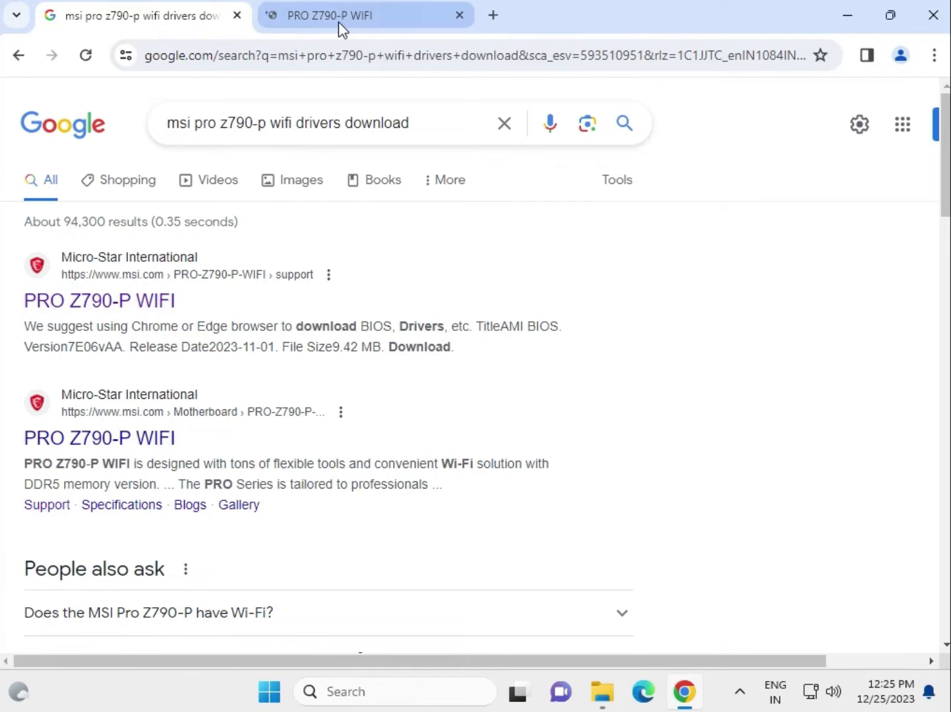
Switch to the support tab and choose Driver as the download type.
click(364, 16)
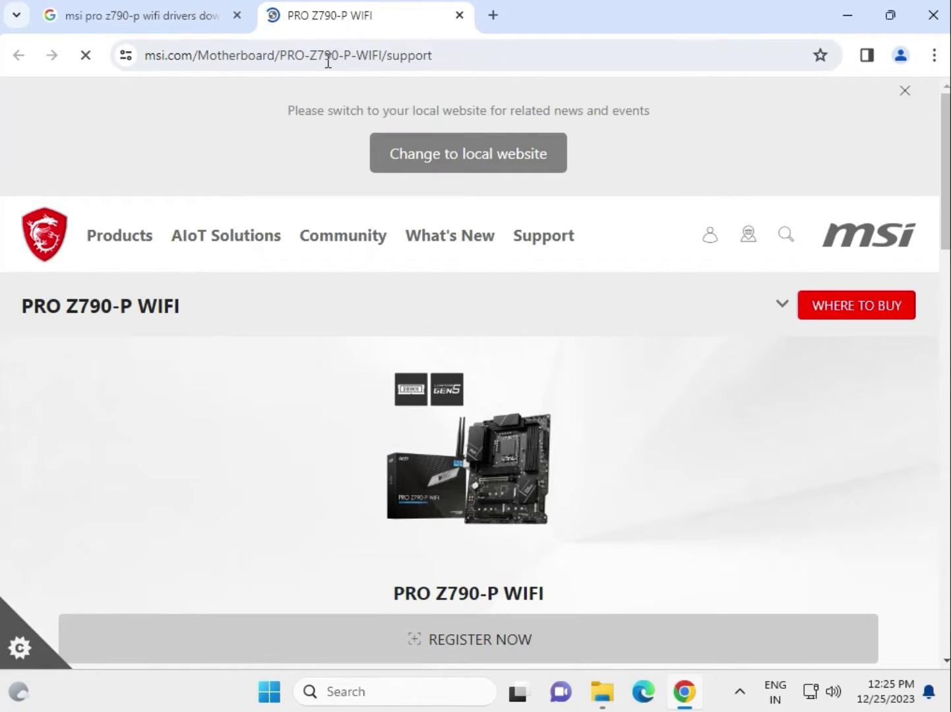
scroll(down, 3)
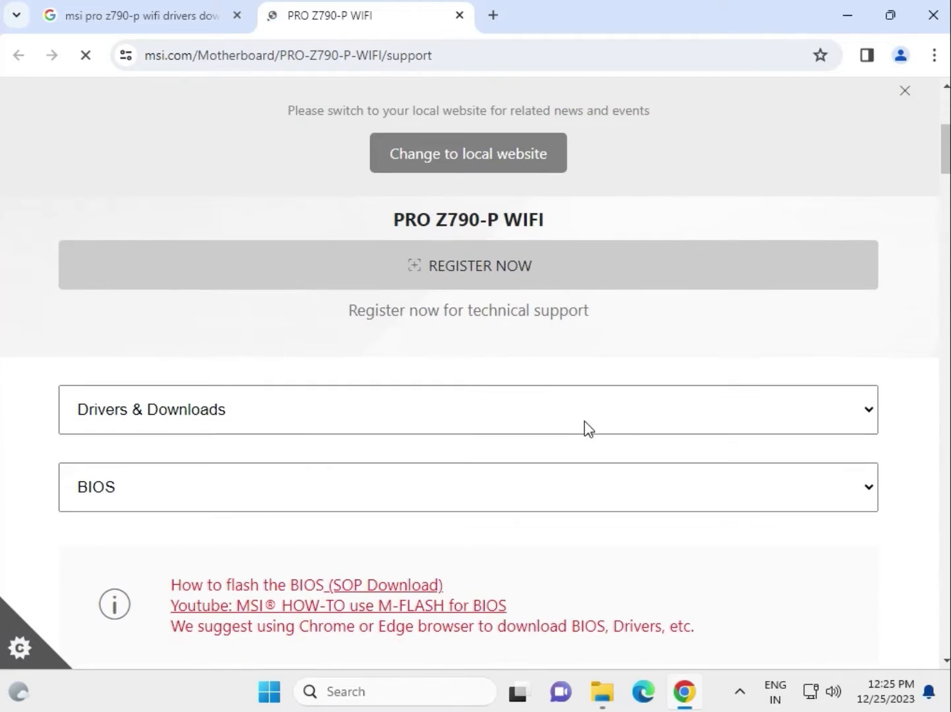
click(467, 409)
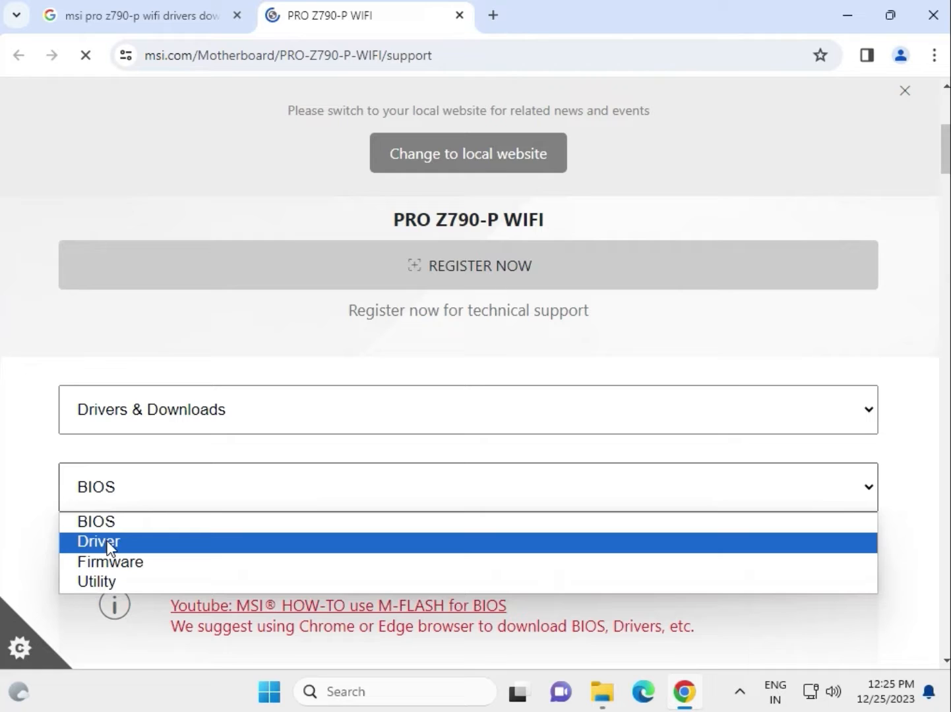
click(97, 540)
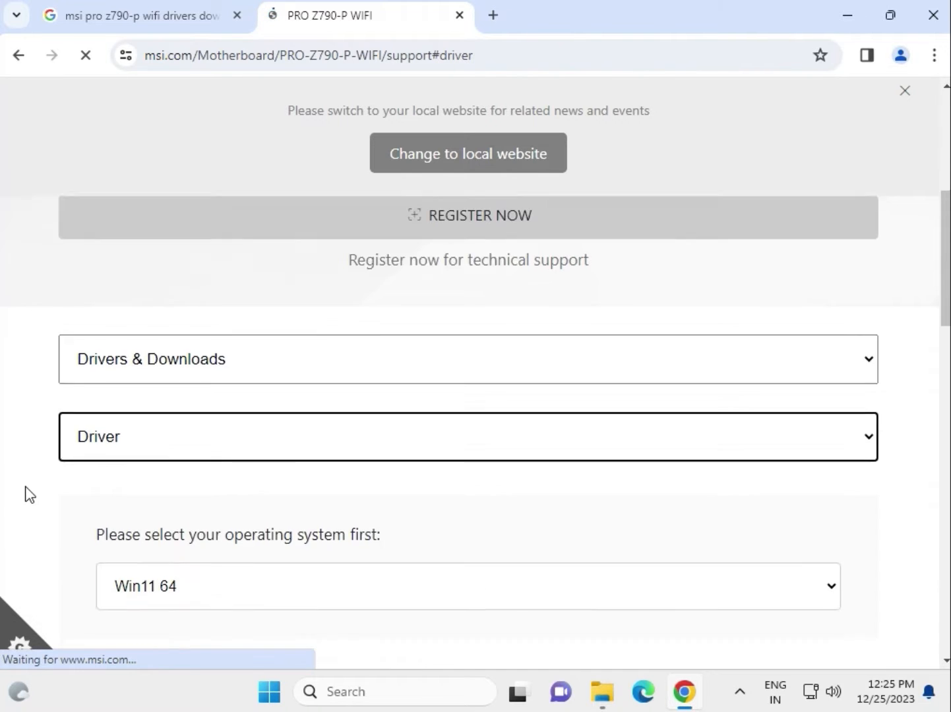
Keep Windows 11 64-bit and show the LAN Drivers category.
click(466, 586)
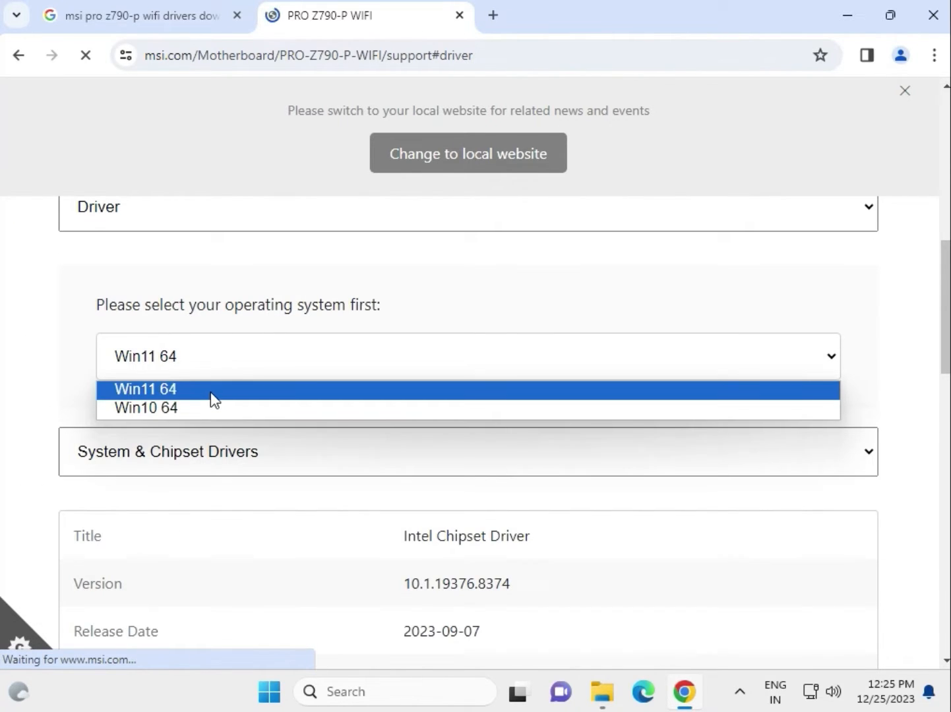
click(145, 388)
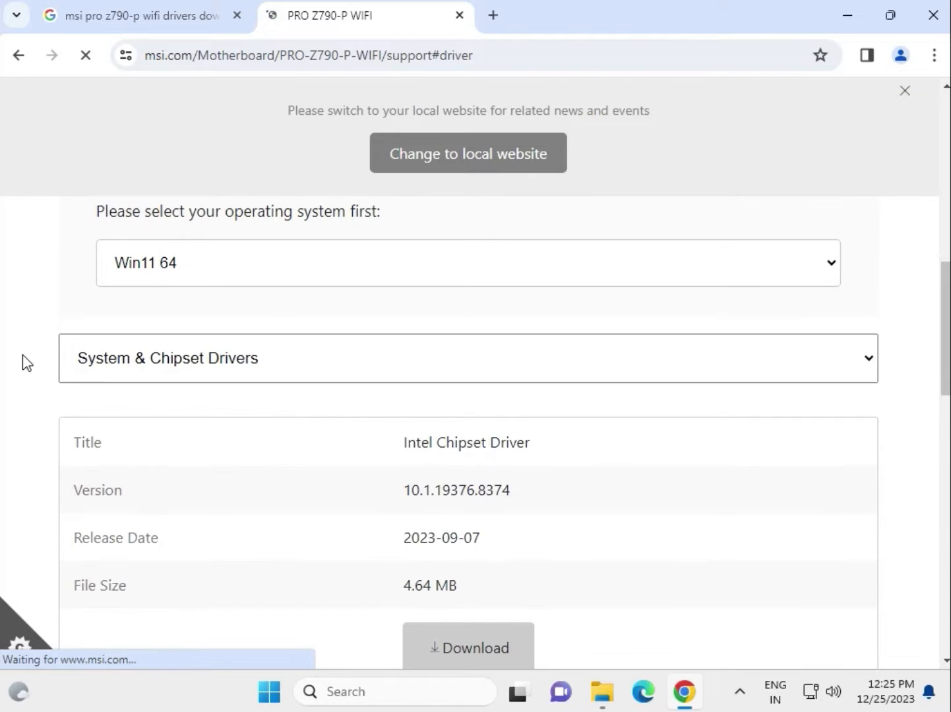
click(467, 358)
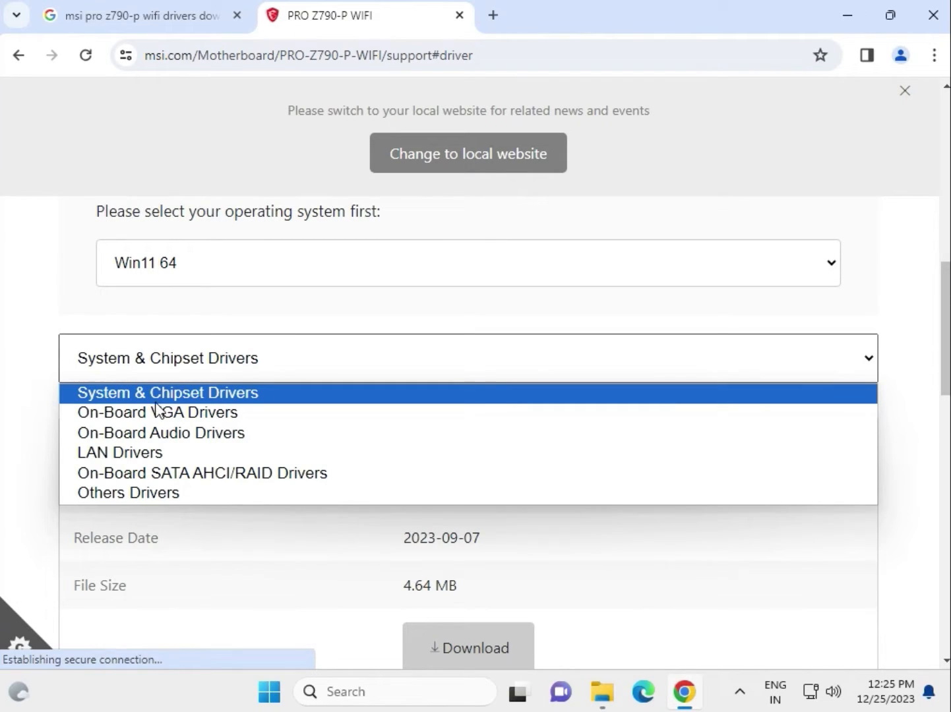
mouse_move(157, 412)
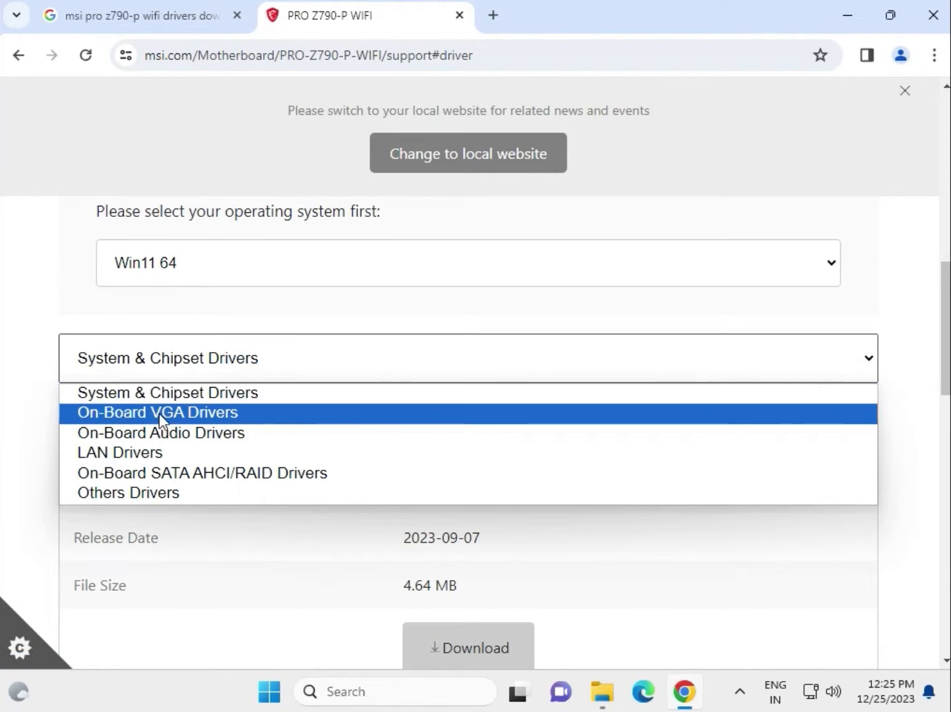
mouse_move(187, 441)
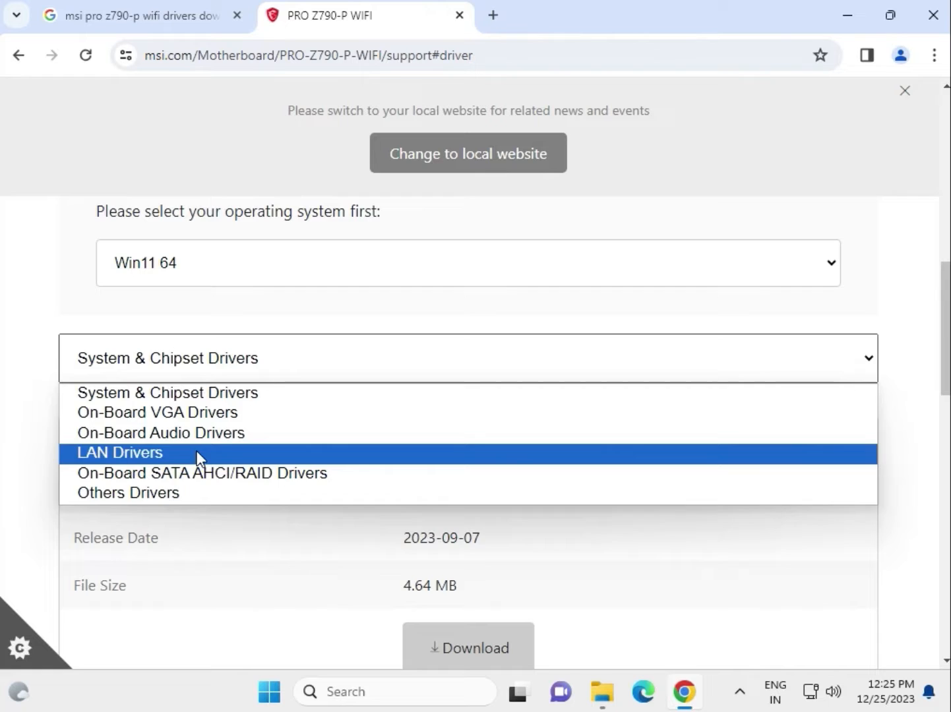
click(119, 454)
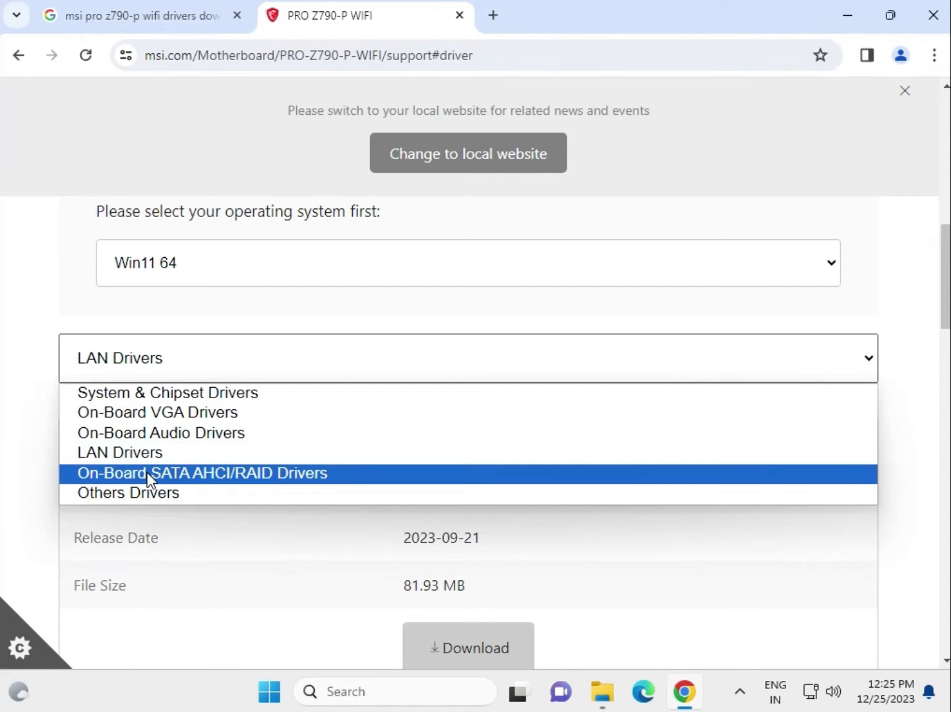
mouse_move(155, 393)
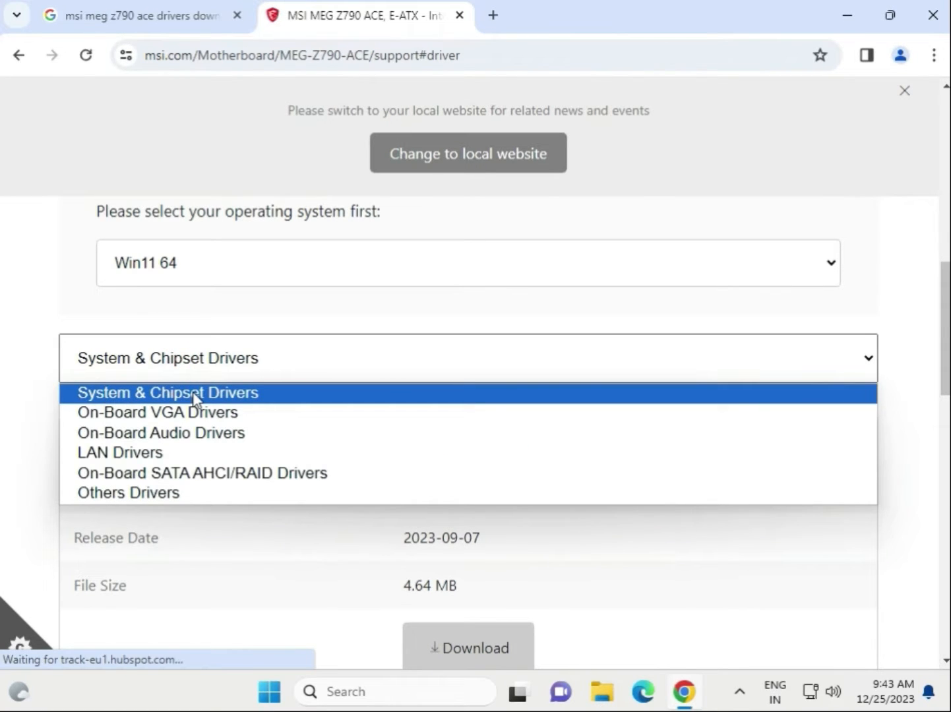
mouse_move(161, 432)
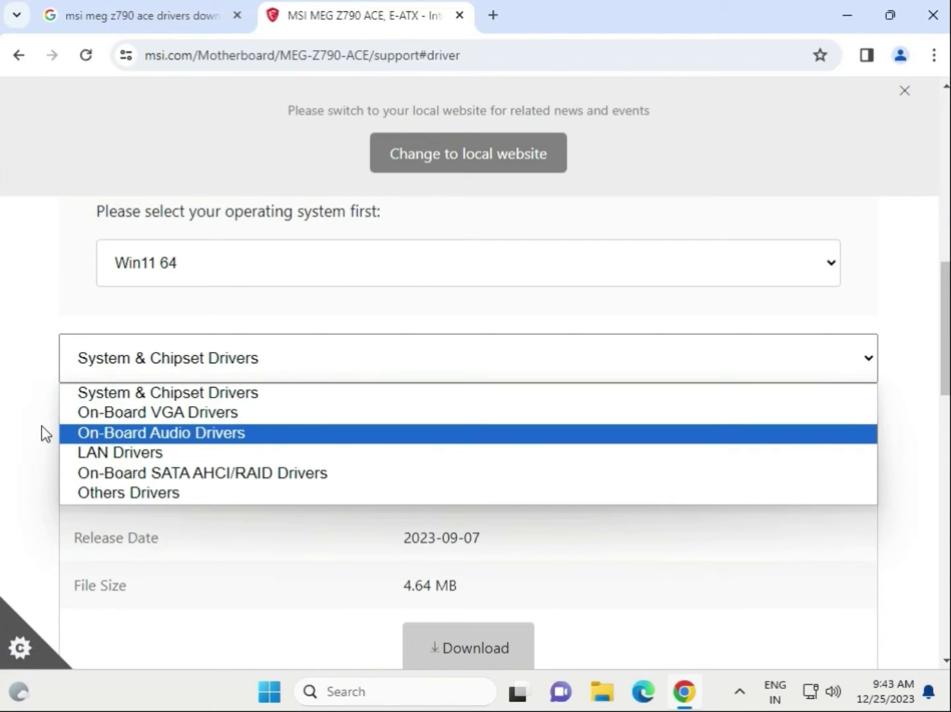
Download the Intel Chipset Driver under System & Chipset Drivers and open the zip.
click(167, 393)
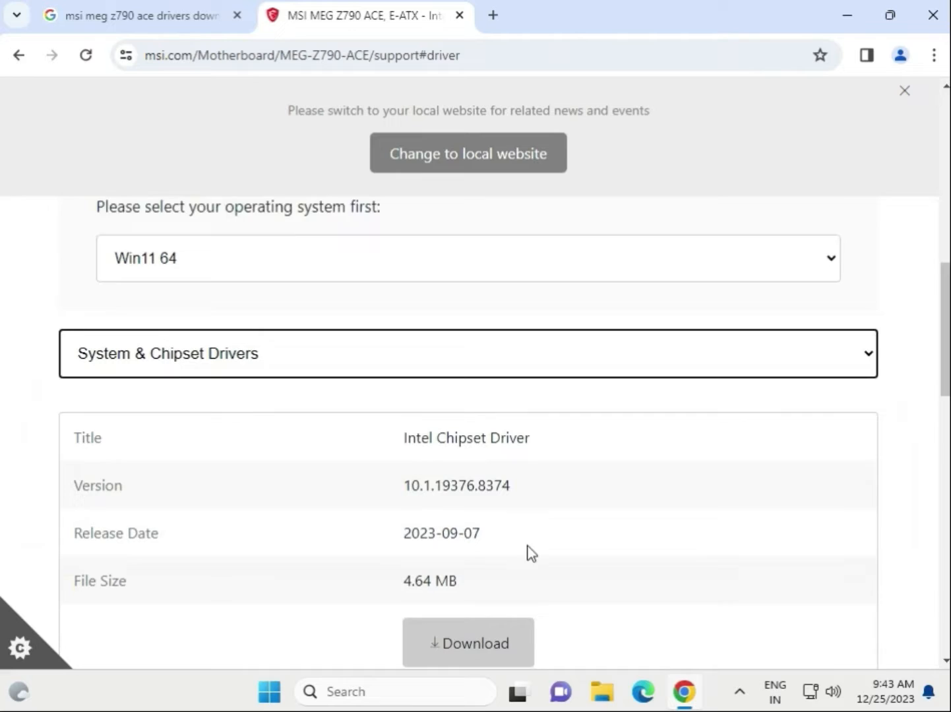
scroll(down, 3)
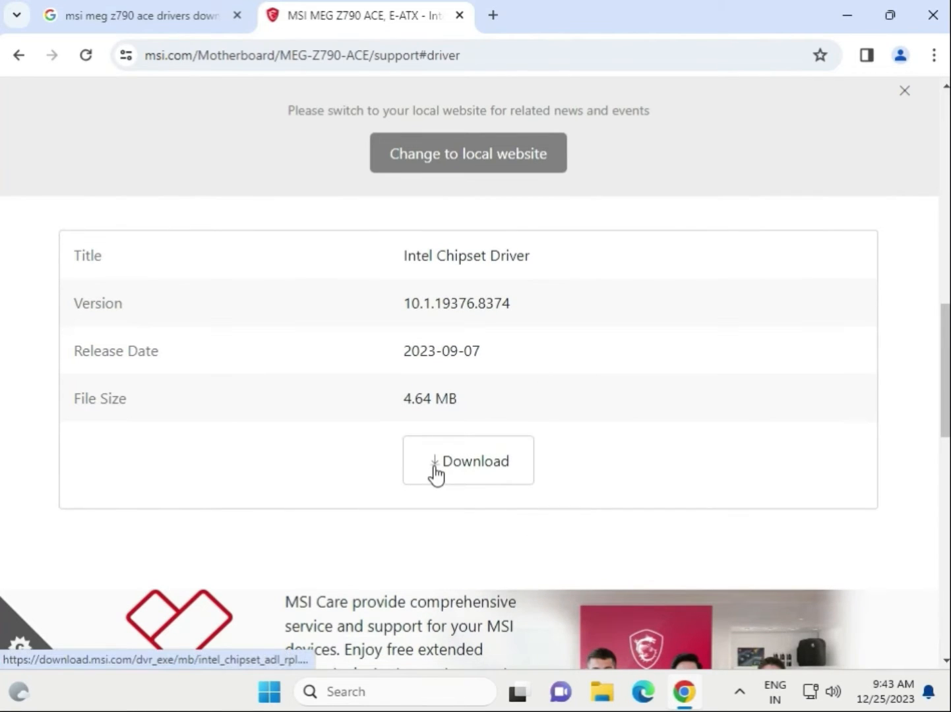
click(467, 460)
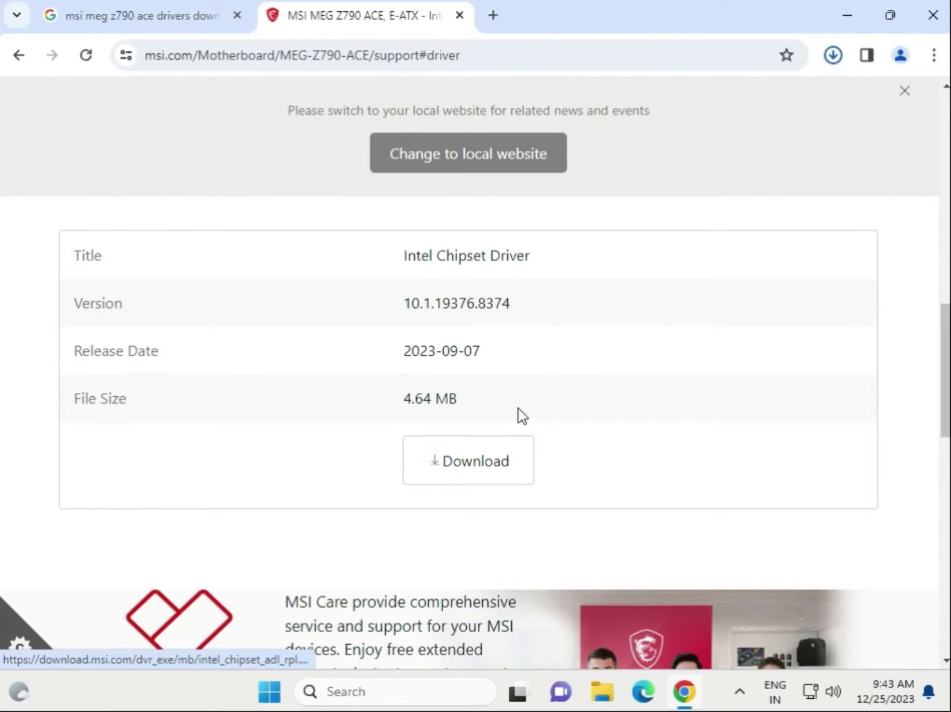
click(468, 459)
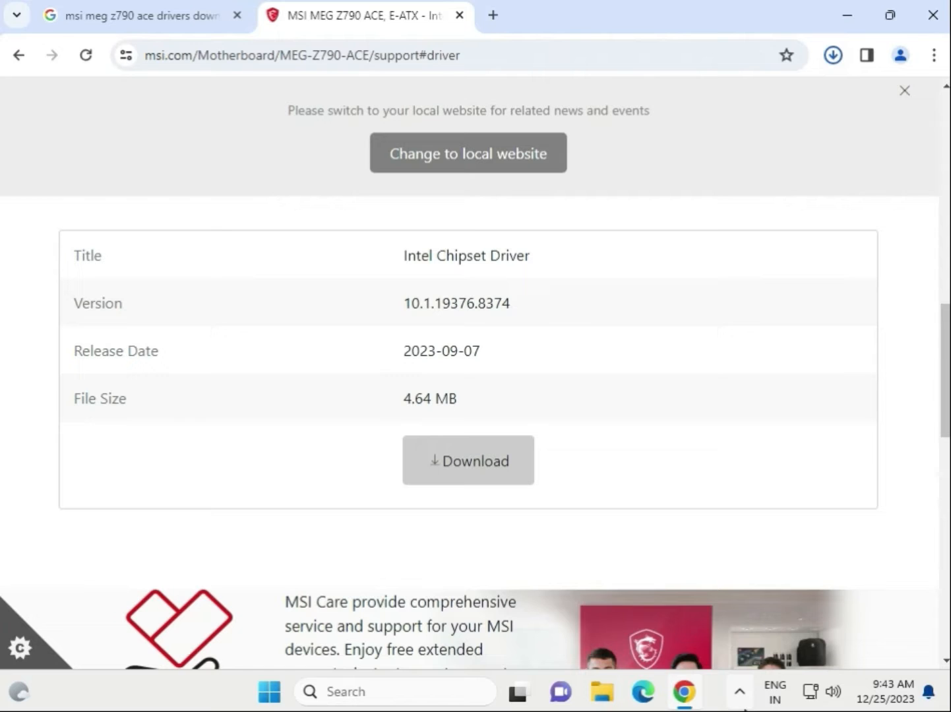
click(467, 459)
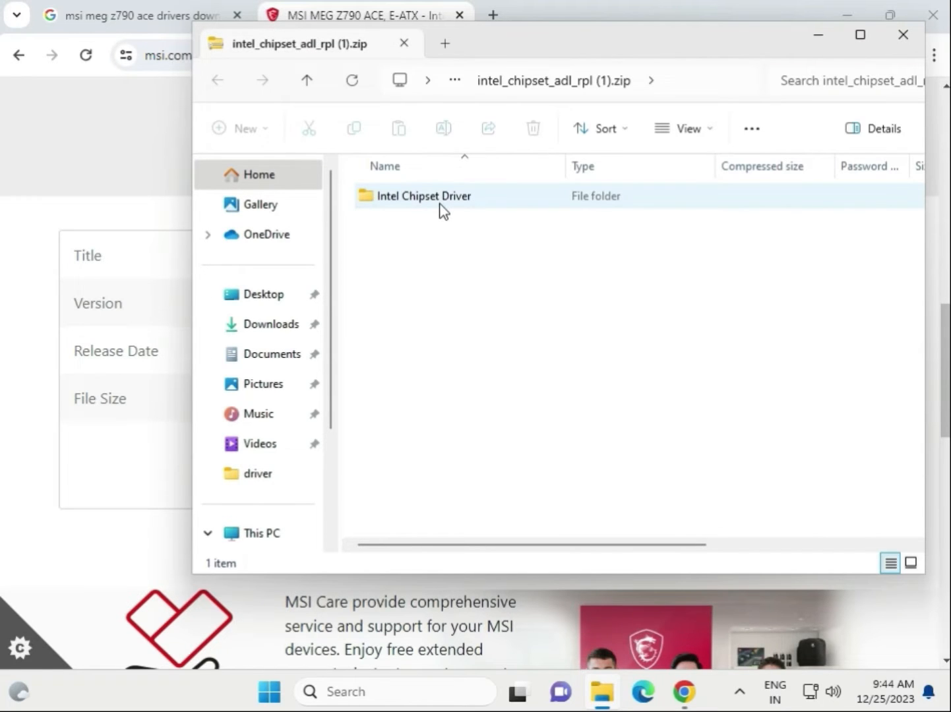
Launch SetupChipset.exe from the Intel Chipset Driver folder, running it without extracting.
double_click(424, 196)
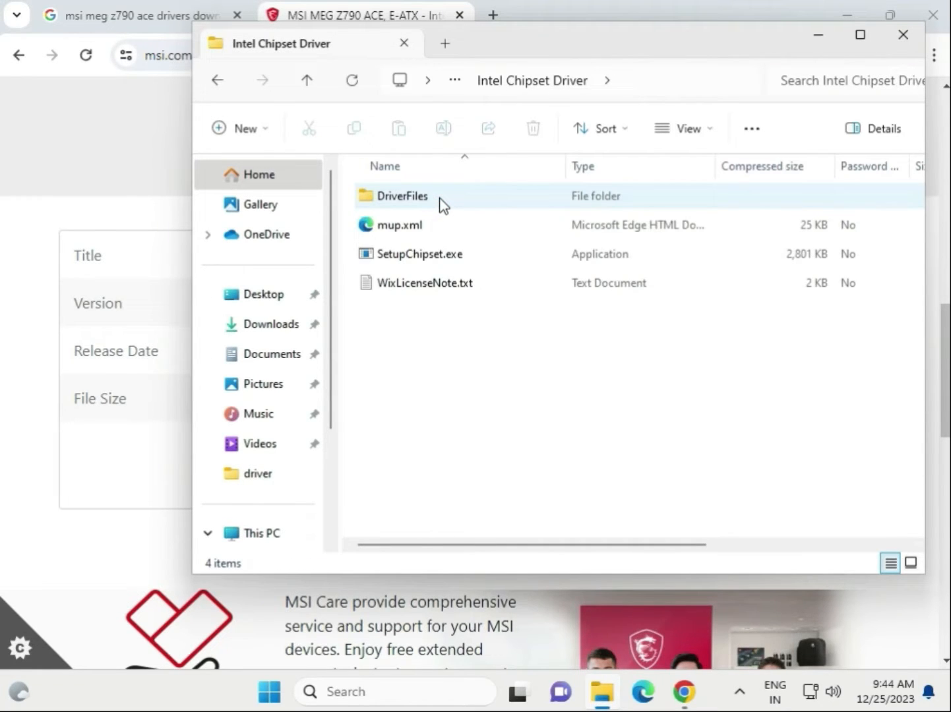
click(419, 253)
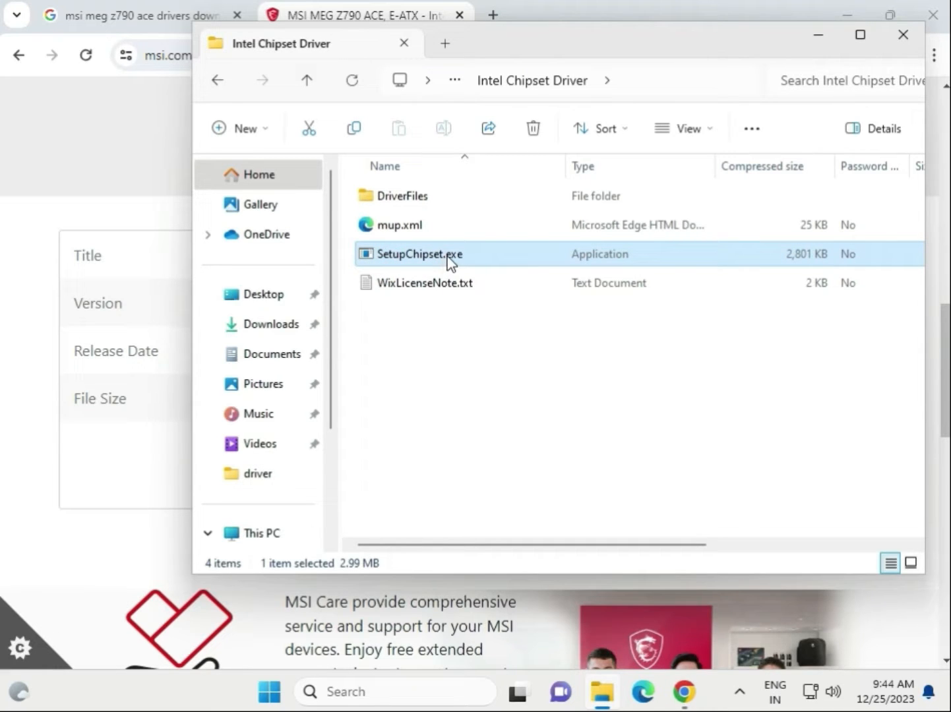
double_click(419, 253)
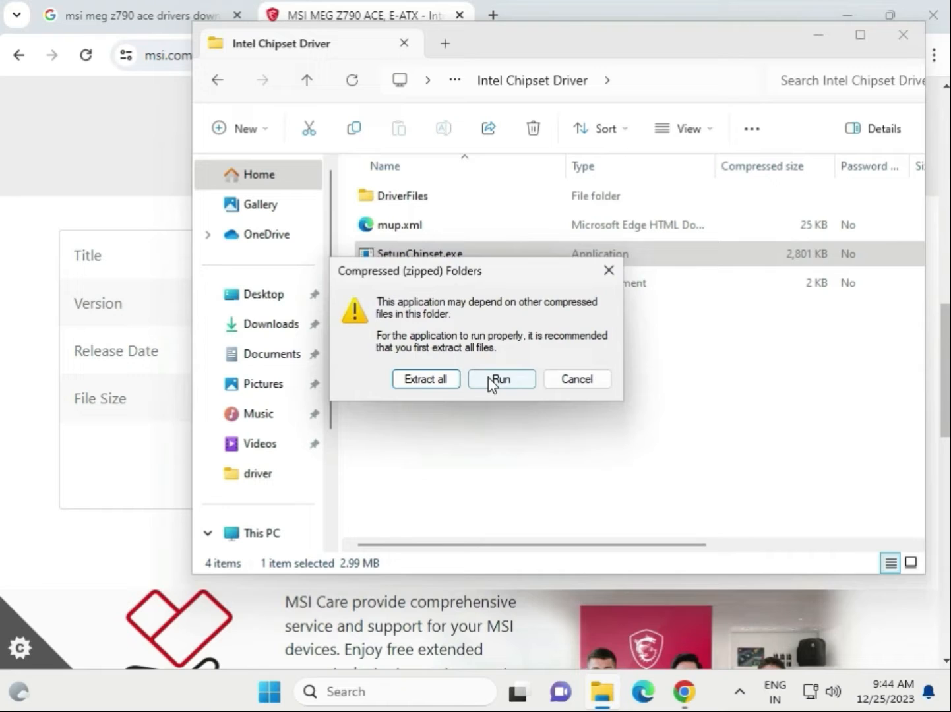
click(501, 379)
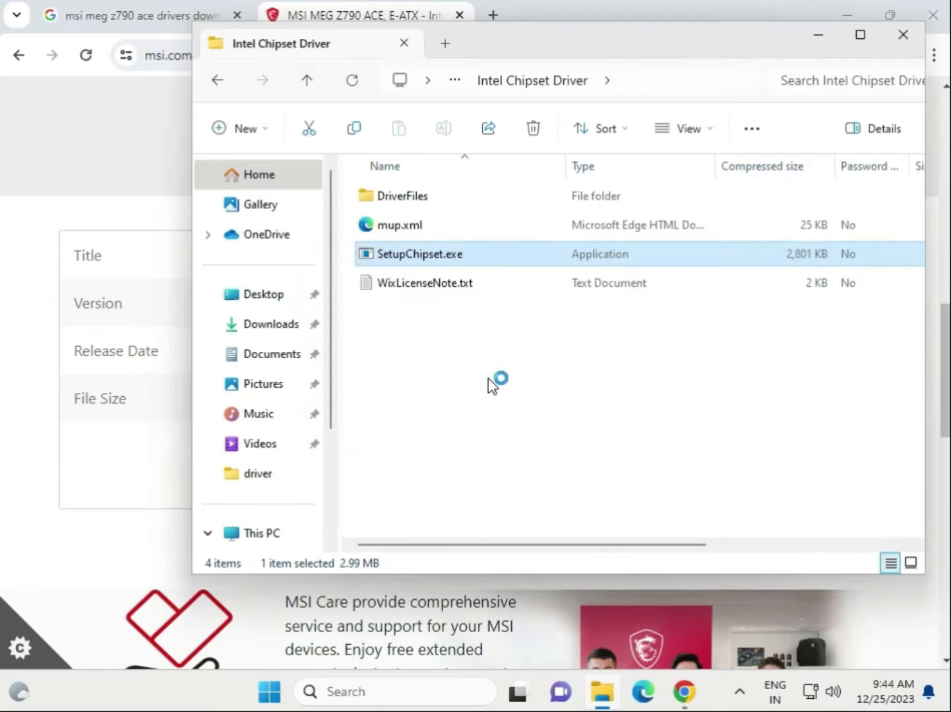
double_click(420, 253)
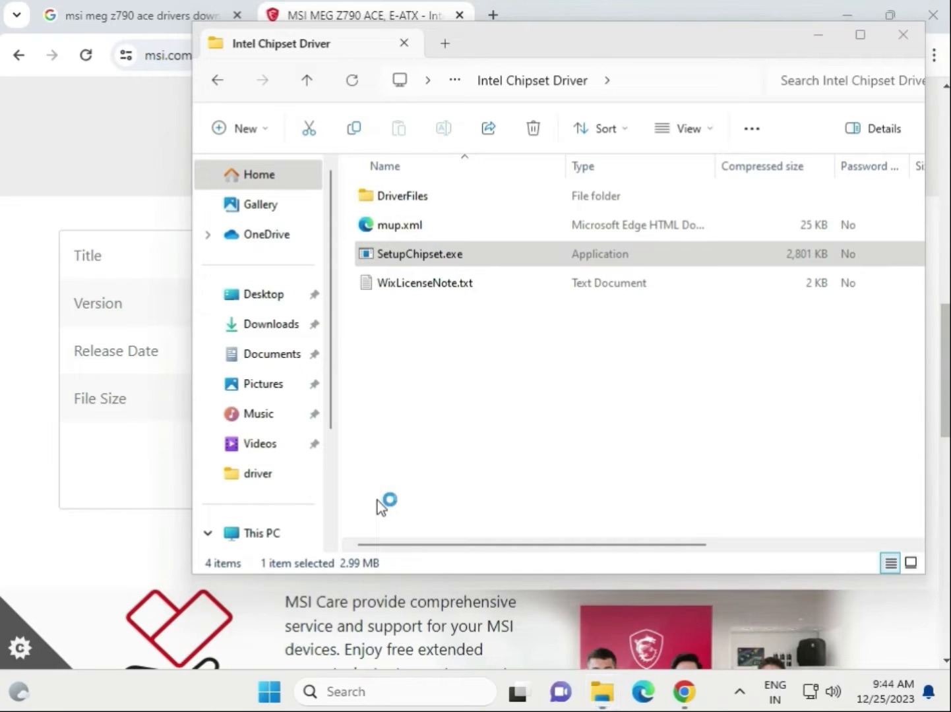
double_click(420, 253)
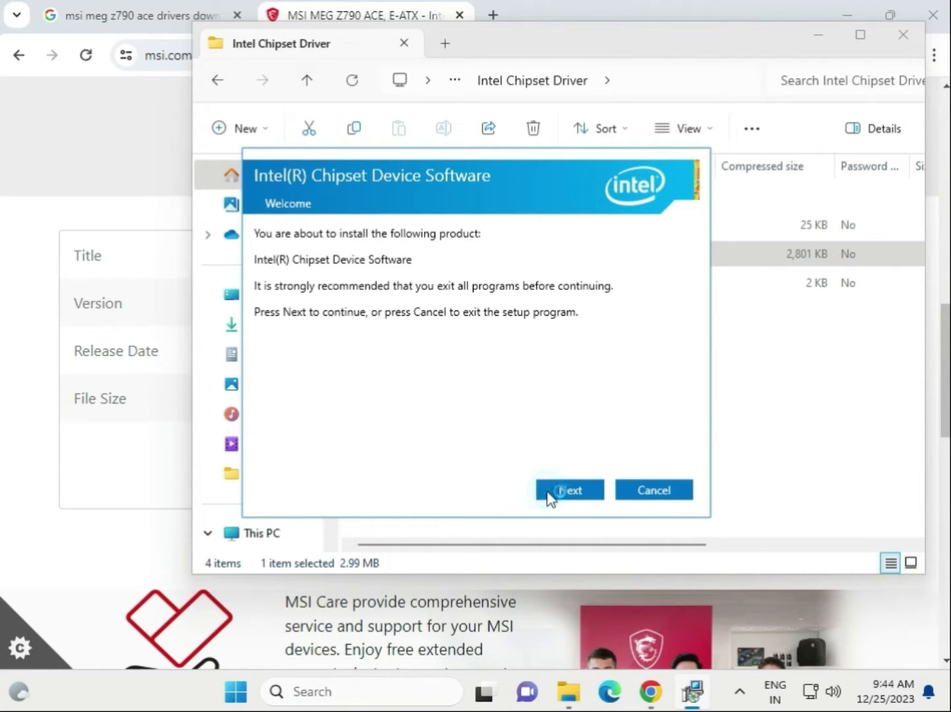
Advance past the readme page and start installing the Intel chipset software.
click(569, 491)
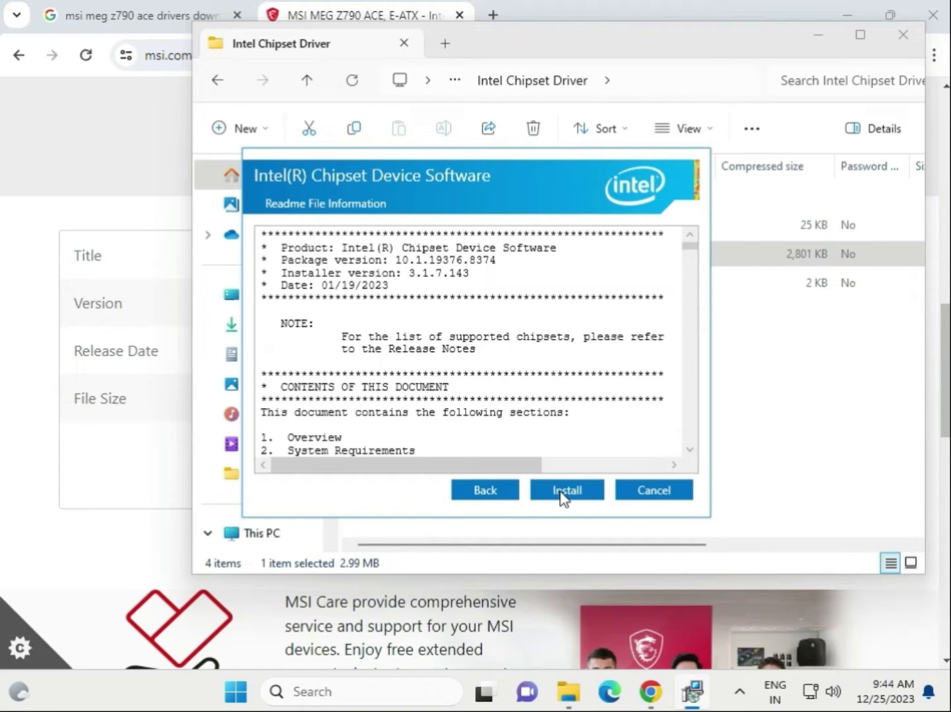
click(566, 489)
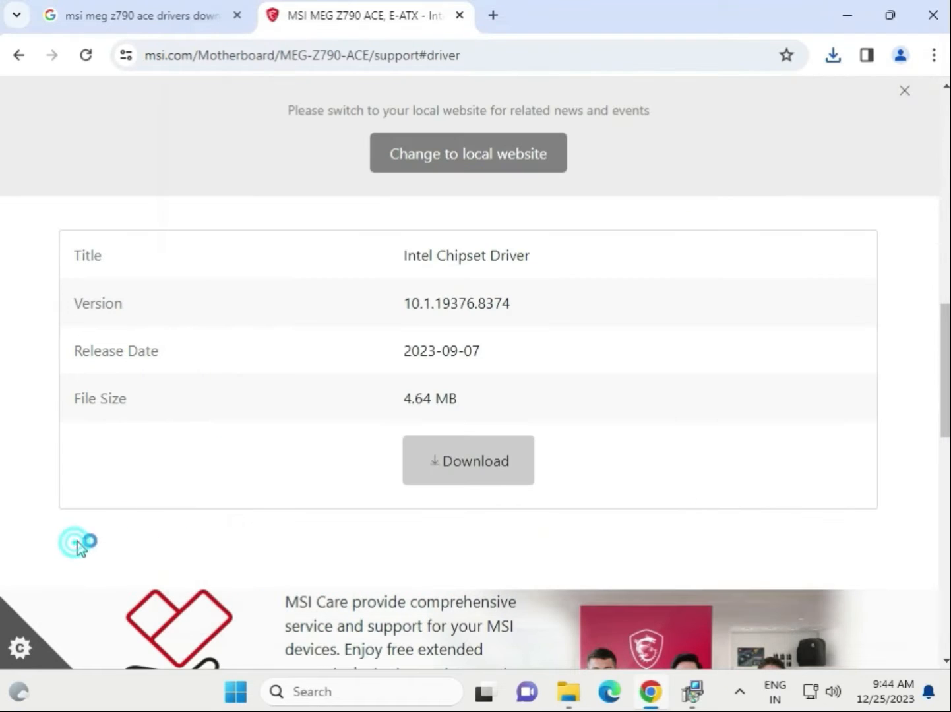
Download the Intel SVGA Drivers package under On-Board VGA Drivers and open the zip.
click(691, 691)
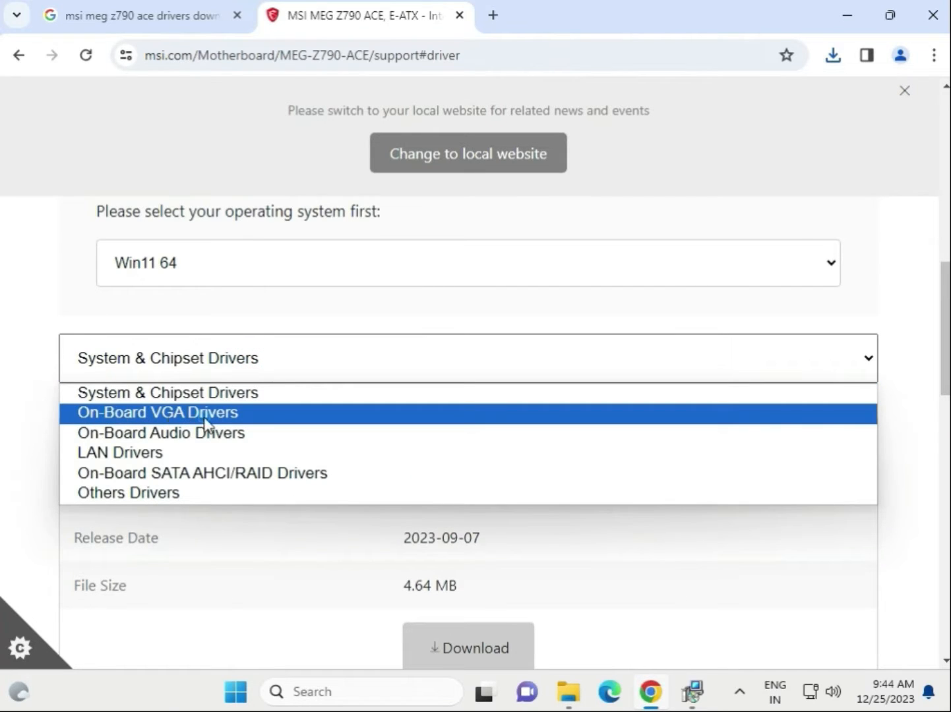
click(155, 411)
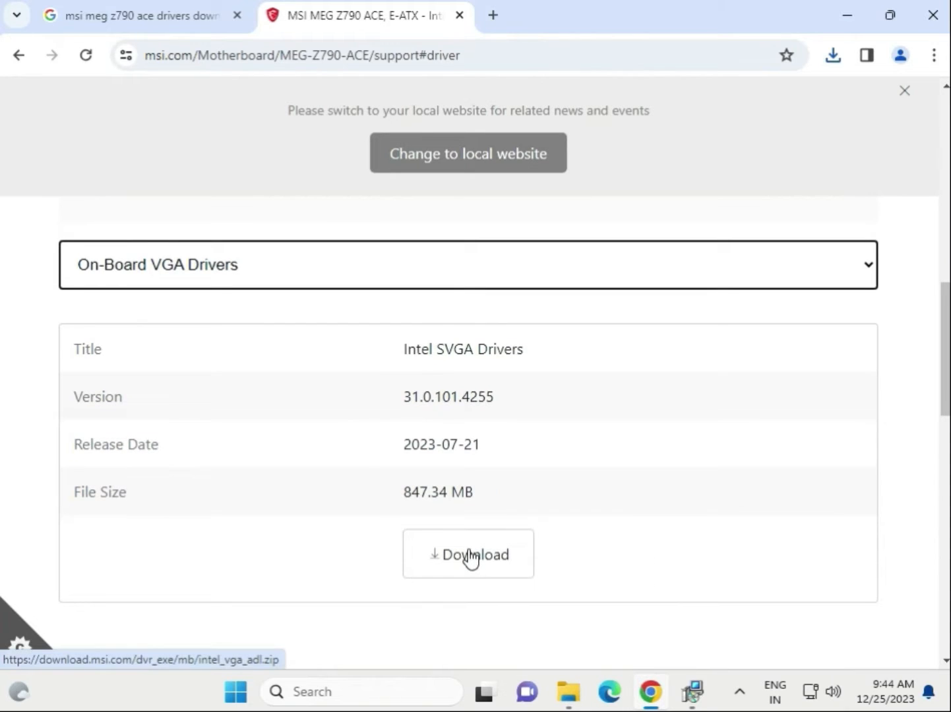
click(468, 554)
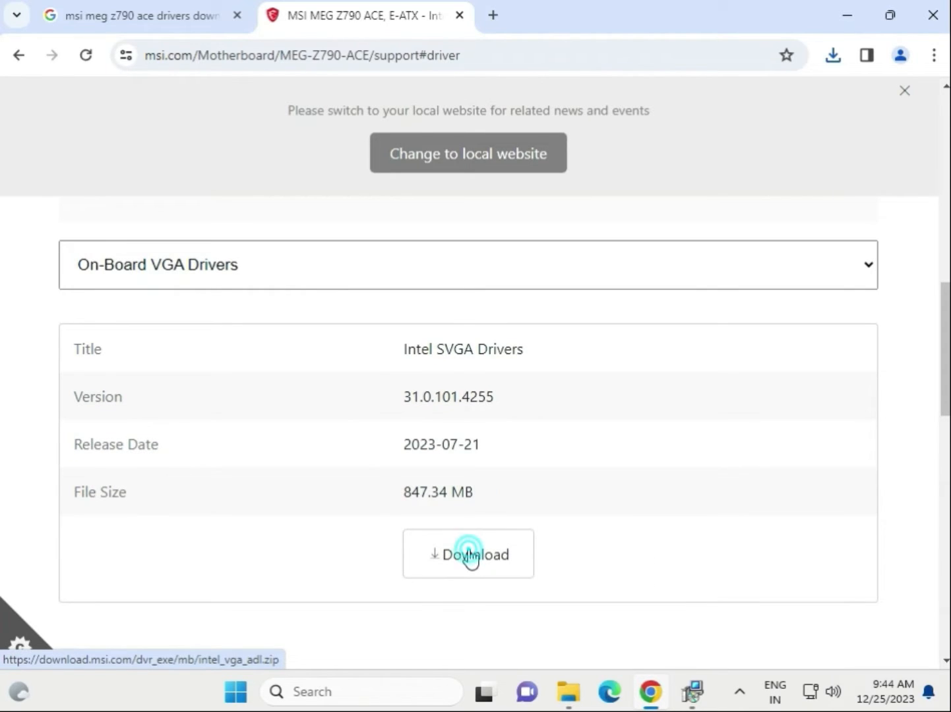
click(467, 554)
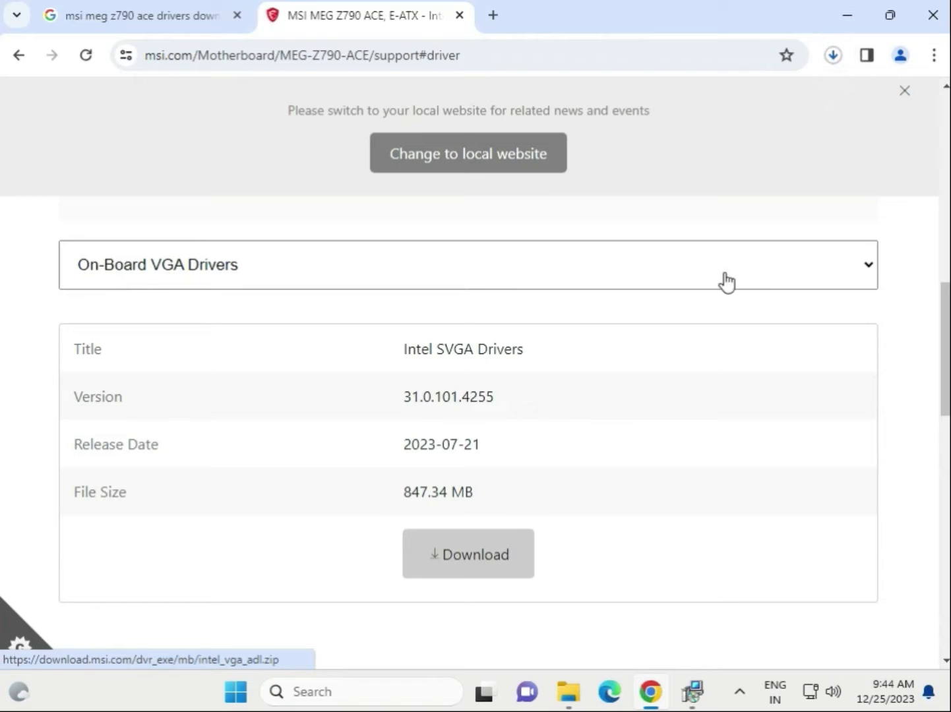
mouse_move(406, 492)
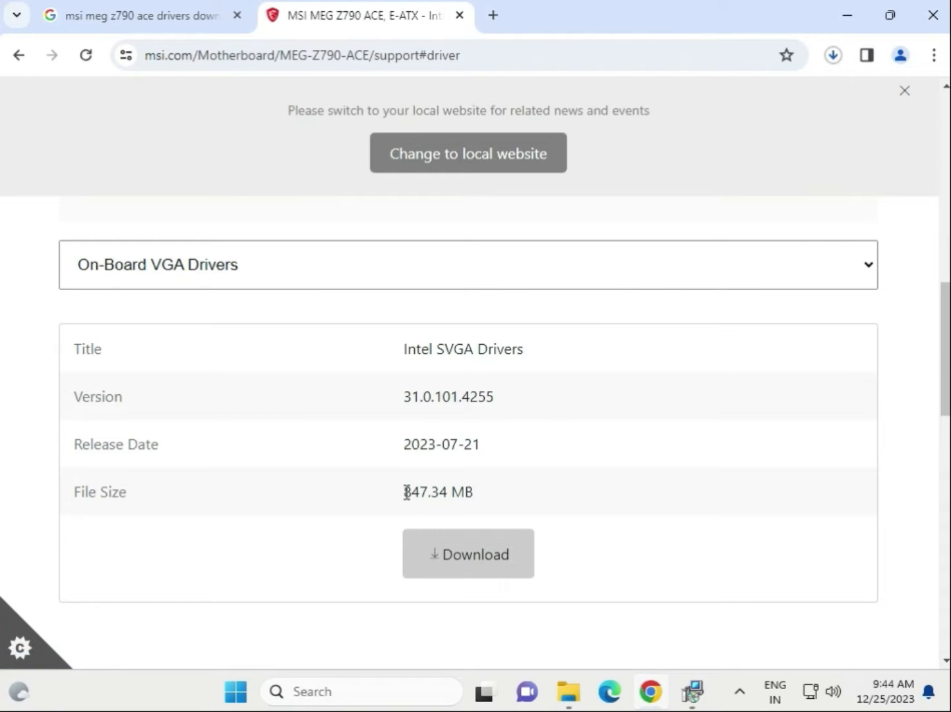
double_click(424, 491)
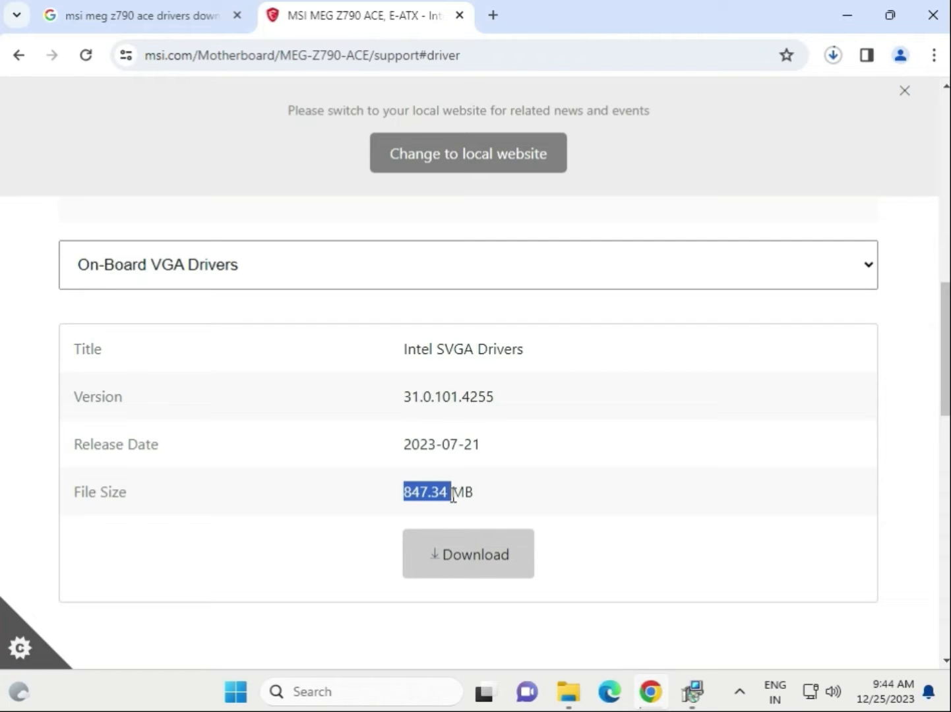
click(466, 554)
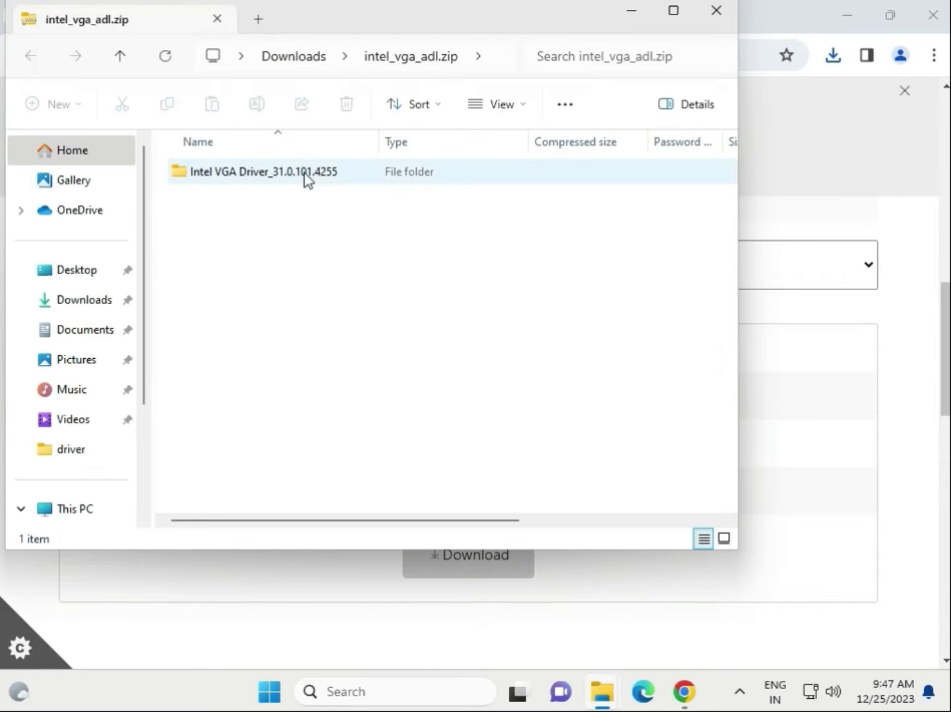
Browse the Intel VGA Driver folder and its Graphics subfolder.
double_click(263, 171)
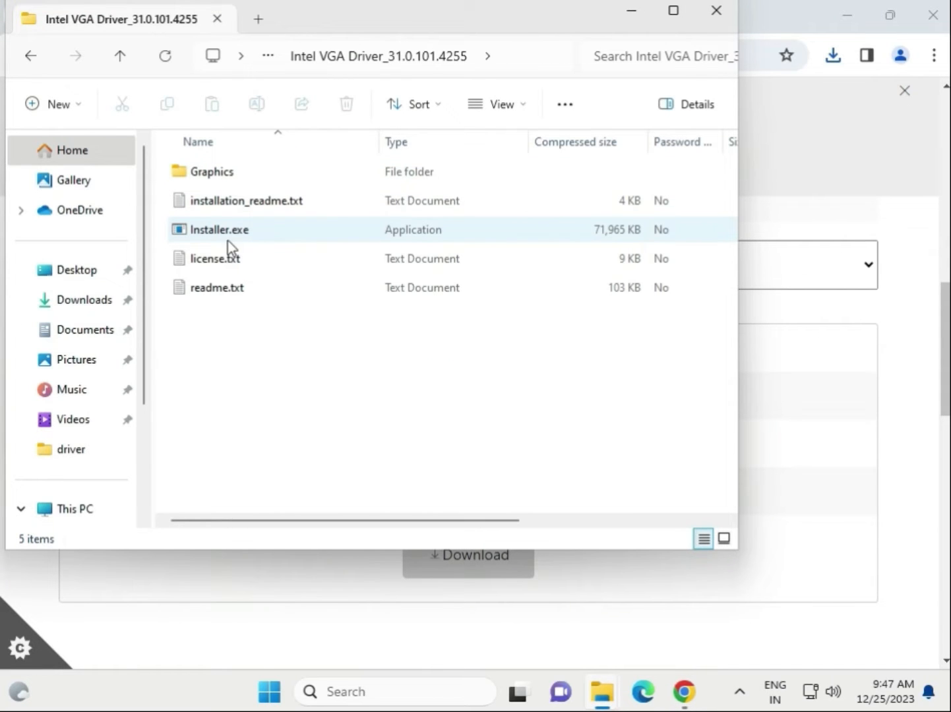
double_click(219, 229)
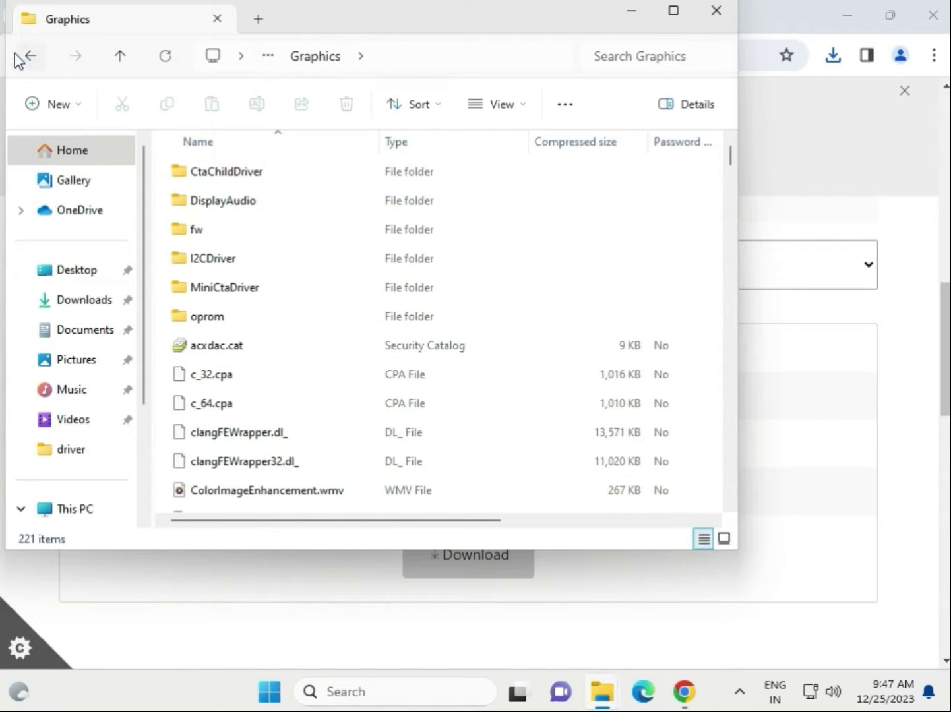
click(24, 55)
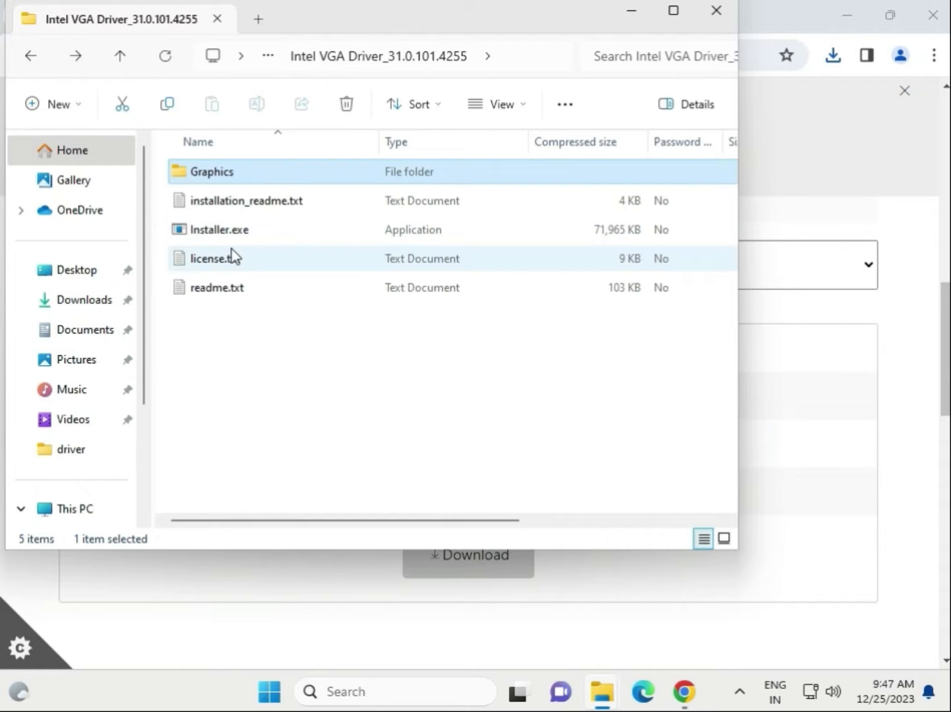
Launch Installer.exe and begin the graphics driver installation.
click(219, 230)
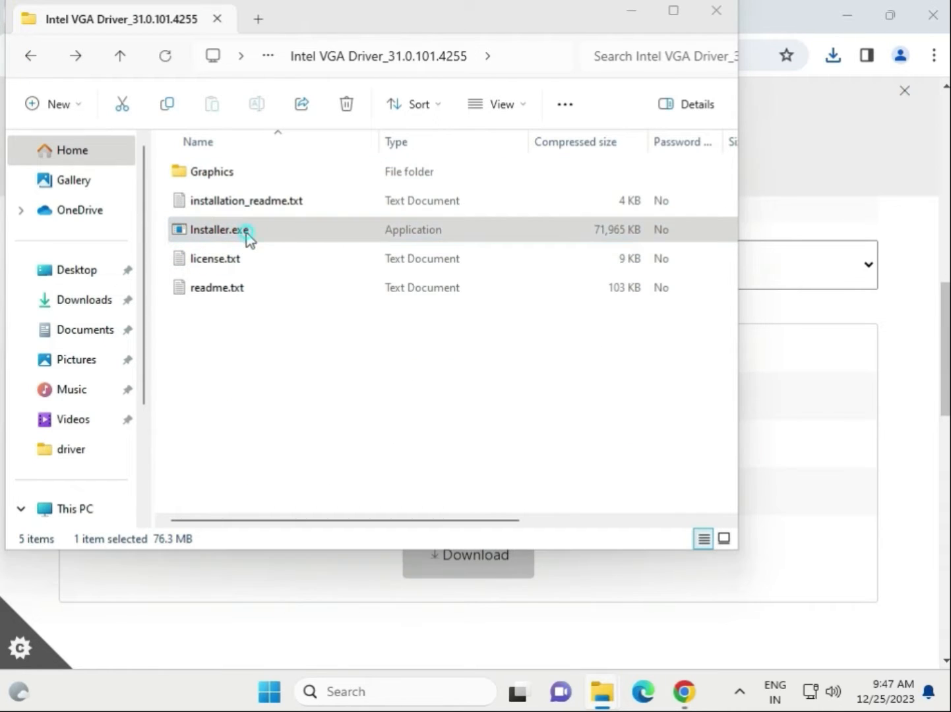
click(217, 229)
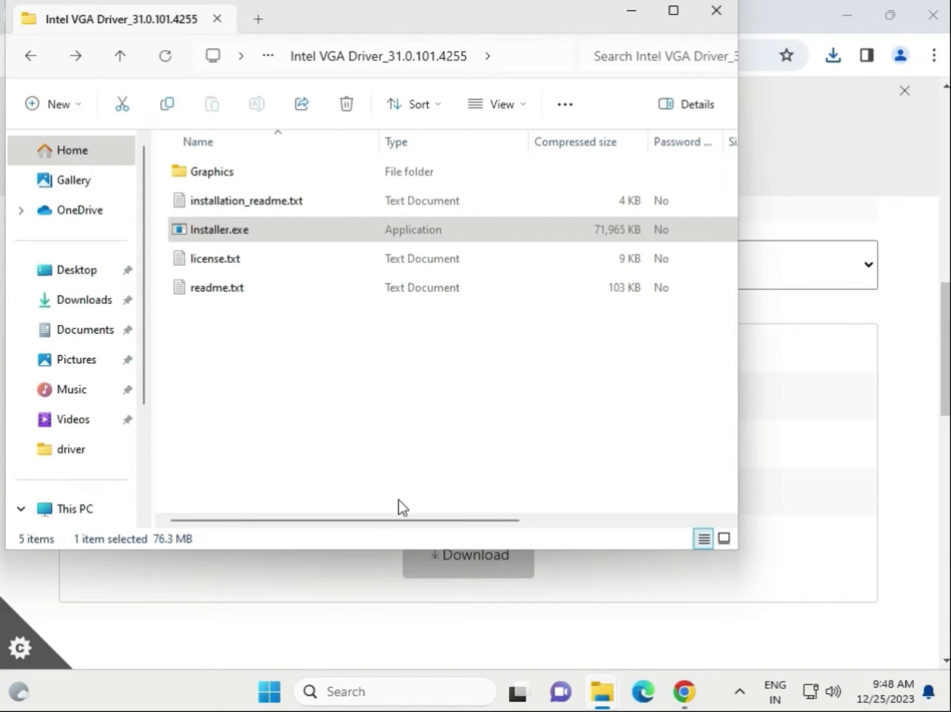
double_click(221, 229)
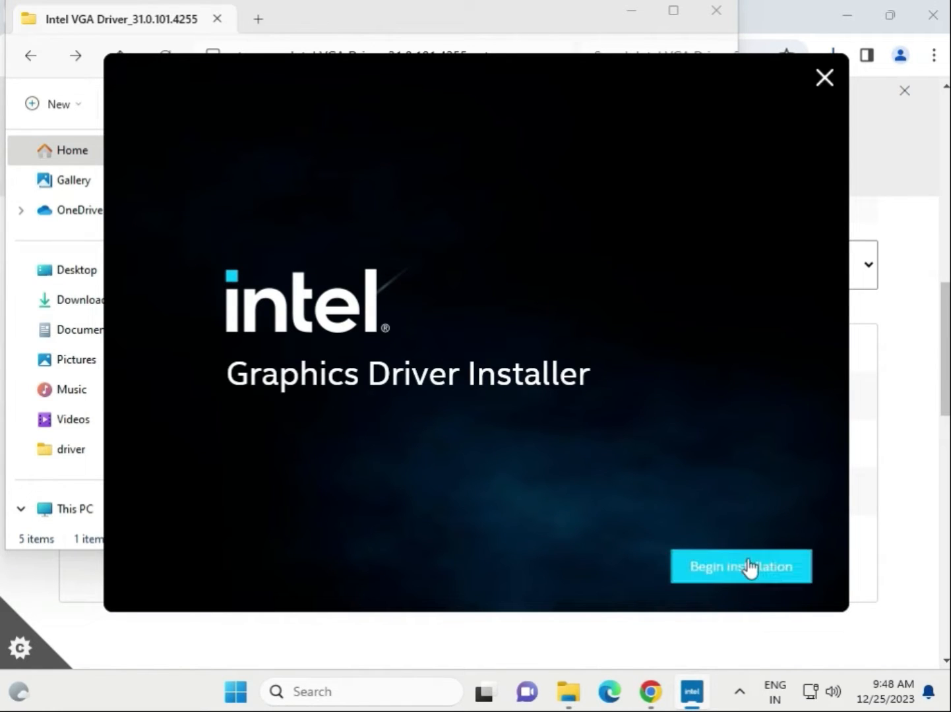
click(742, 566)
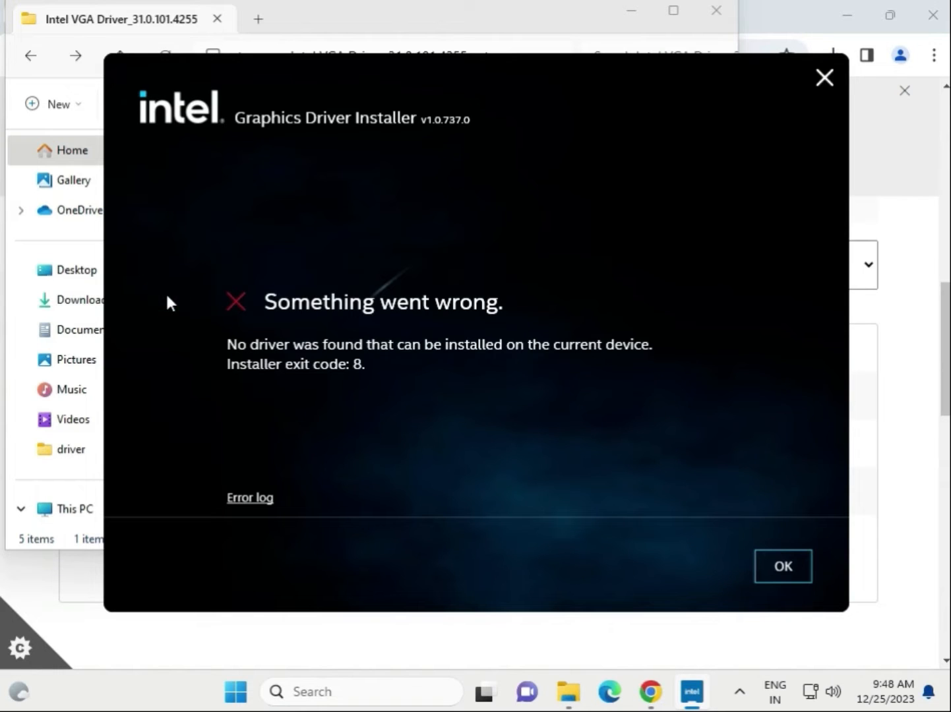
mouse_move(240, 366)
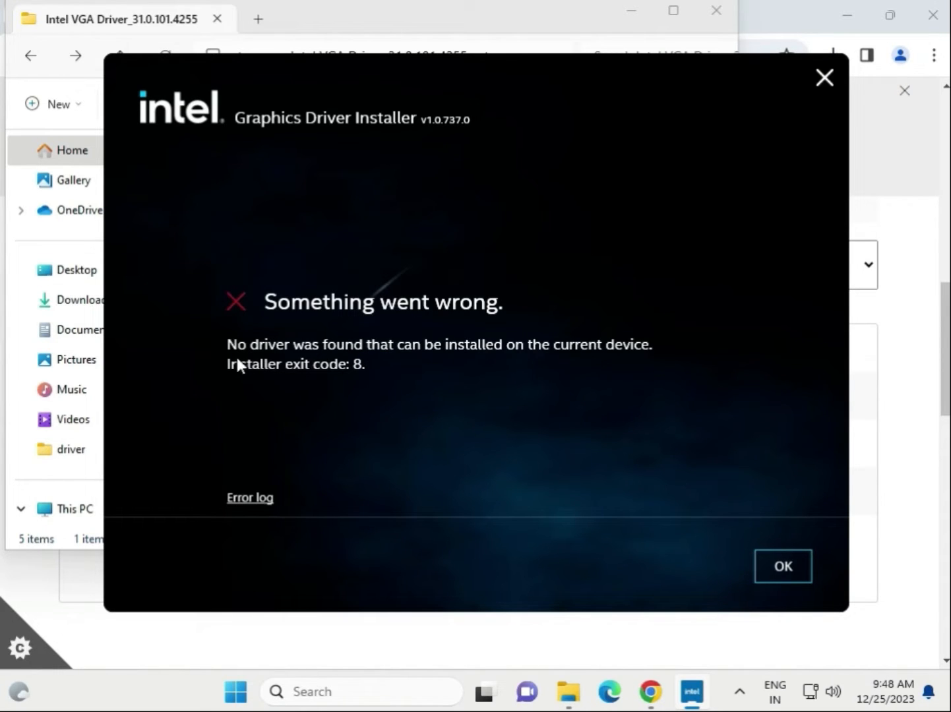
mouse_move(229, 348)
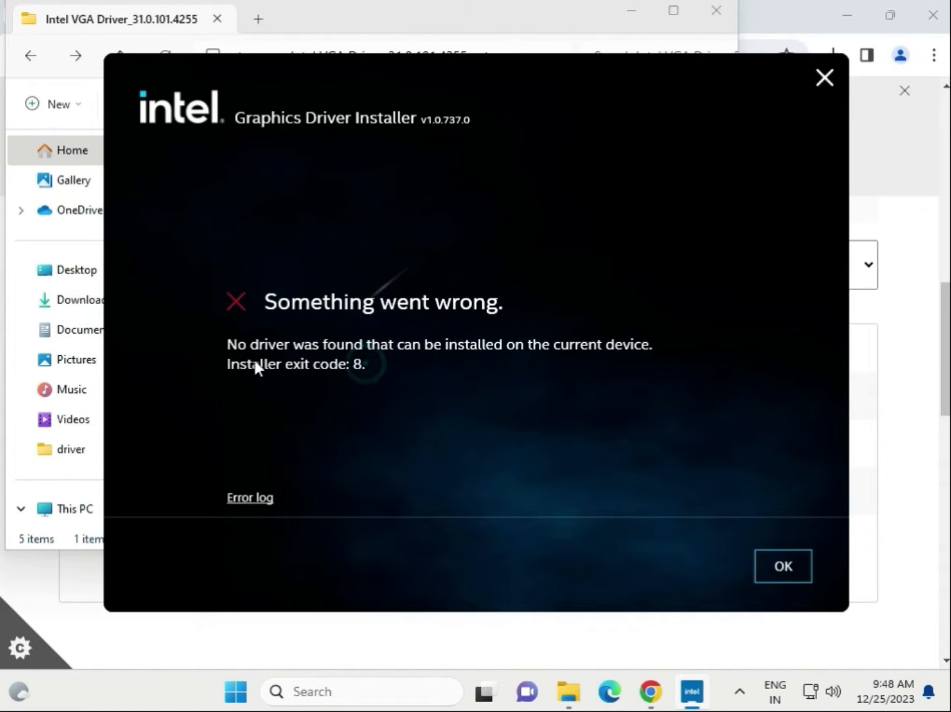
mouse_move(783, 566)
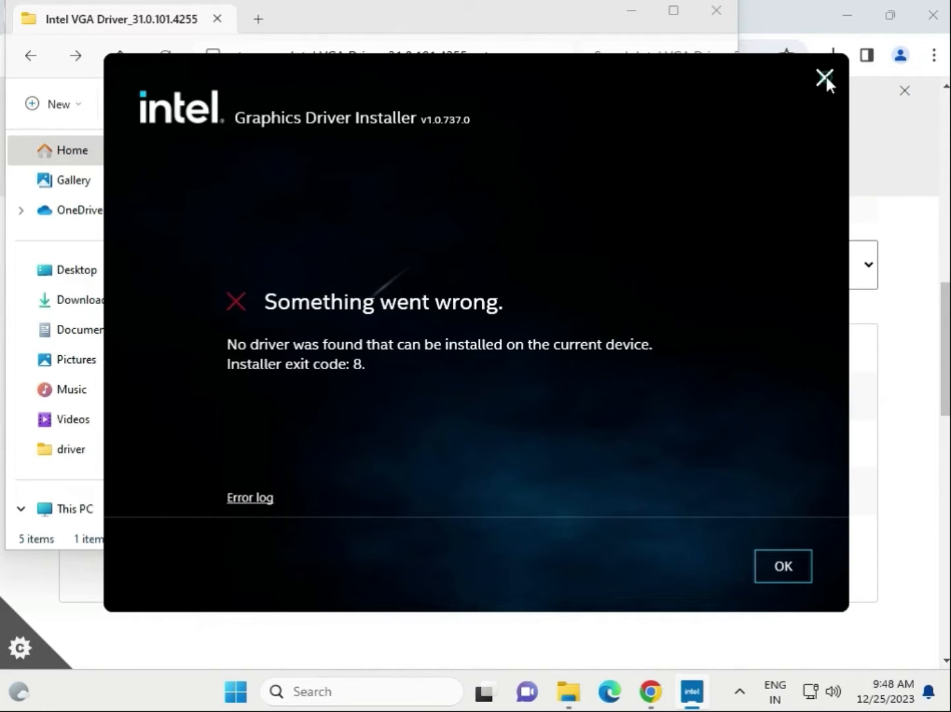
Close the graphics installer, download the MSI USB Audio FW Update Tool and open its zip.
click(825, 76)
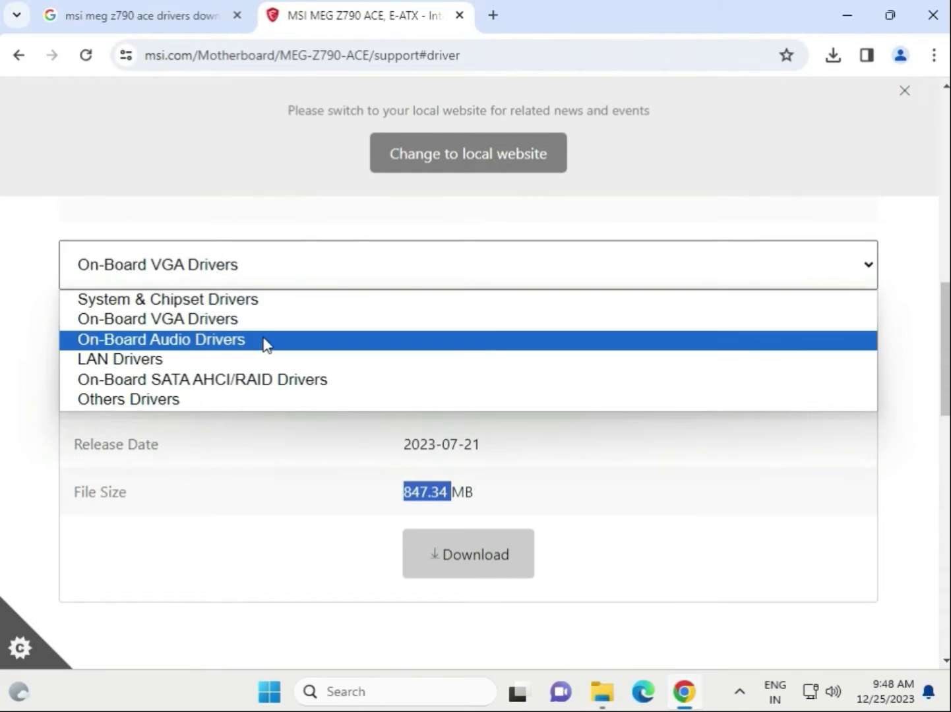
click(160, 339)
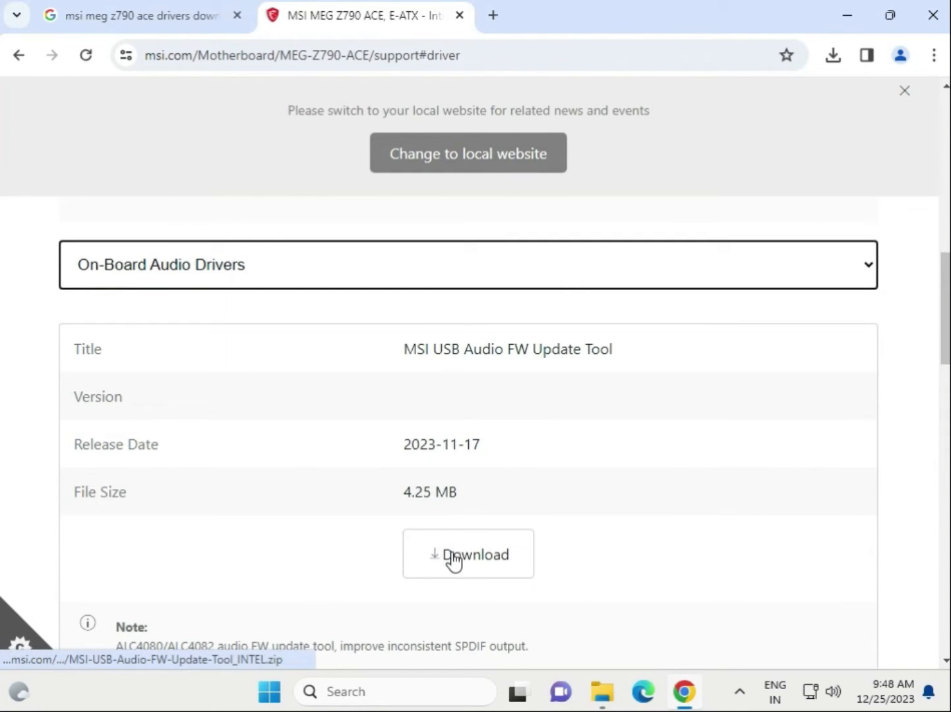
click(467, 554)
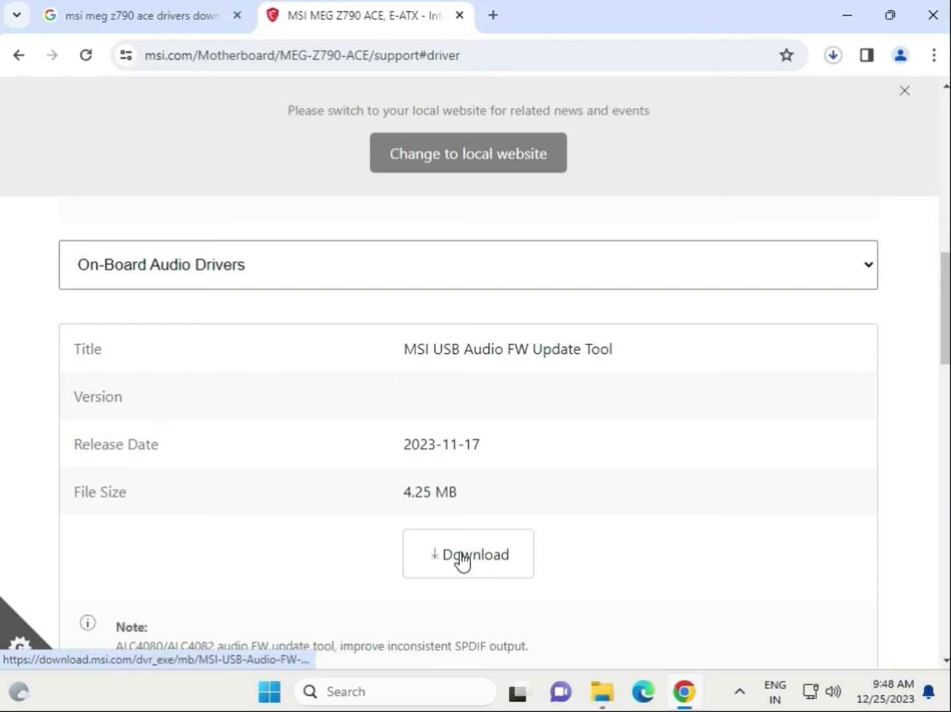
click(467, 554)
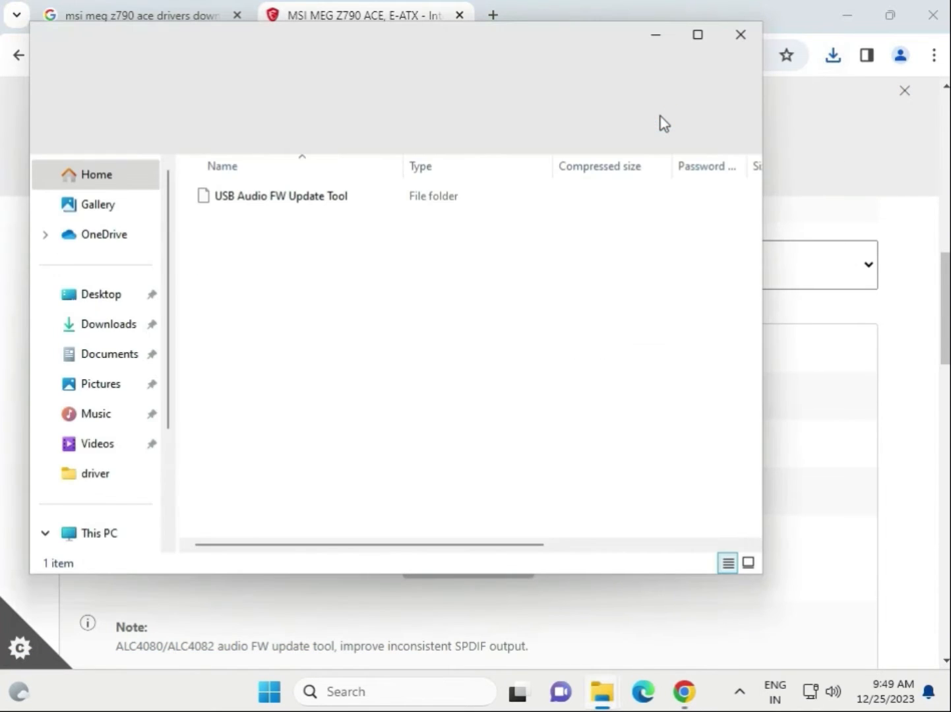
Run the USB Audio FW Update Tool without extracting, then close it after it finds no USB audio.
double_click(280, 195)
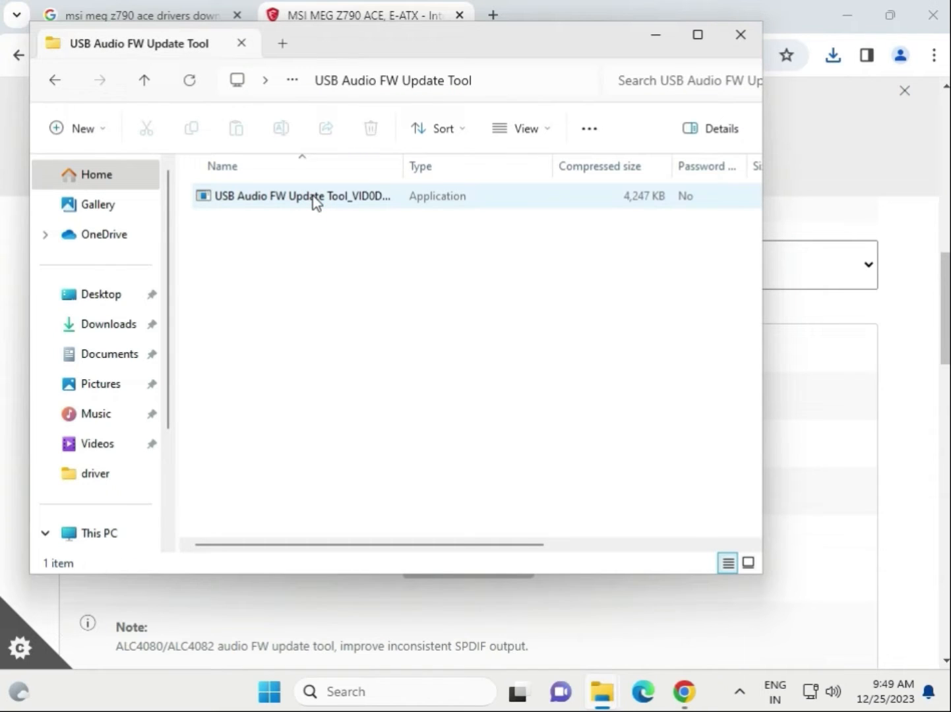
double_click(294, 196)
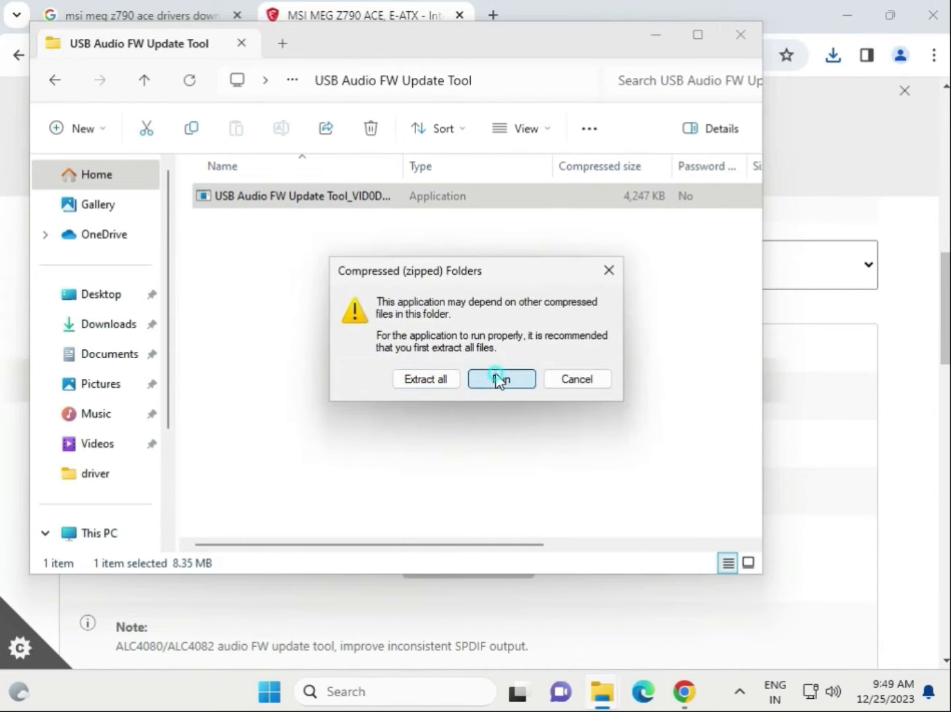
click(501, 379)
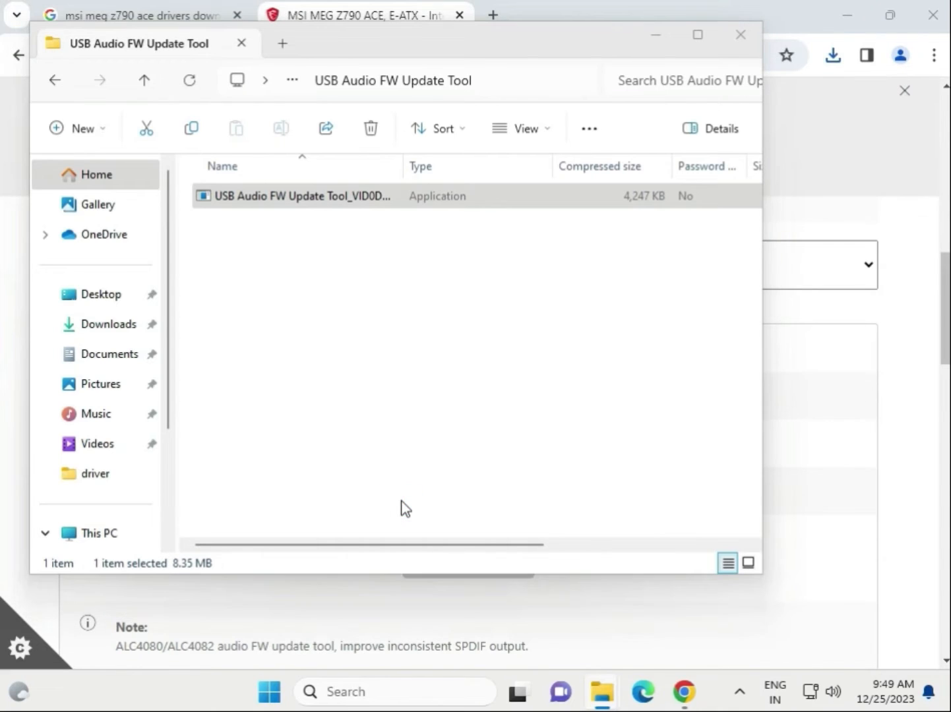
double_click(301, 195)
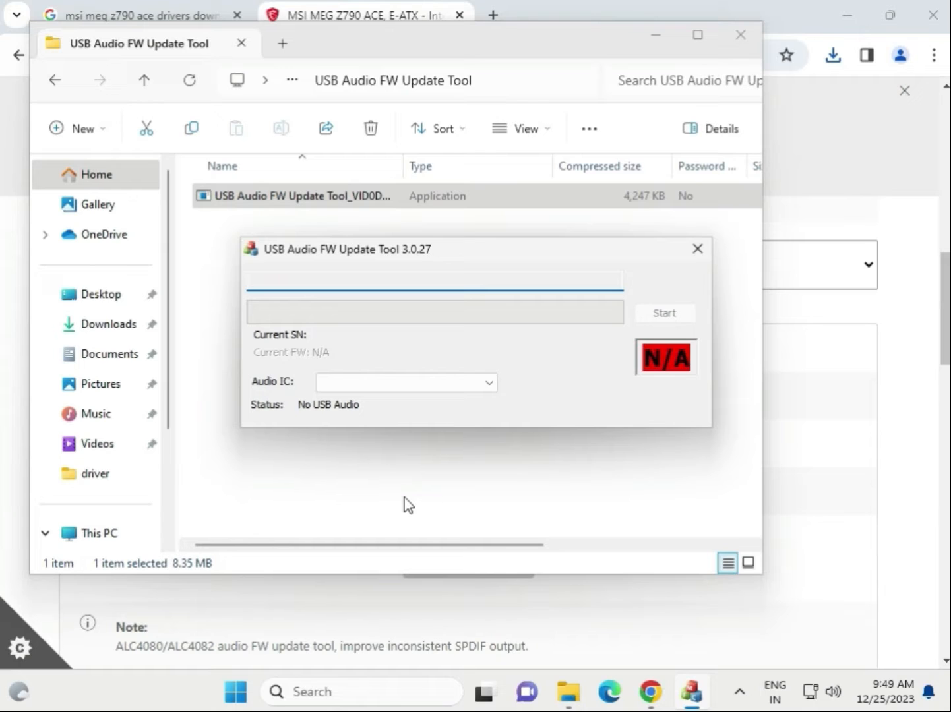
mouse_move(696, 248)
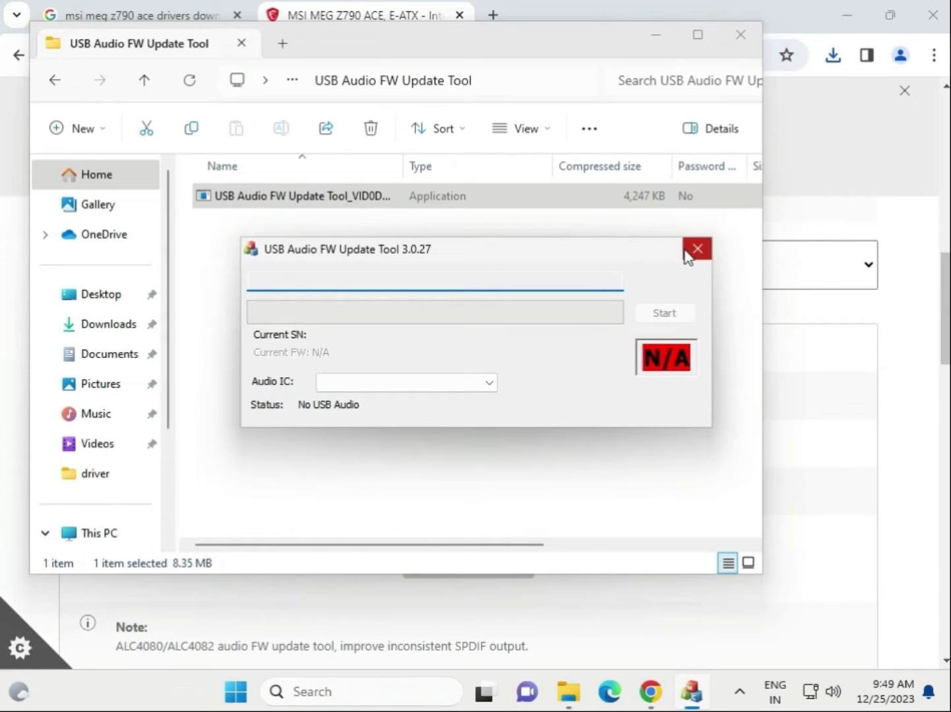
click(696, 248)
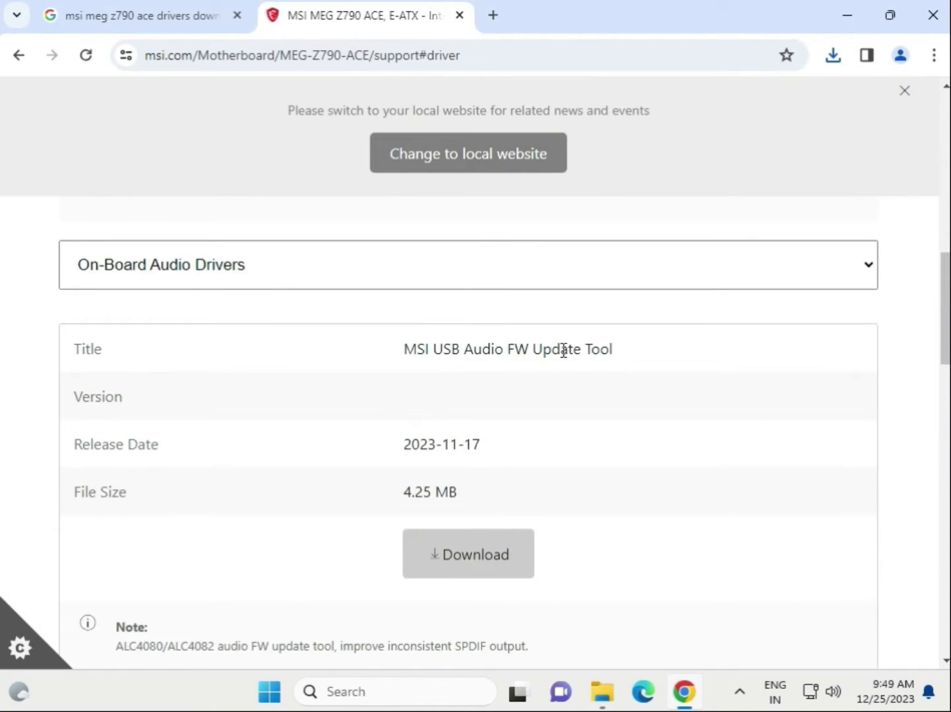
Download the Realtek HD Universal Driver package and open its zip.
scroll(down, 3)
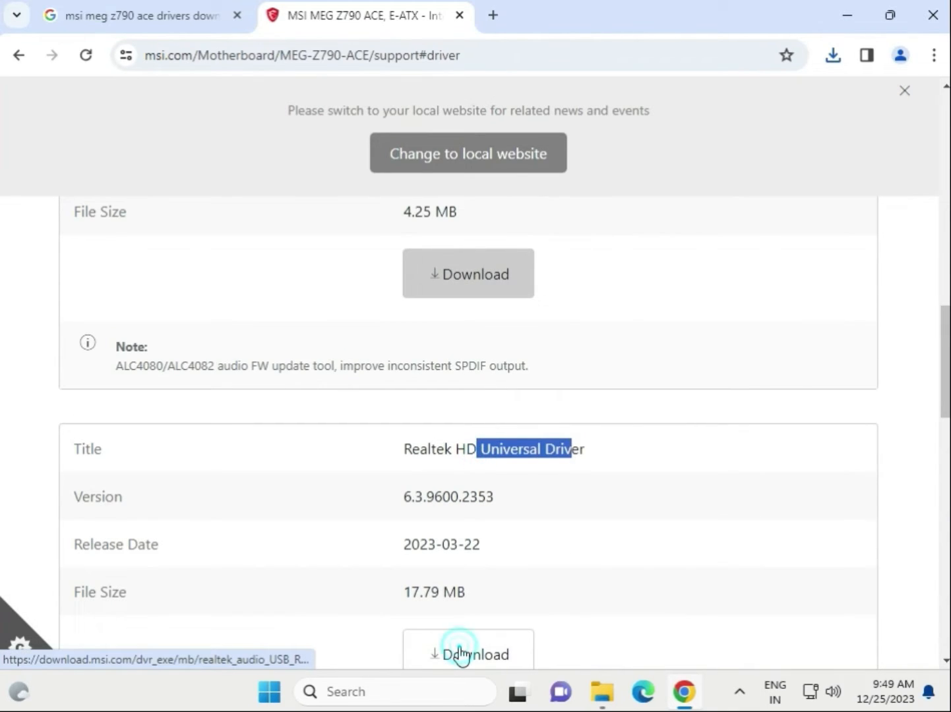
click(467, 654)
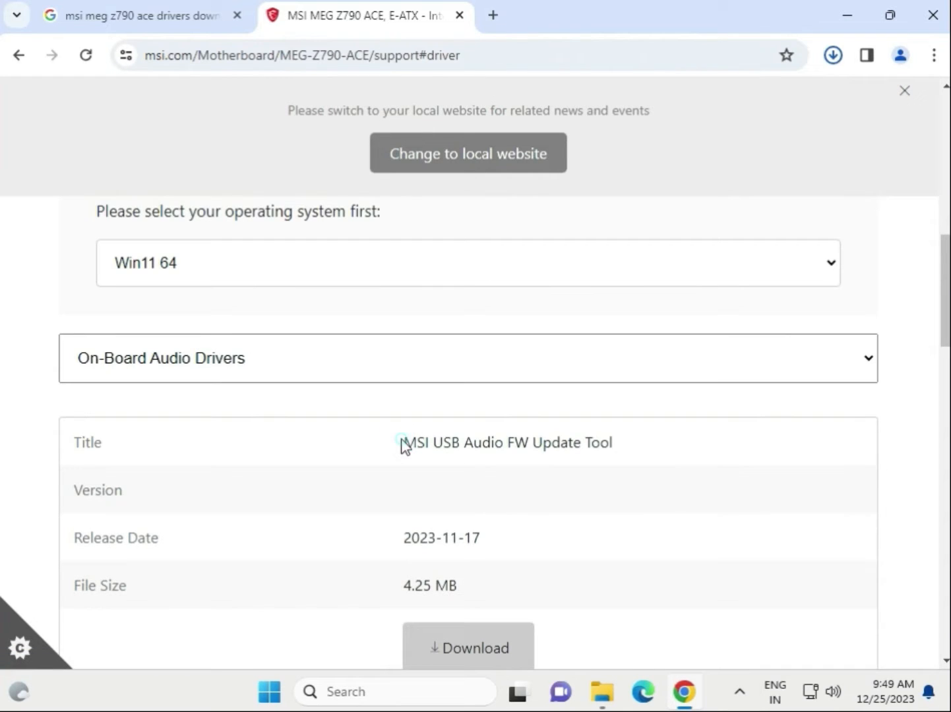
drag(402, 443, 612, 443)
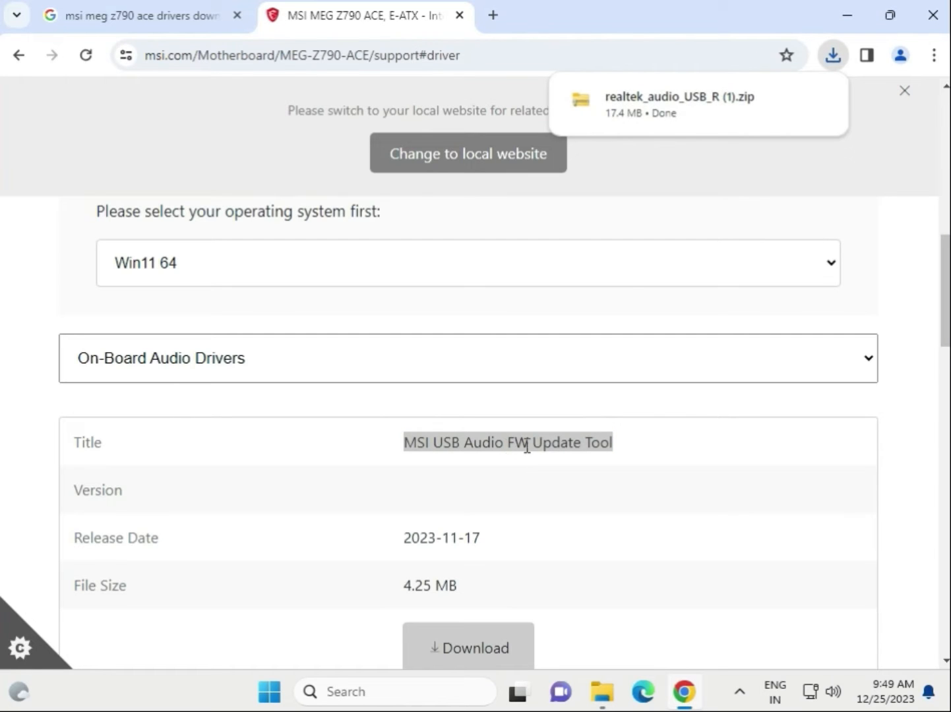
click(677, 103)
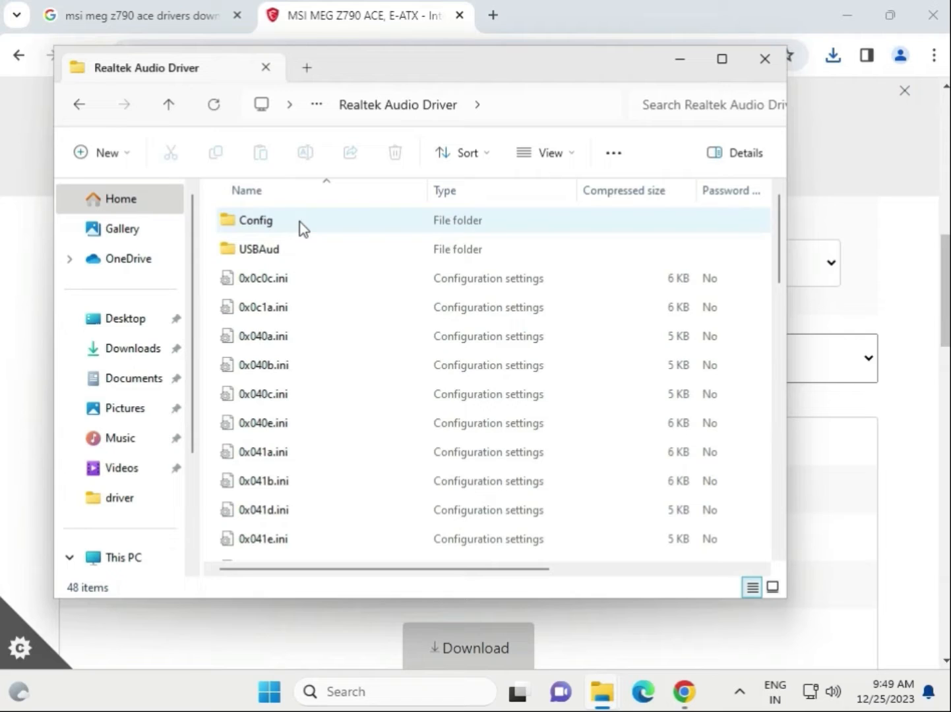
scroll(down, 3)
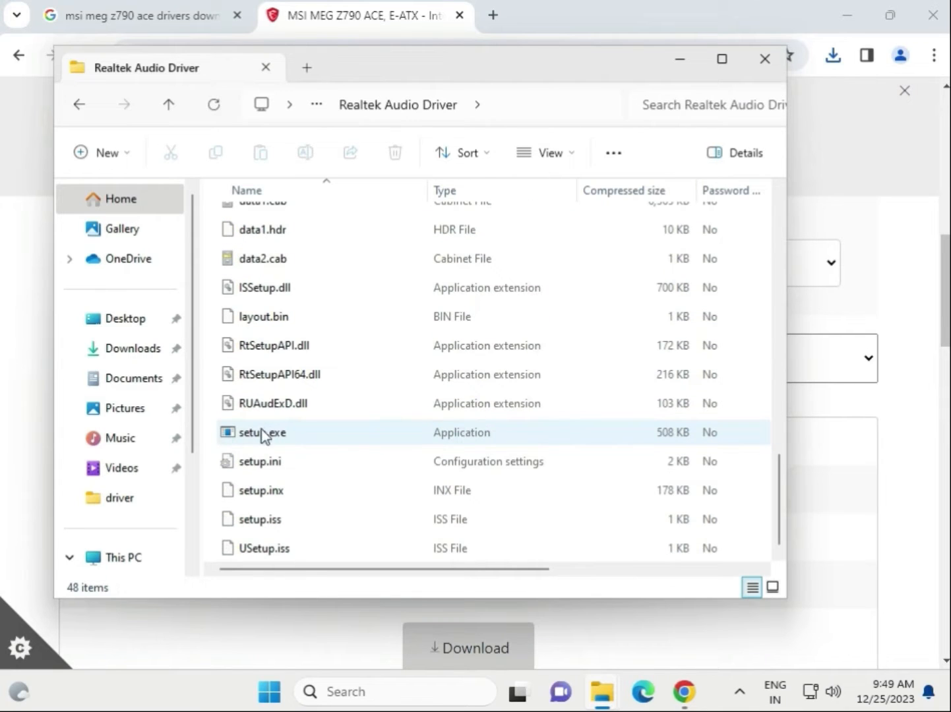
Launch setup.exe from the Realtek Audio Driver package.
click(261, 432)
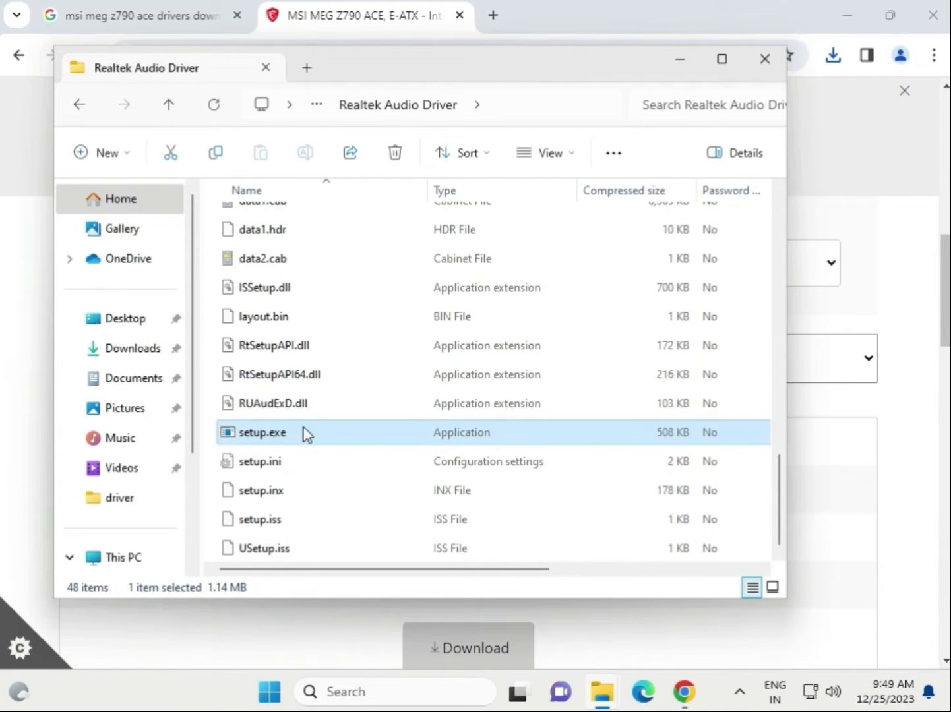
double_click(262, 433)
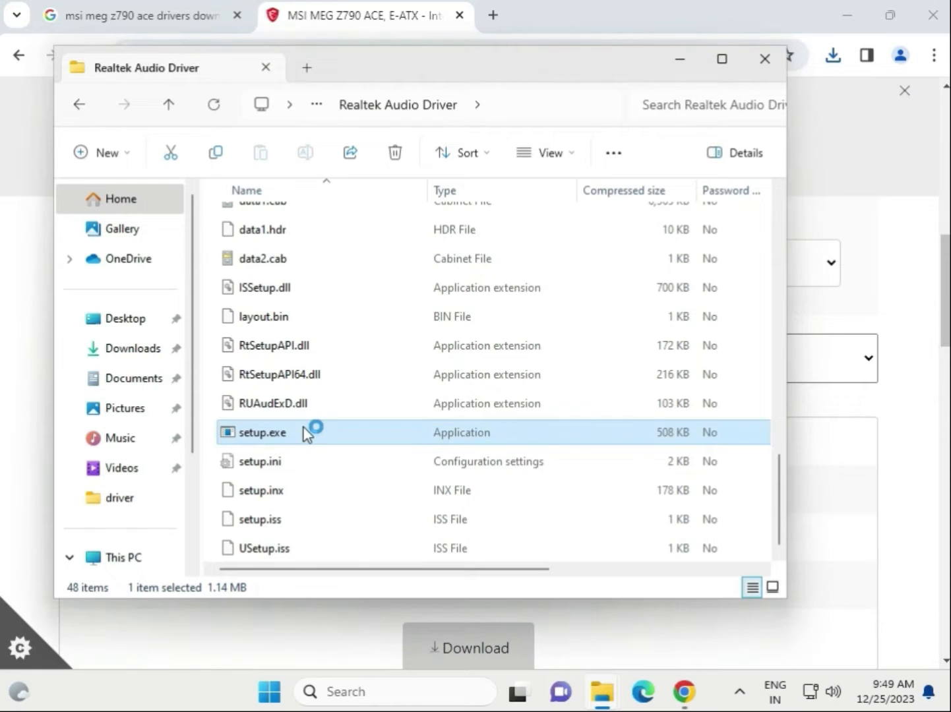
double_click(261, 433)
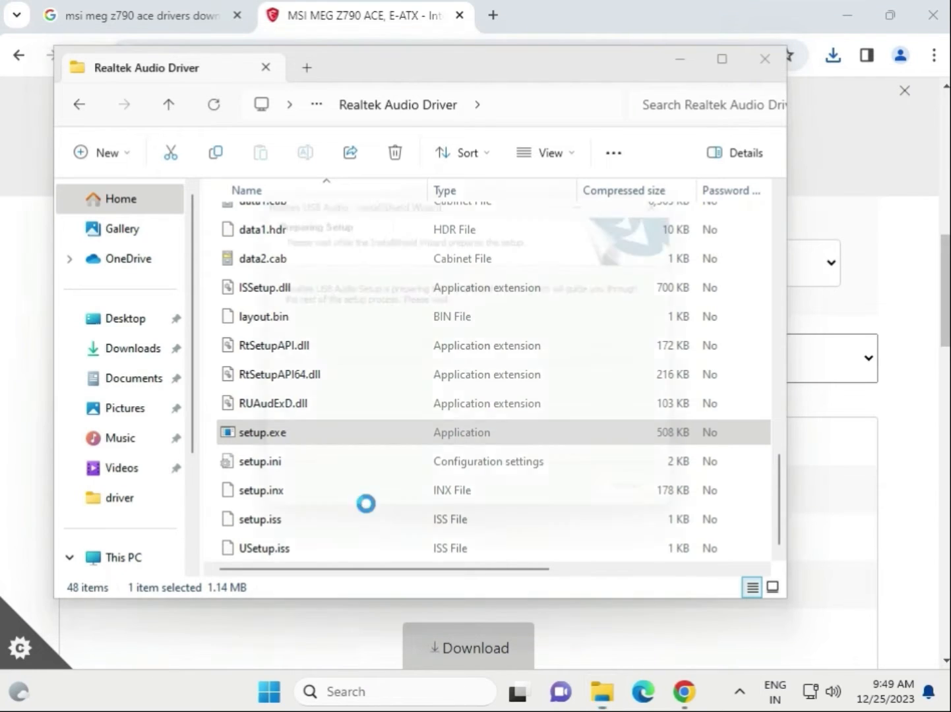
double_click(262, 433)
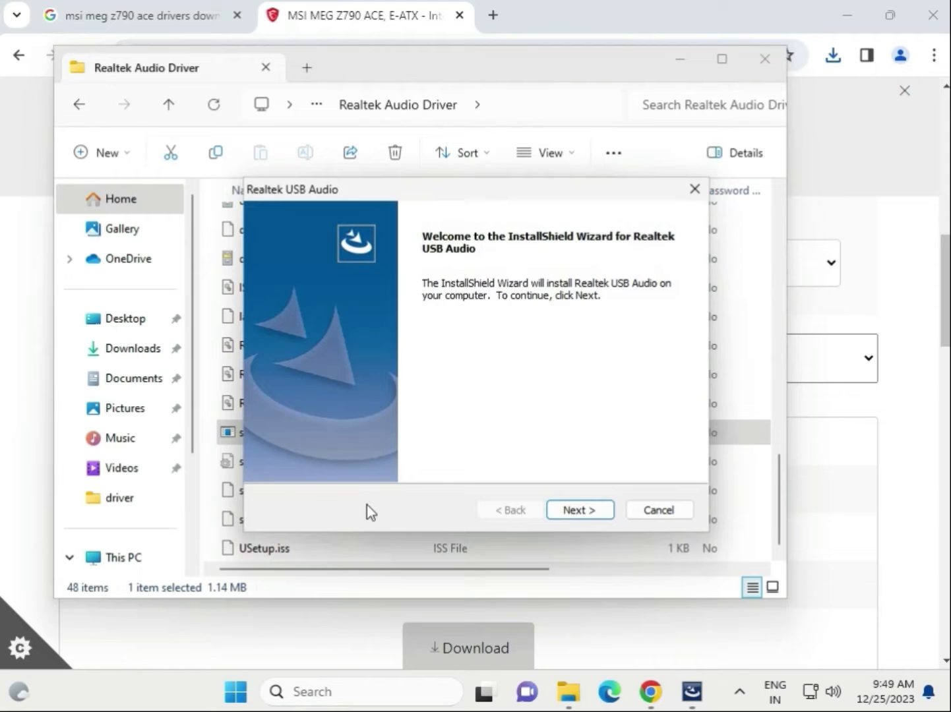
Complete the Realtek USB Audio setup, choosing 'No, I will restart later'.
click(579, 509)
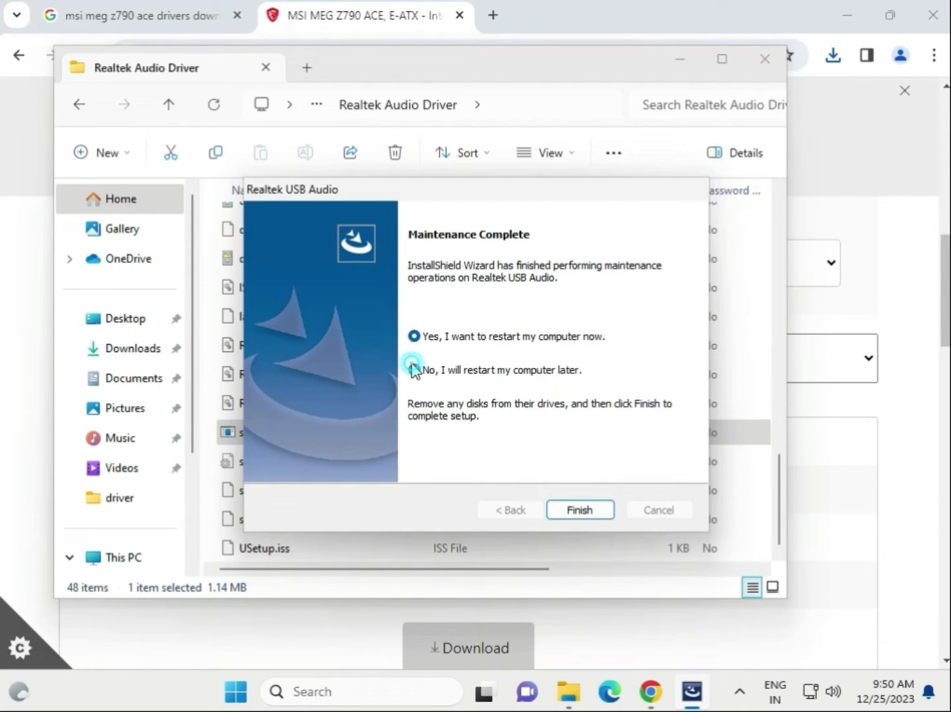
click(414, 370)
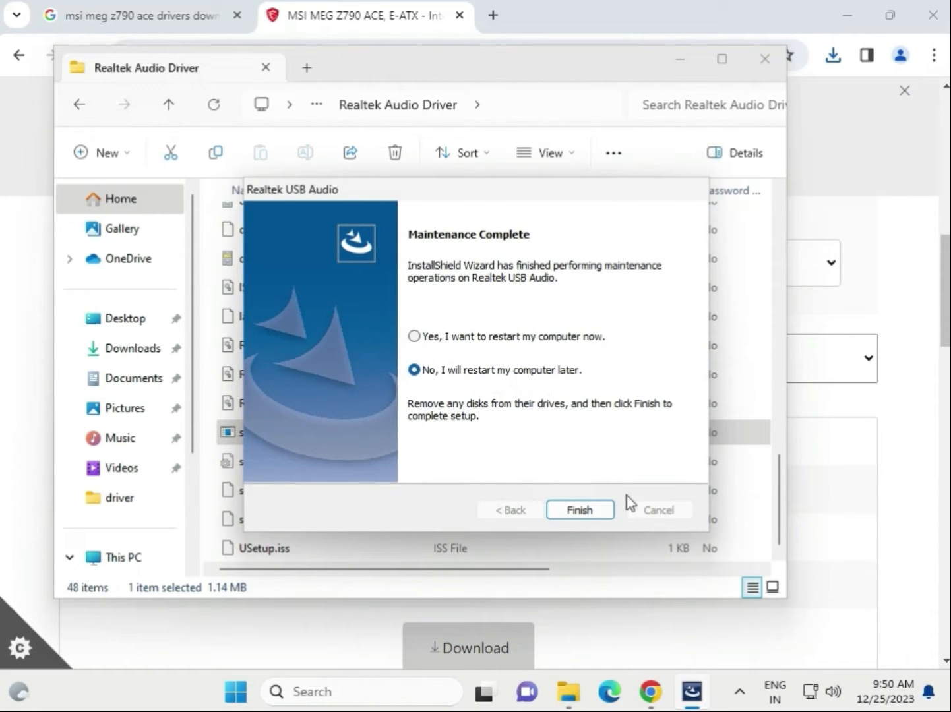
click(579, 509)
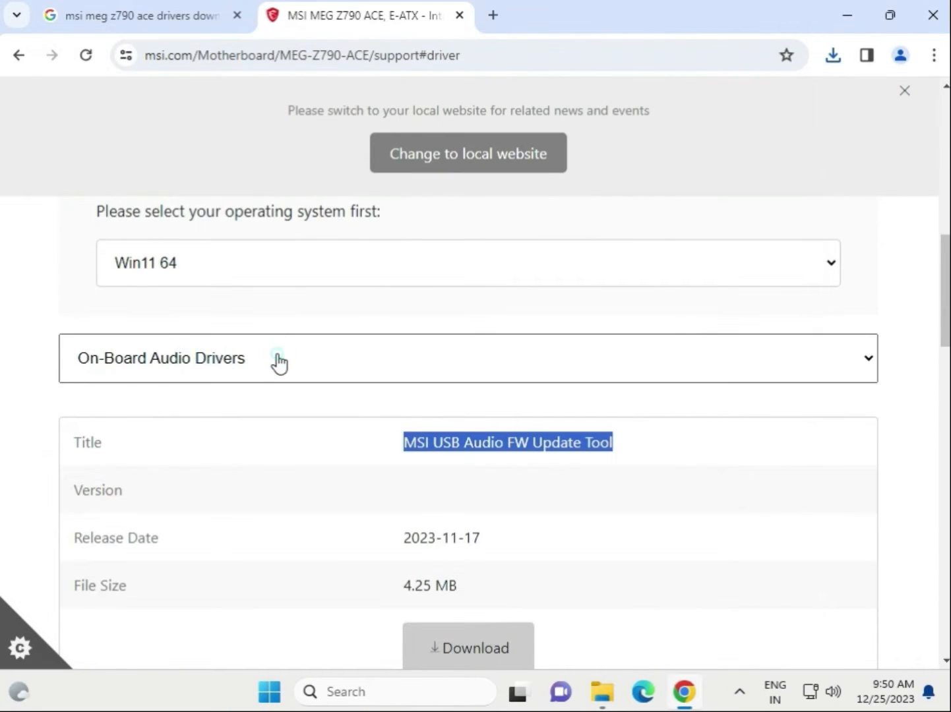
Switch to the LAN Drivers category and scroll through its list.
click(467, 359)
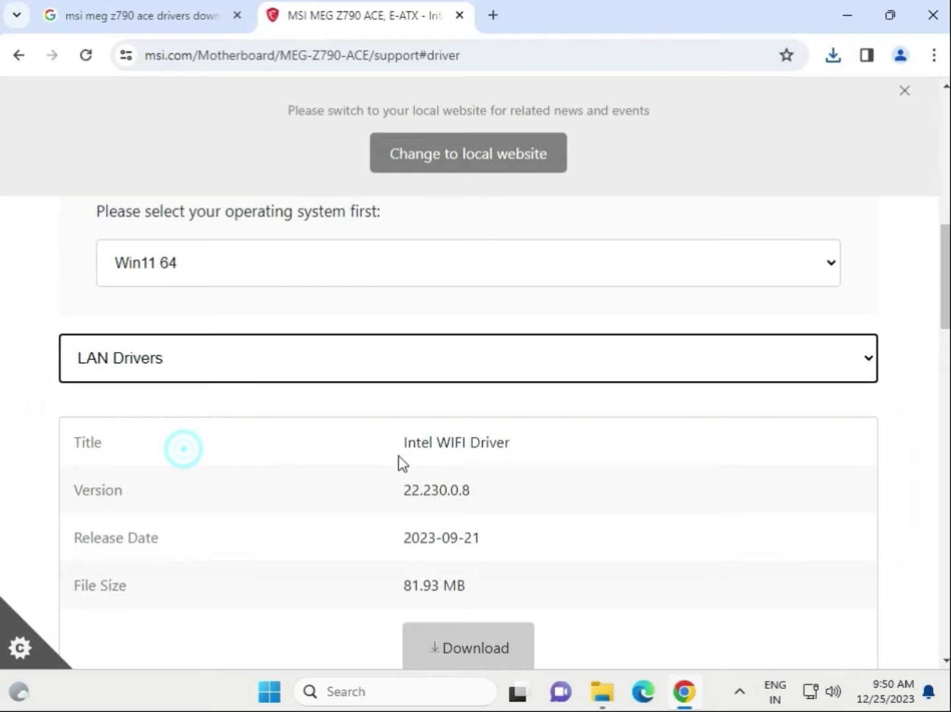
scroll(down, 3)
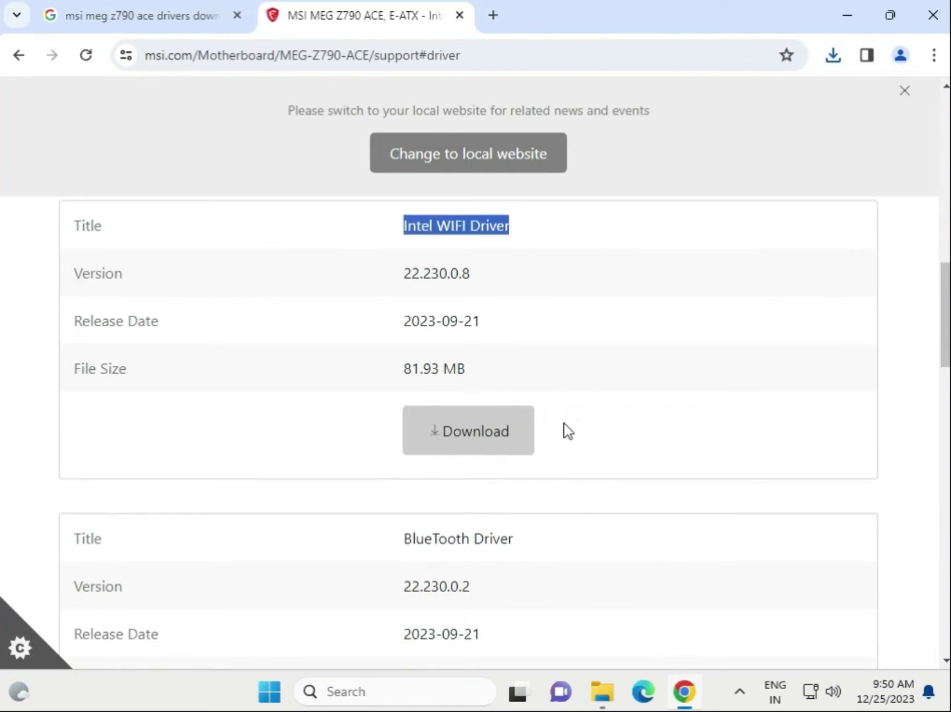
scroll(down, 3)
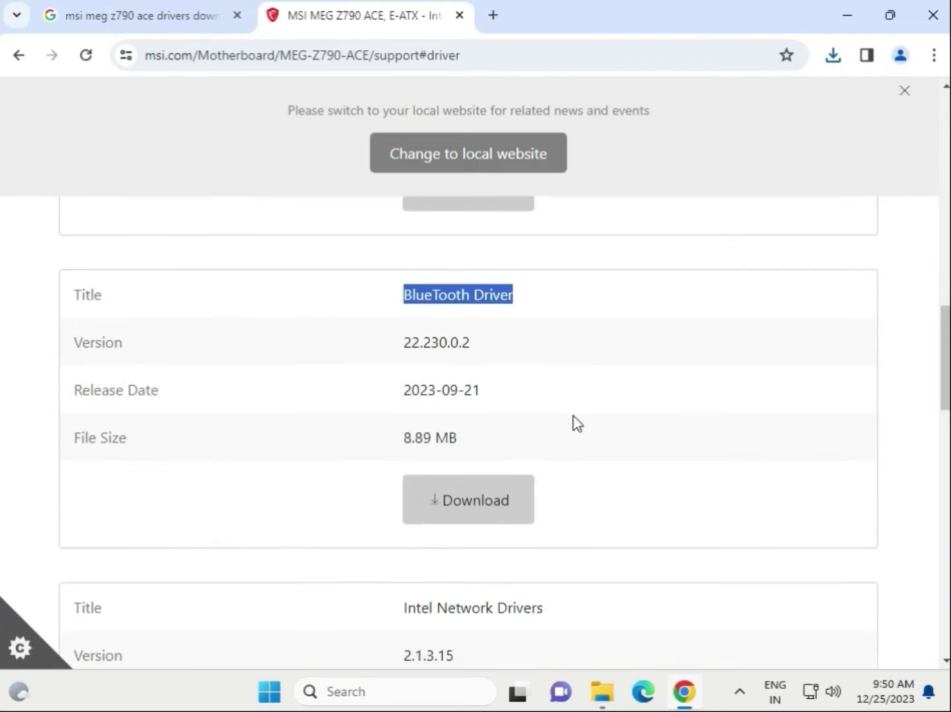
scroll(down, 3)
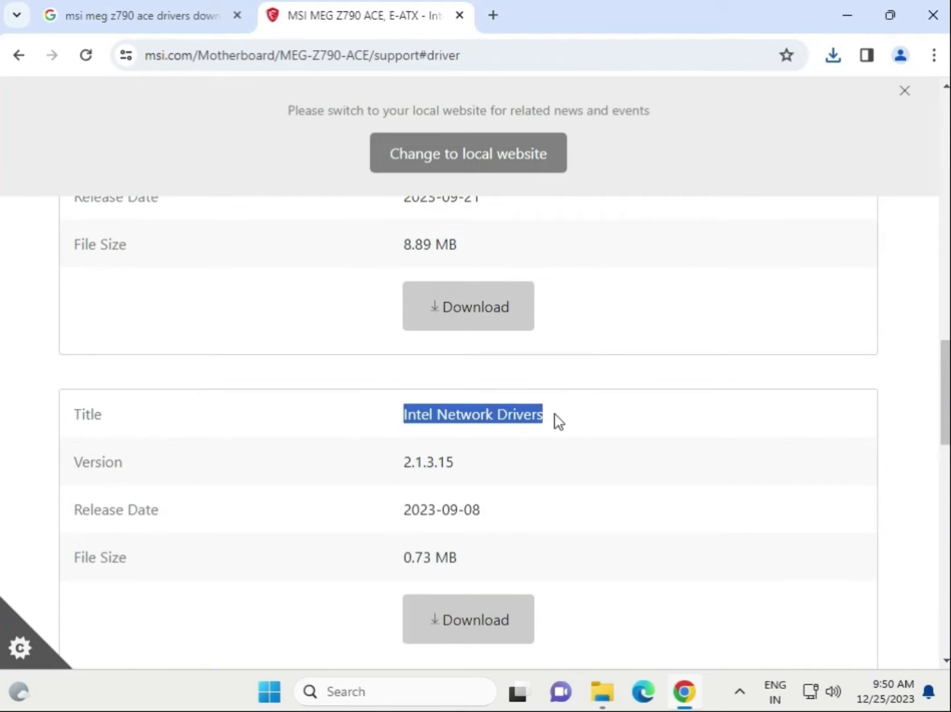
scroll(down, 3)
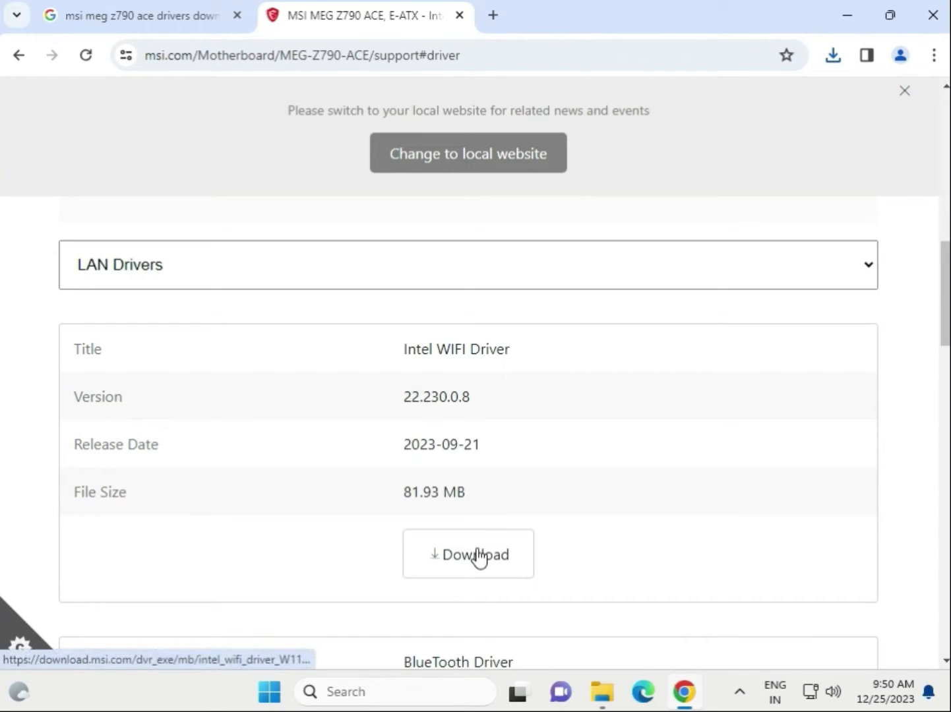
Download the Intel WIFI Driver package.
click(467, 554)
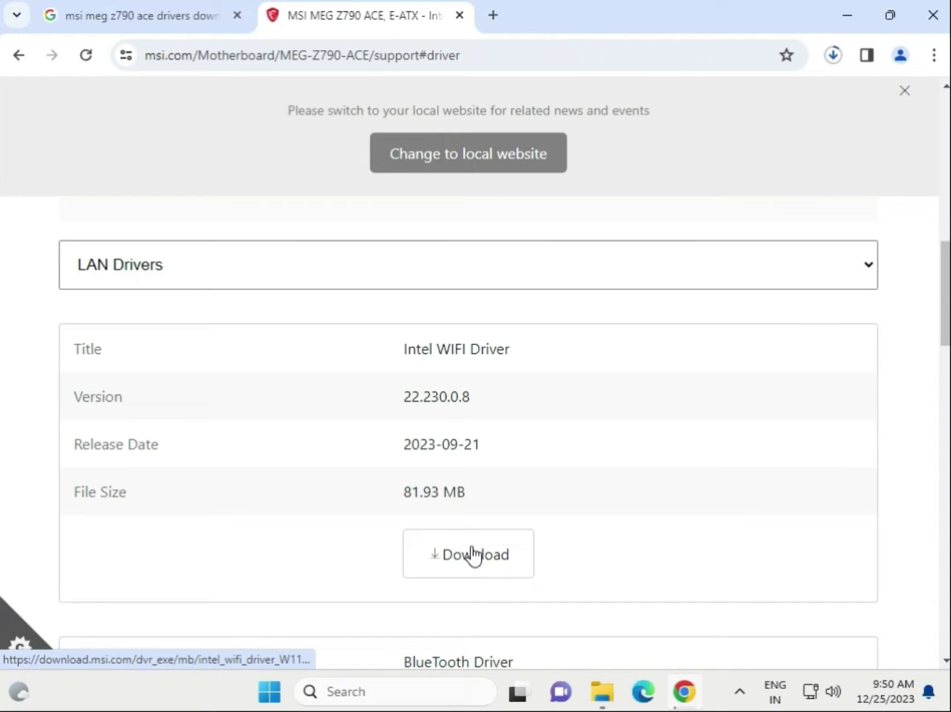
click(468, 553)
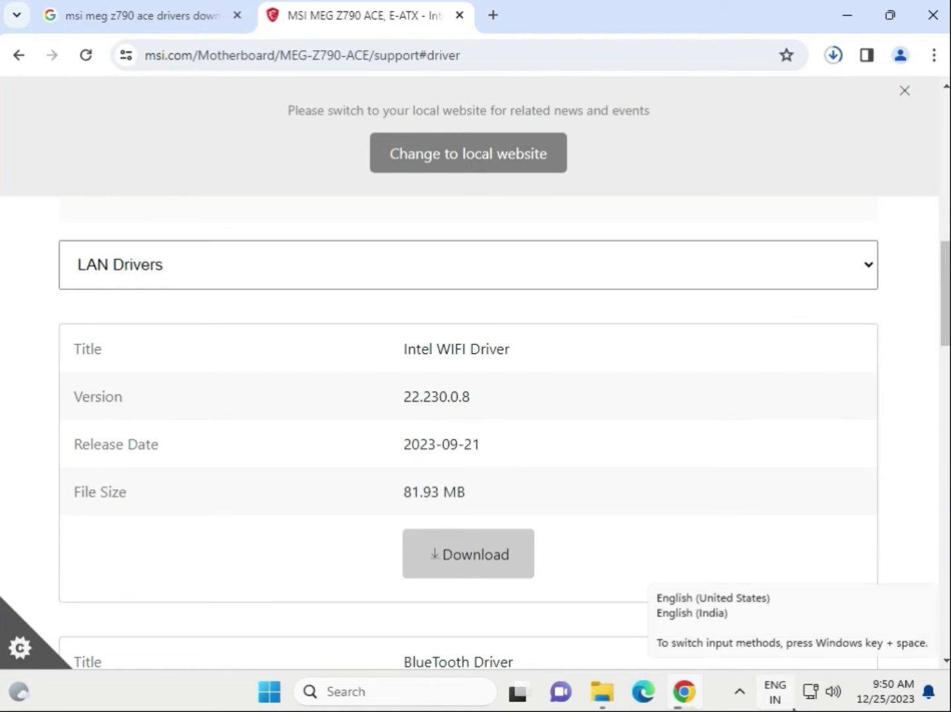
click(467, 554)
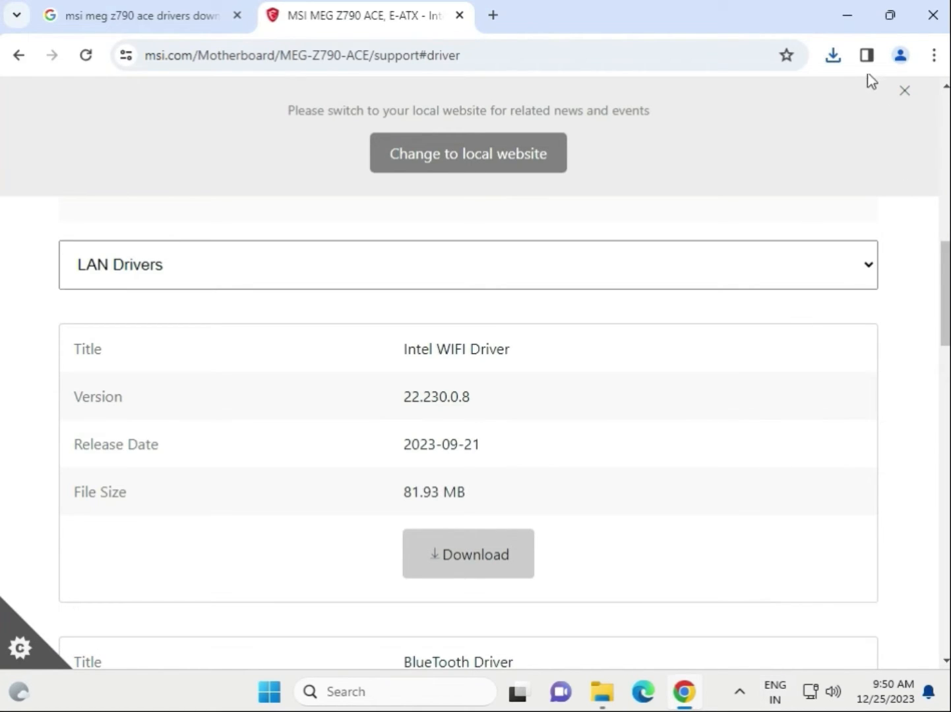
Browse the WiFi zip to Intel WIFI Driver > UWD > Win64 > Installer.
click(832, 56)
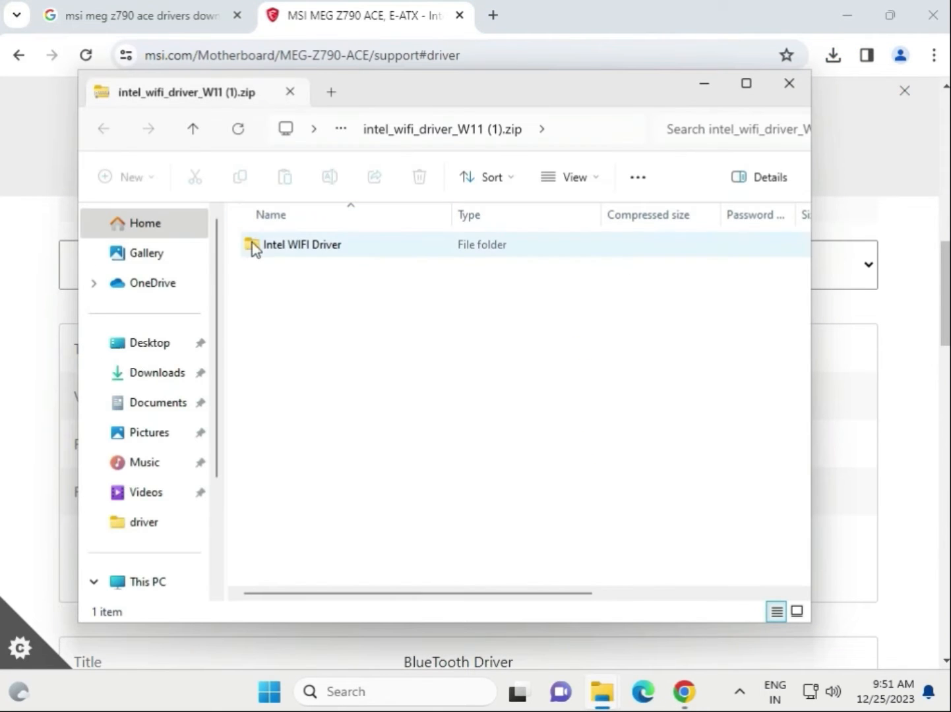
double_click(302, 245)
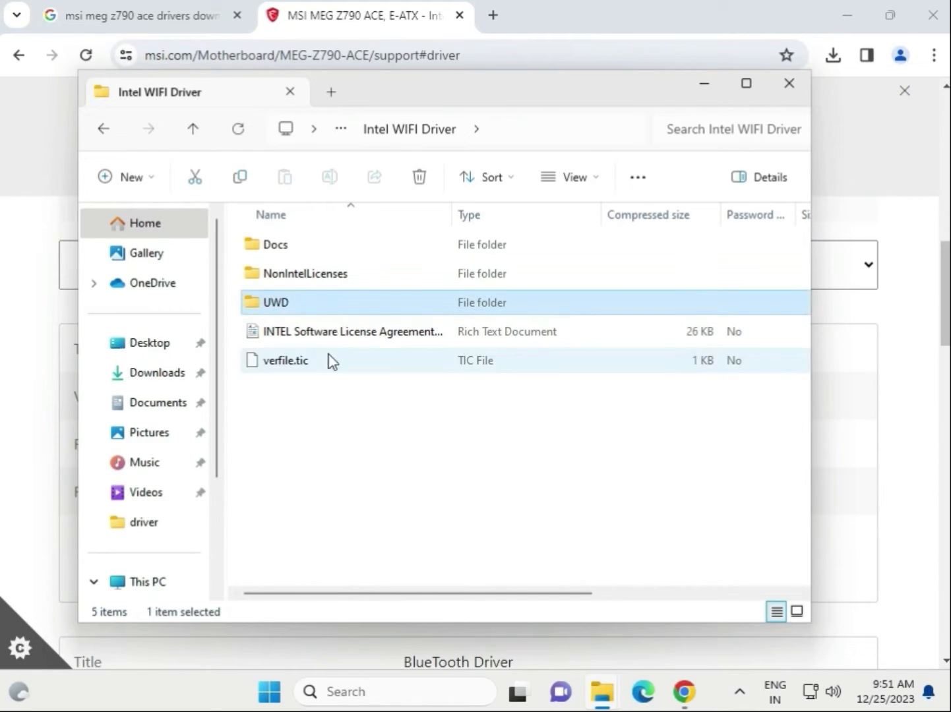
click(296, 302)
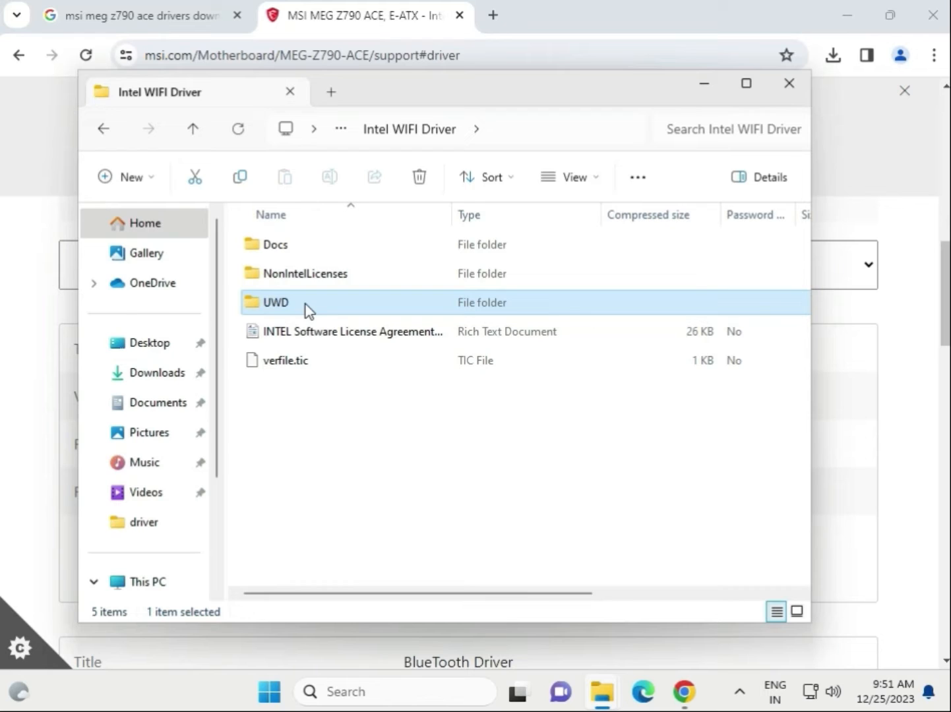
double_click(276, 302)
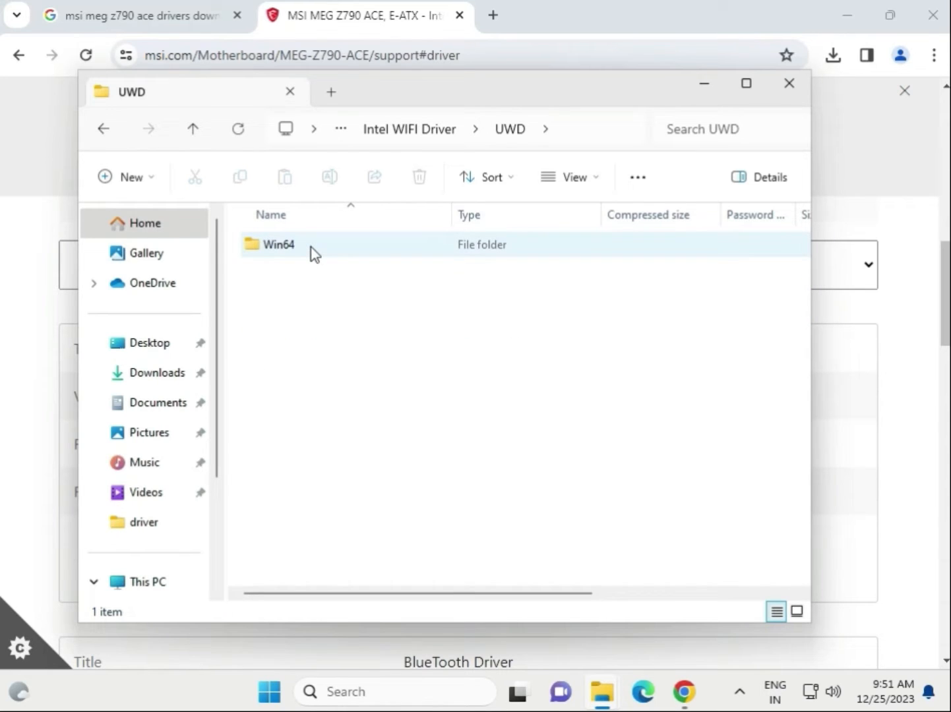
double_click(280, 244)
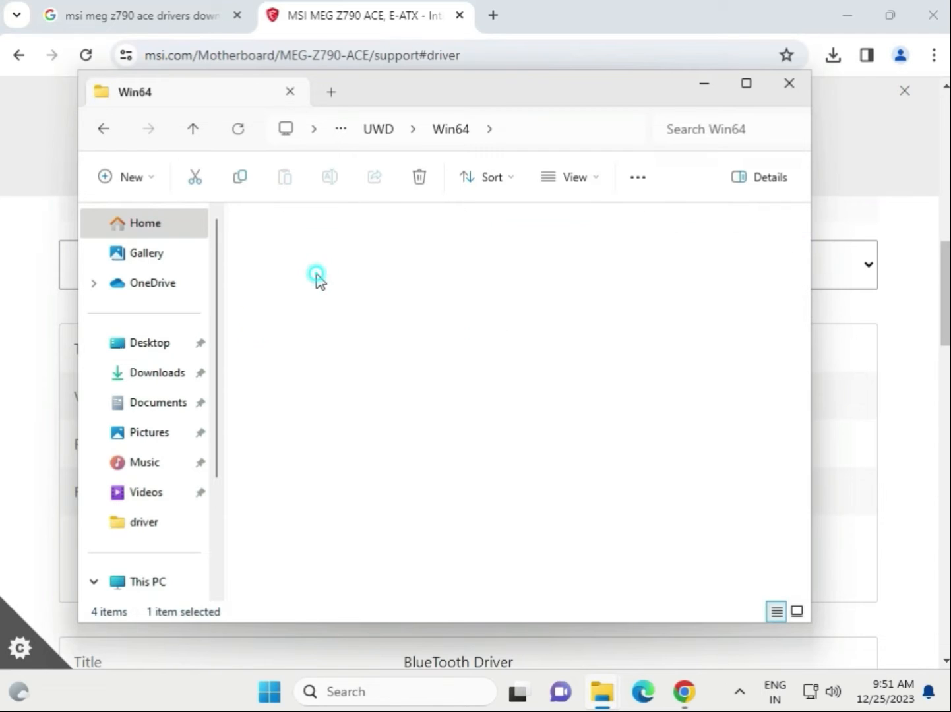
double_click(316, 274)
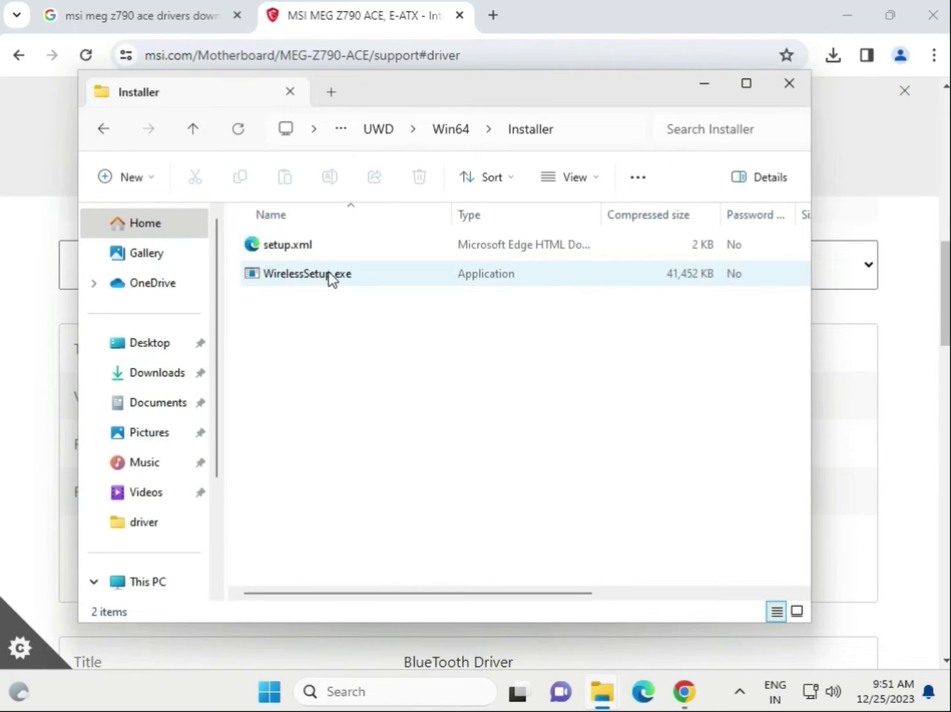
Run WirelessSetup.exe, dismiss its setup failure, and download the BlueTooth Driver package.
double_click(307, 274)
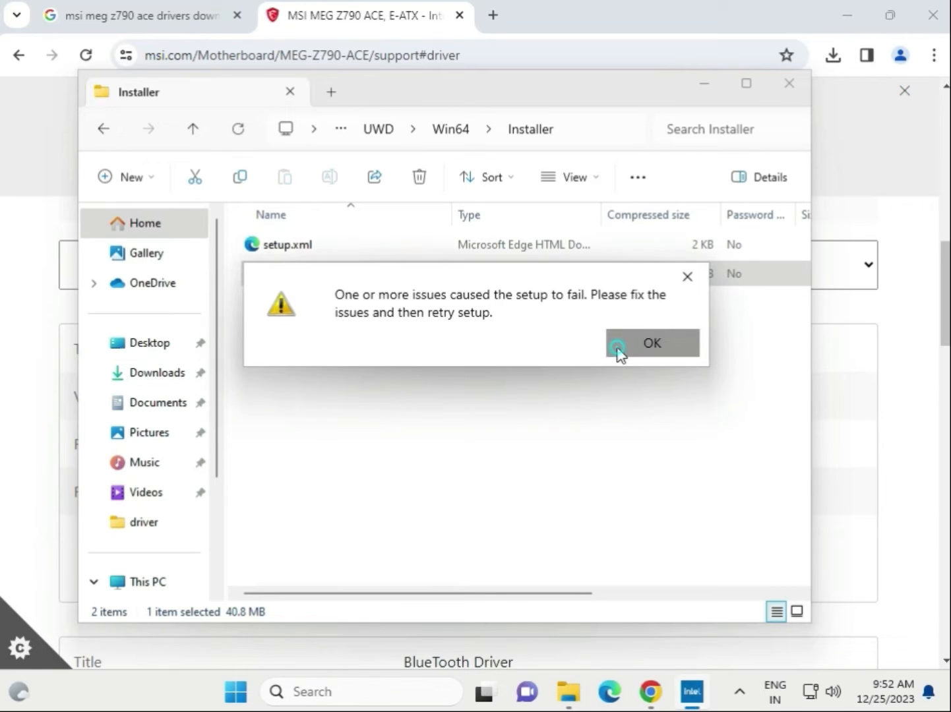
click(652, 343)
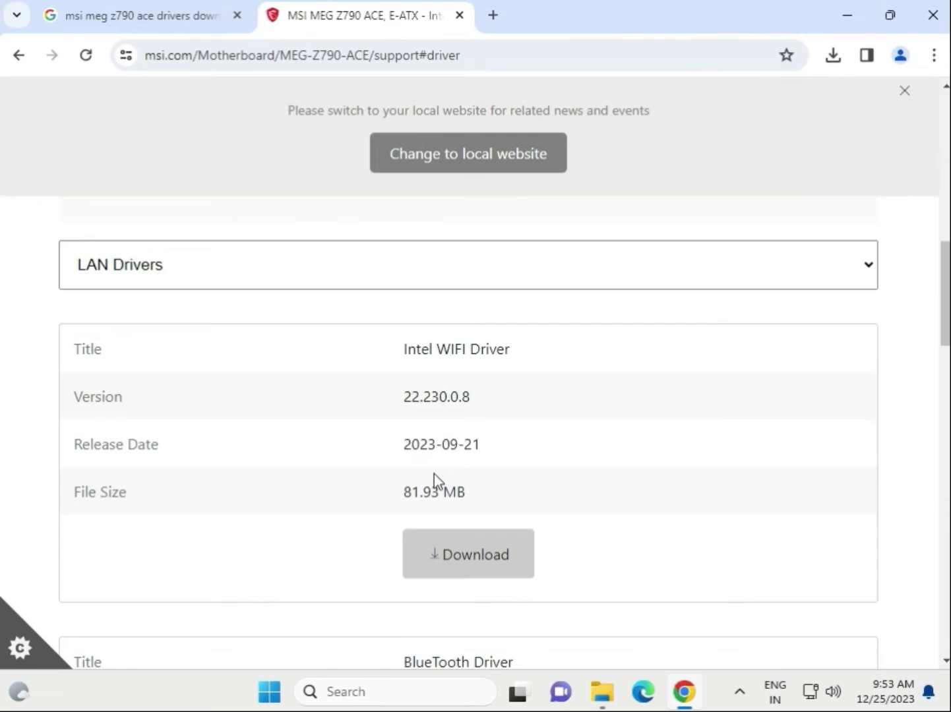
click(468, 587)
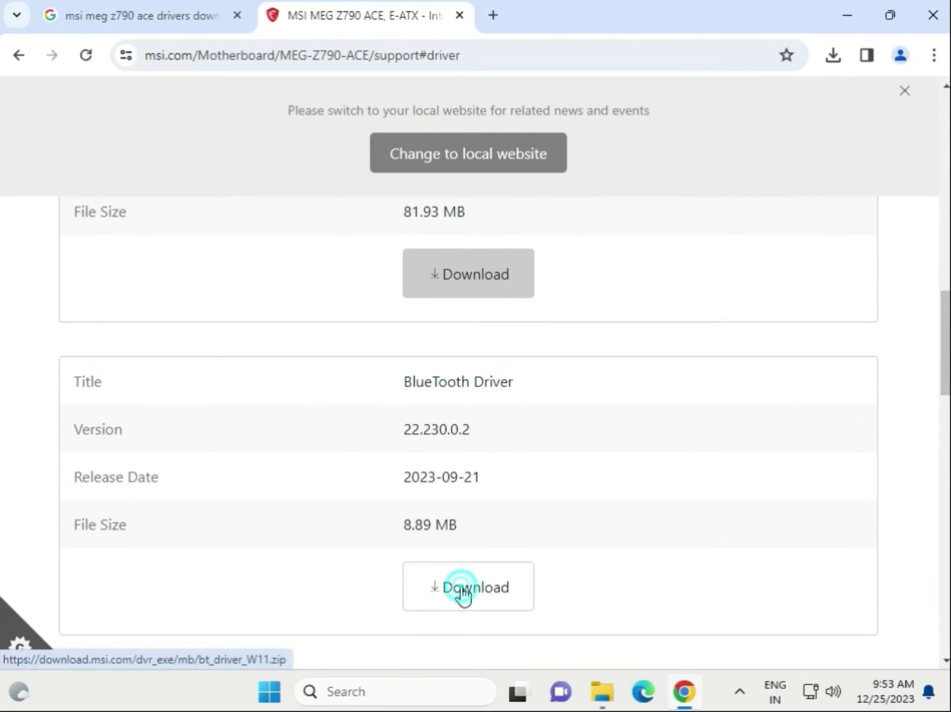
Open bt_driver_W11 (1).zip from download history and launch Intel Bluetooth.msi.
click(467, 585)
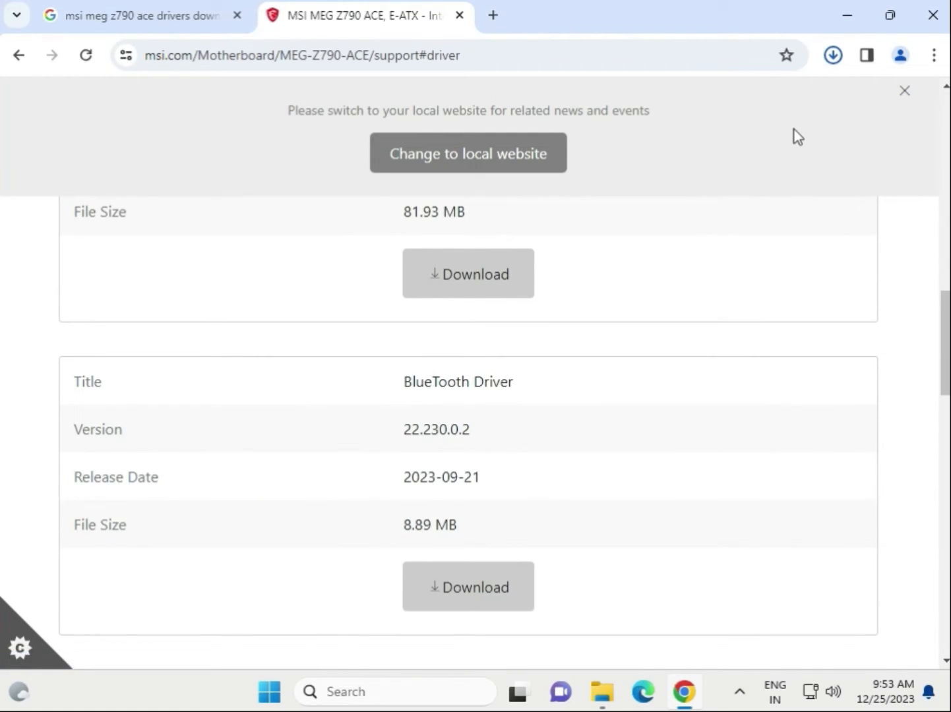
mouse_move(799, 156)
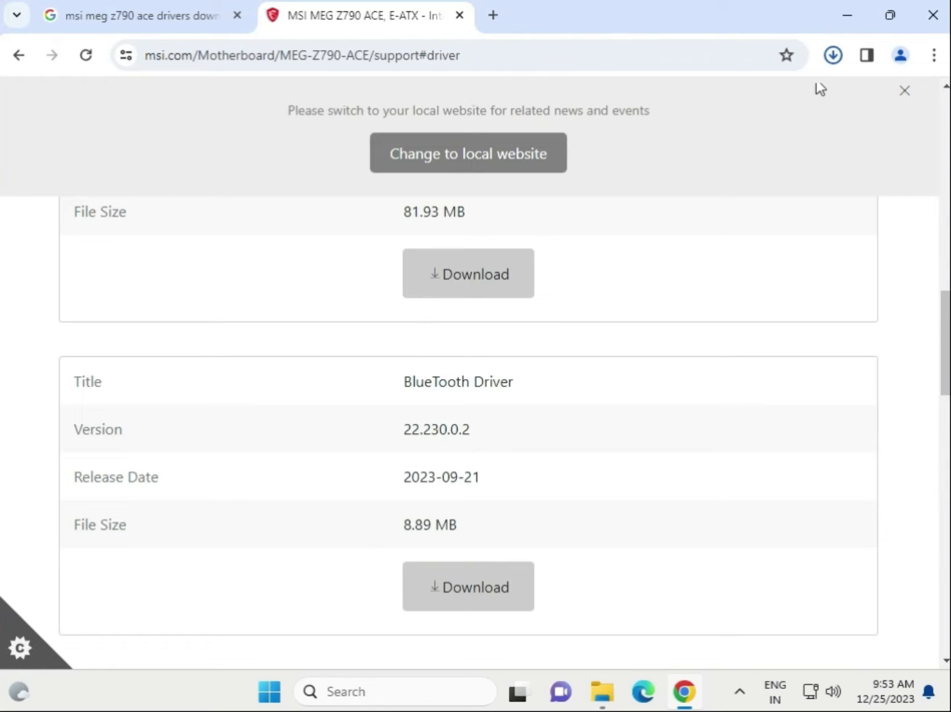
click(833, 56)
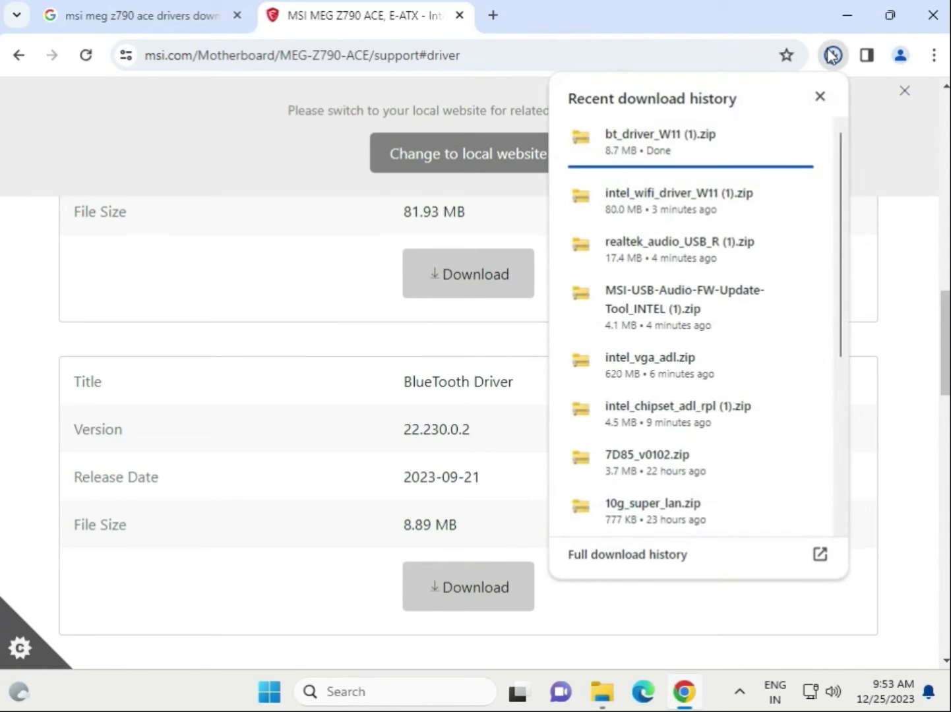
mouse_move(686, 143)
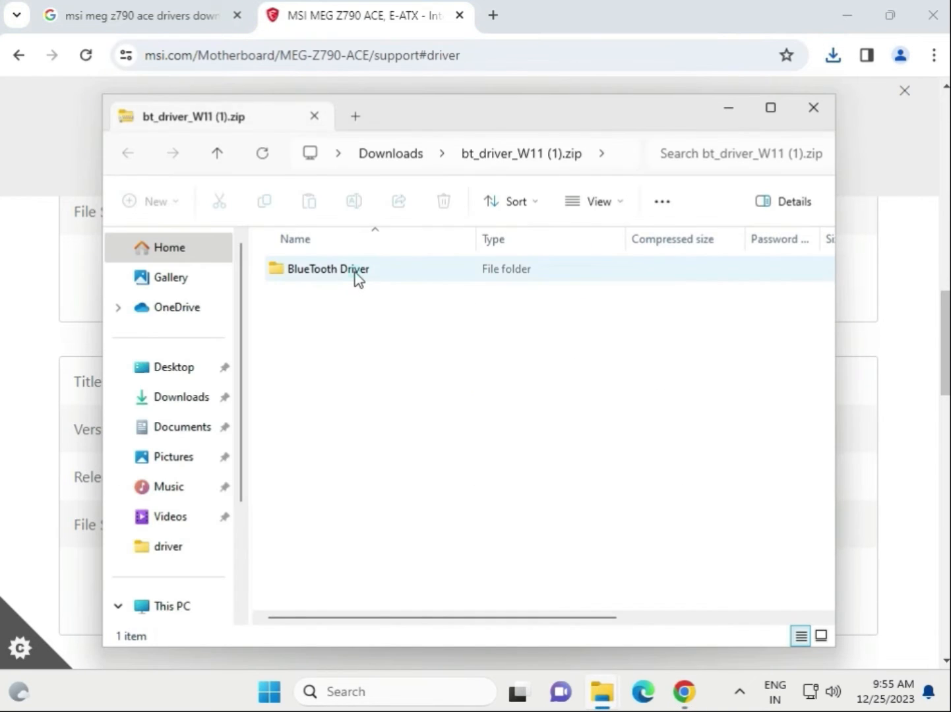
double_click(327, 269)
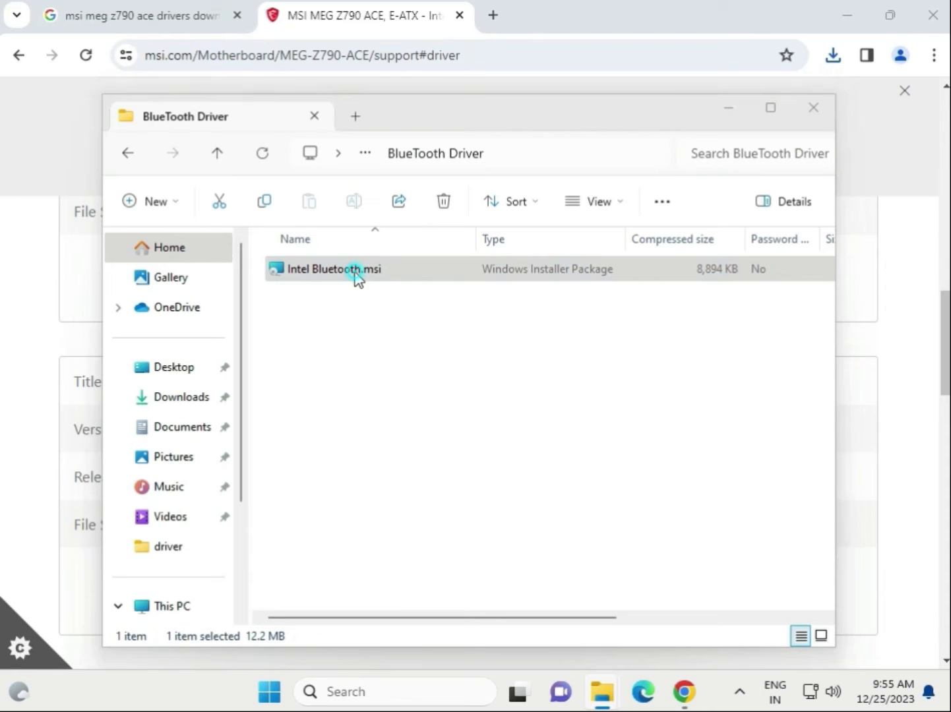
double_click(332, 269)
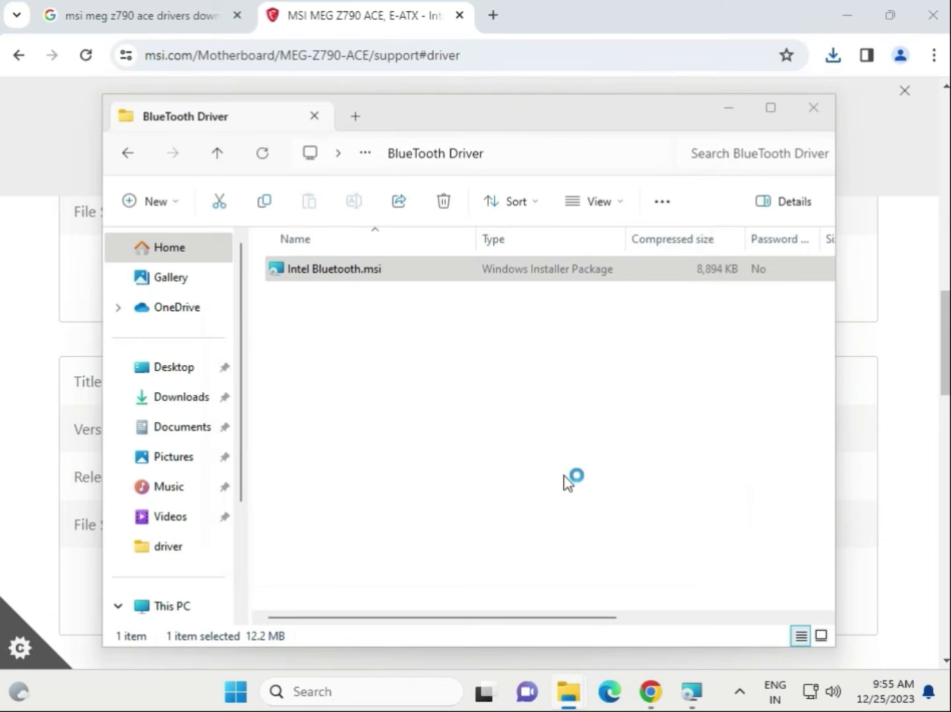
double_click(332, 269)
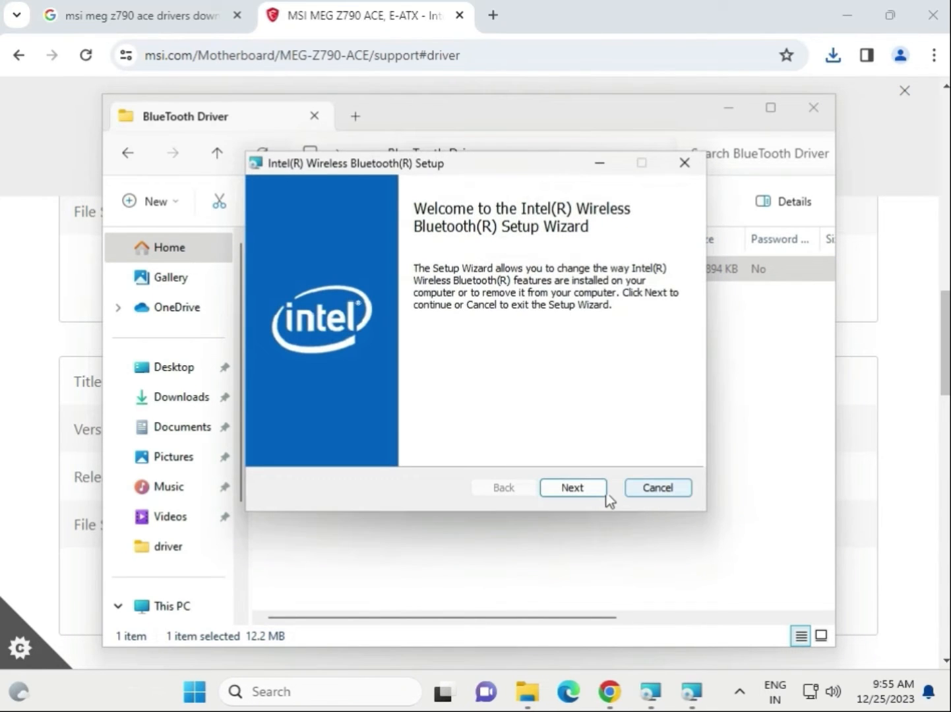
Decline cancelling the Bluetooth setup wizard and choose Repair for Intel Wireless Bluetooth.
click(656, 487)
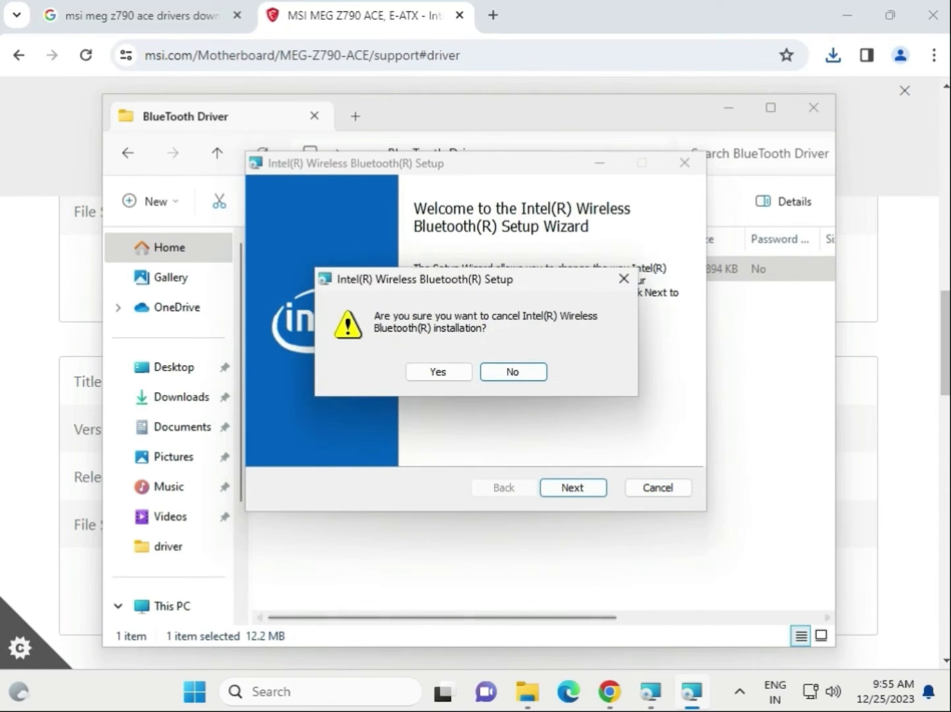
click(437, 372)
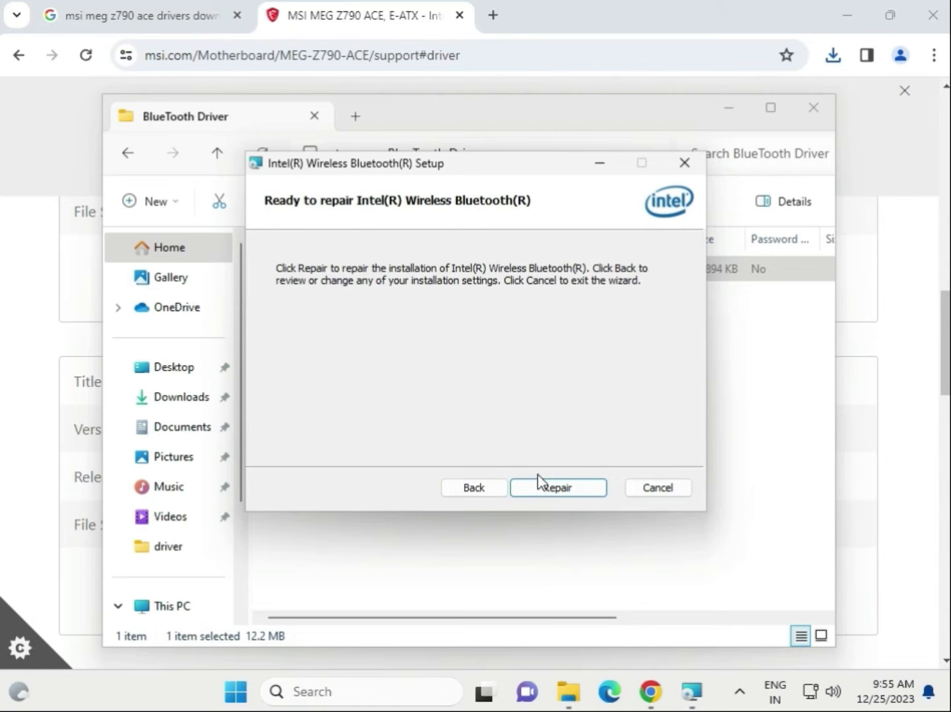
click(557, 487)
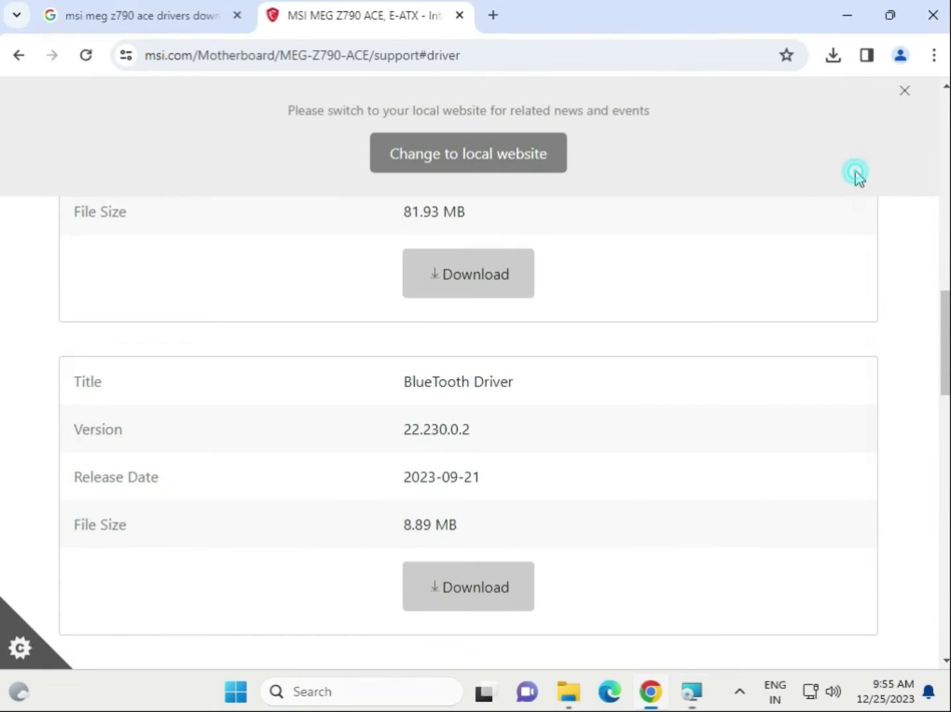
Download the Intel Network Drivers zip and open it from the download bubble.
scroll(down, 3)
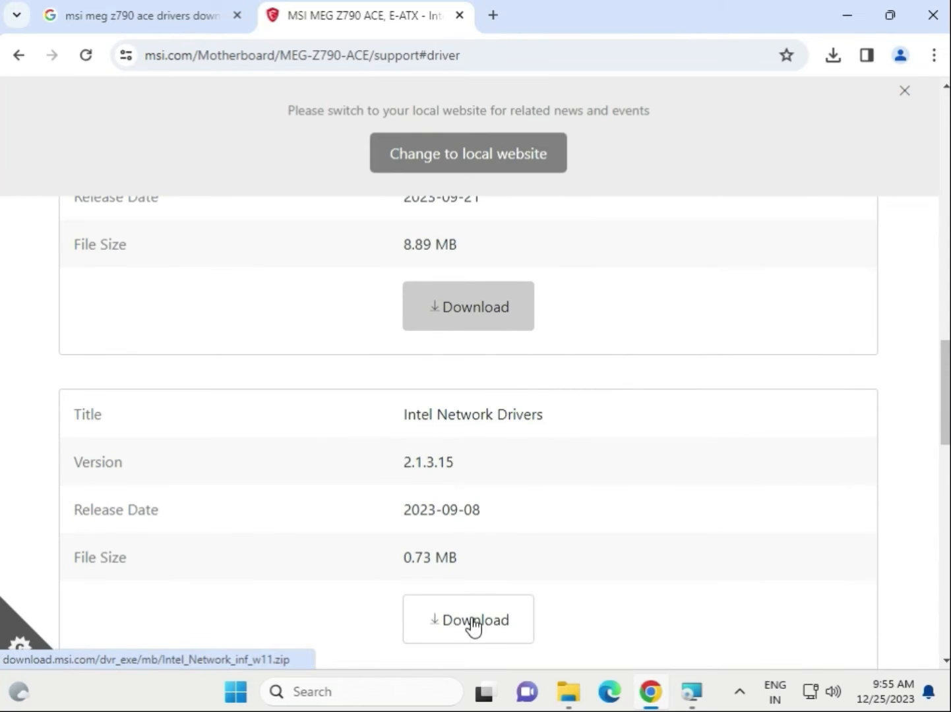
click(468, 619)
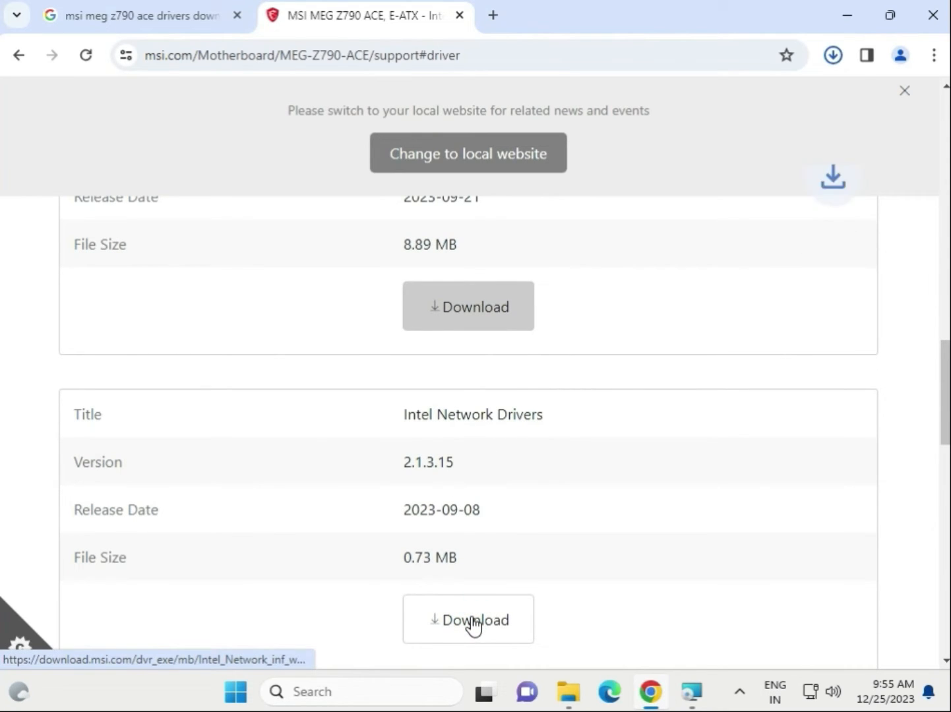
click(468, 620)
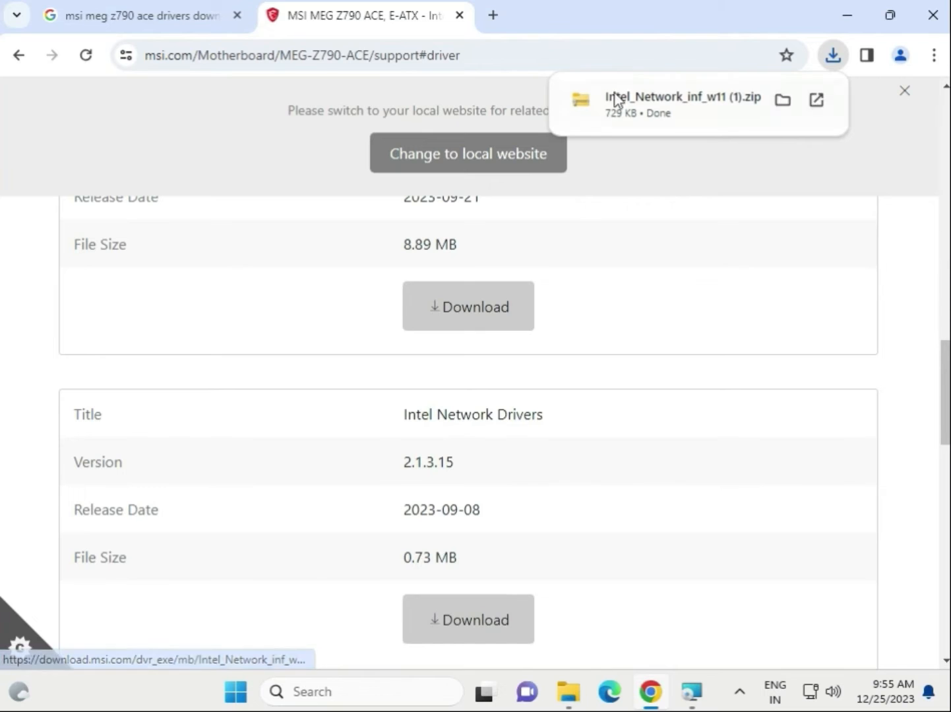
click(783, 100)
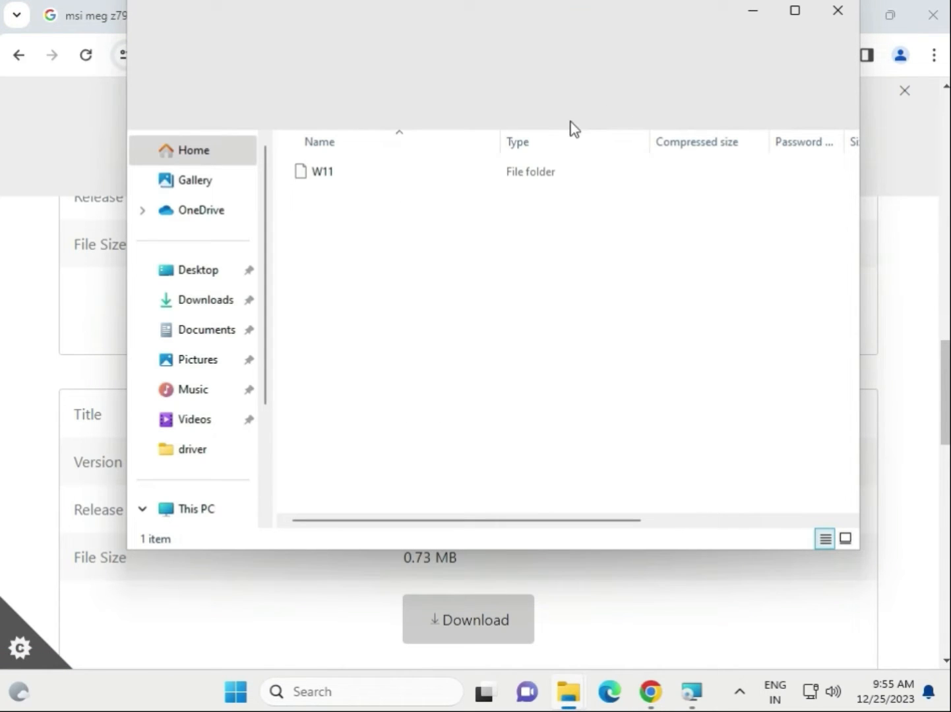
Run MSI SetupDrv64.exe from the W11 folder, which reports no suitable drivers.
double_click(323, 172)
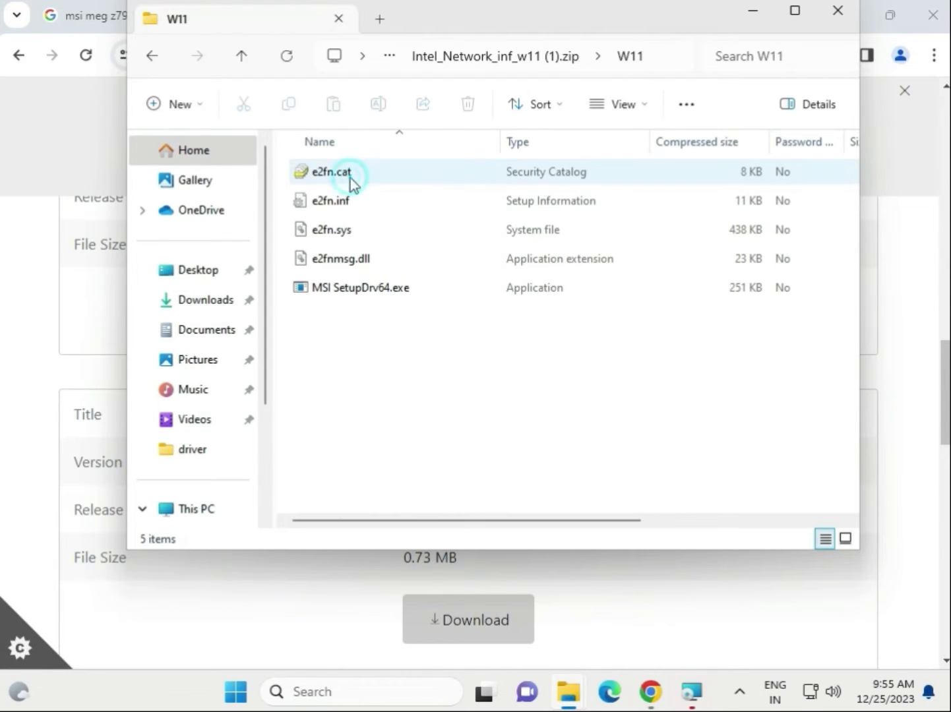
click(362, 288)
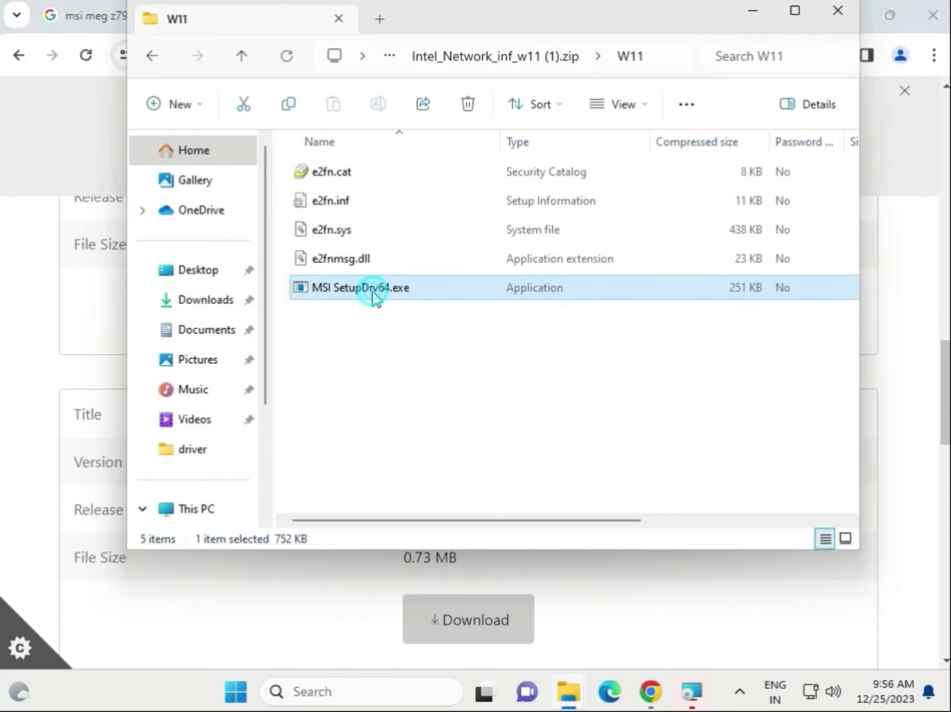
double_click(358, 288)
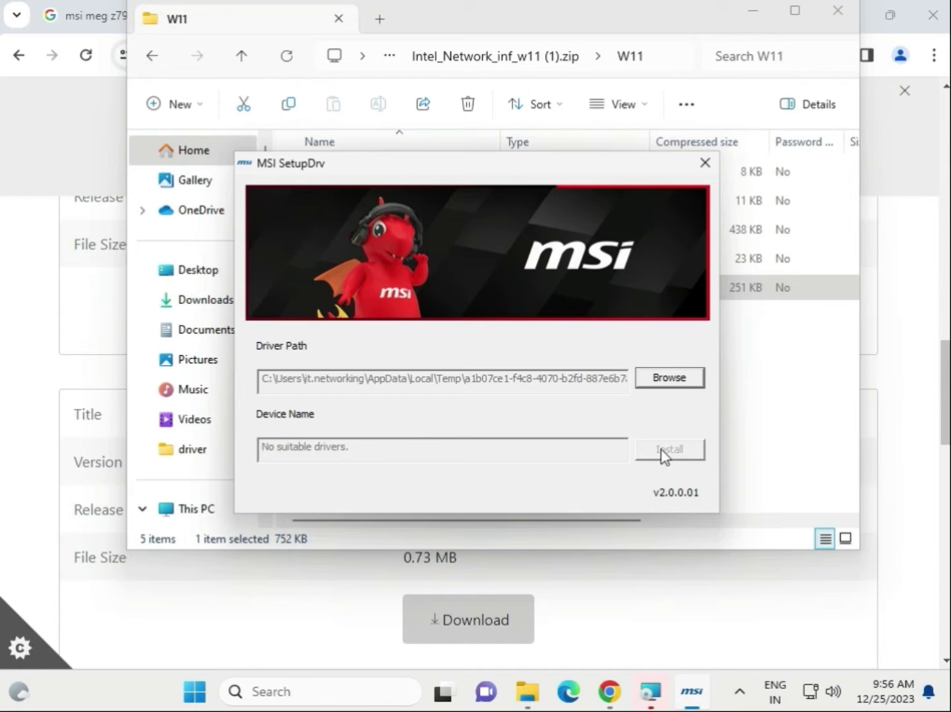
mouse_move(698, 175)
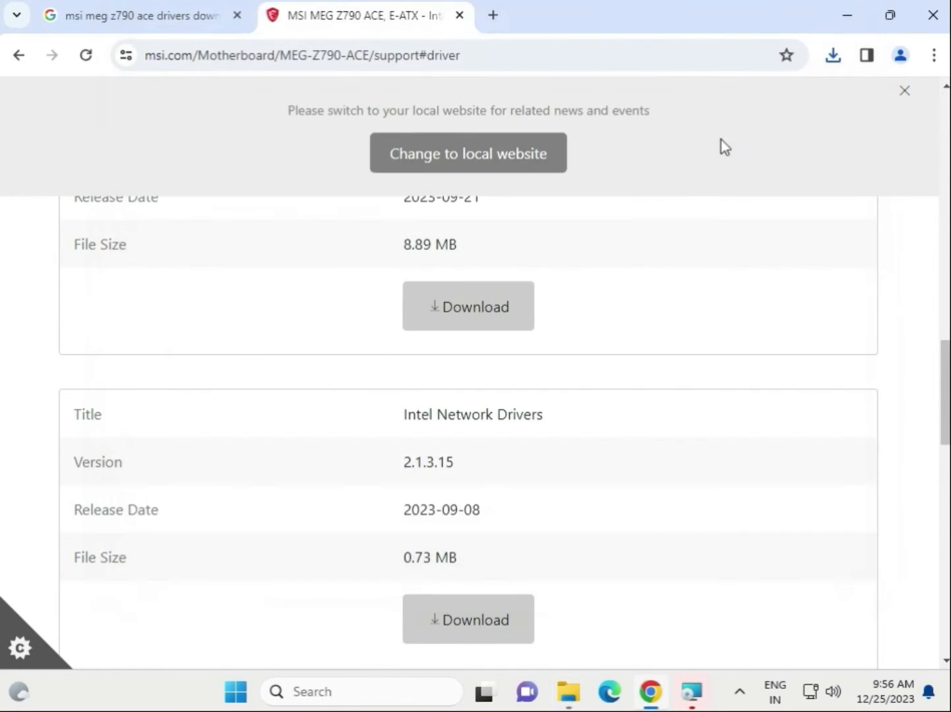
Switch the driver category dropdown to Others Drivers.
scroll(down, 3)
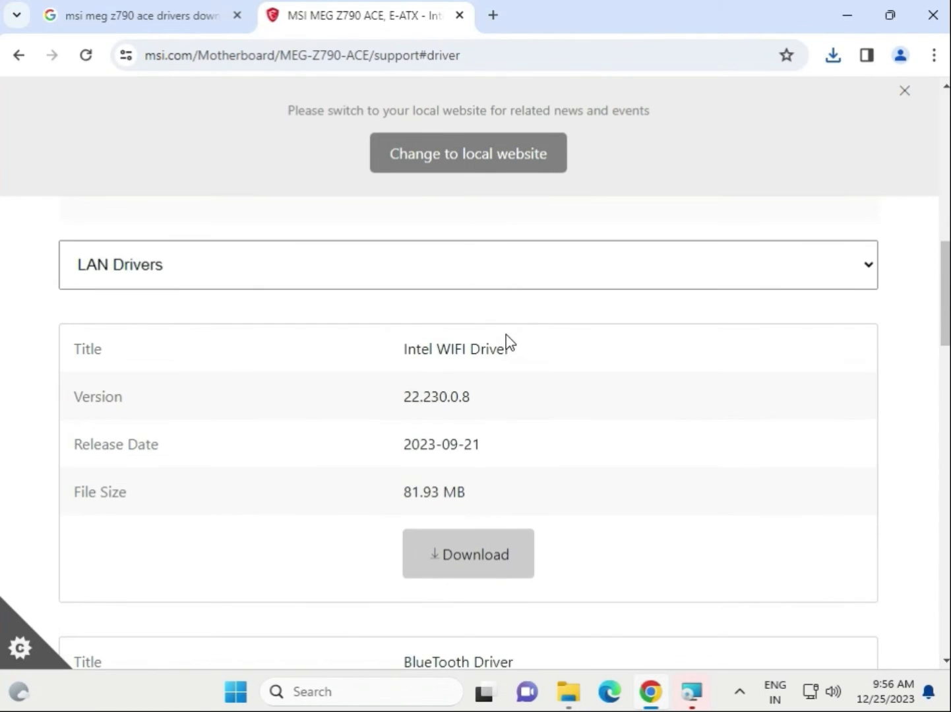
click(467, 264)
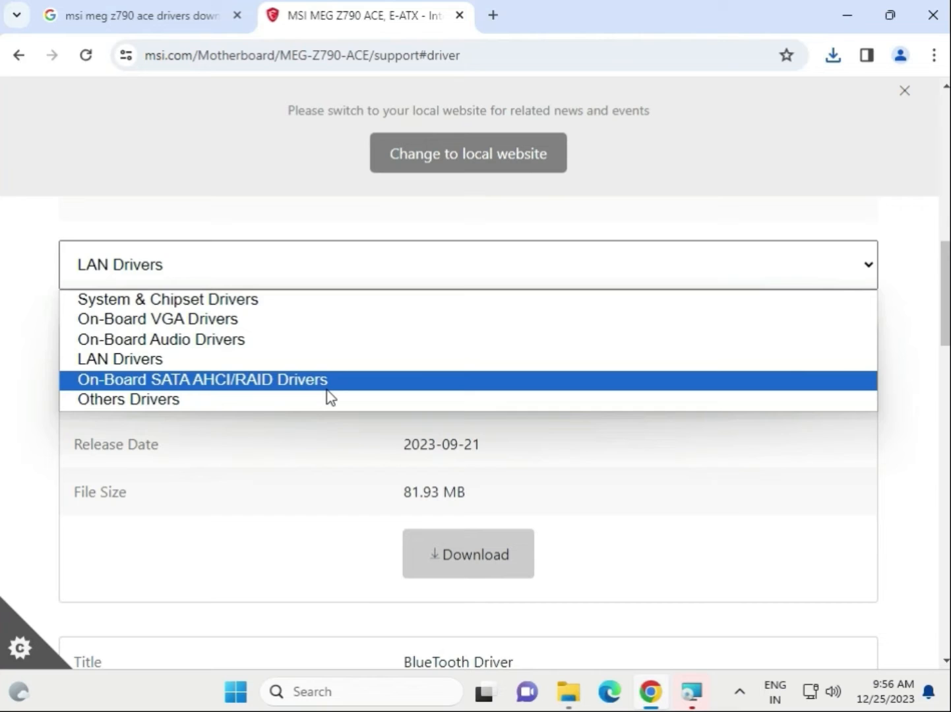
click(201, 380)
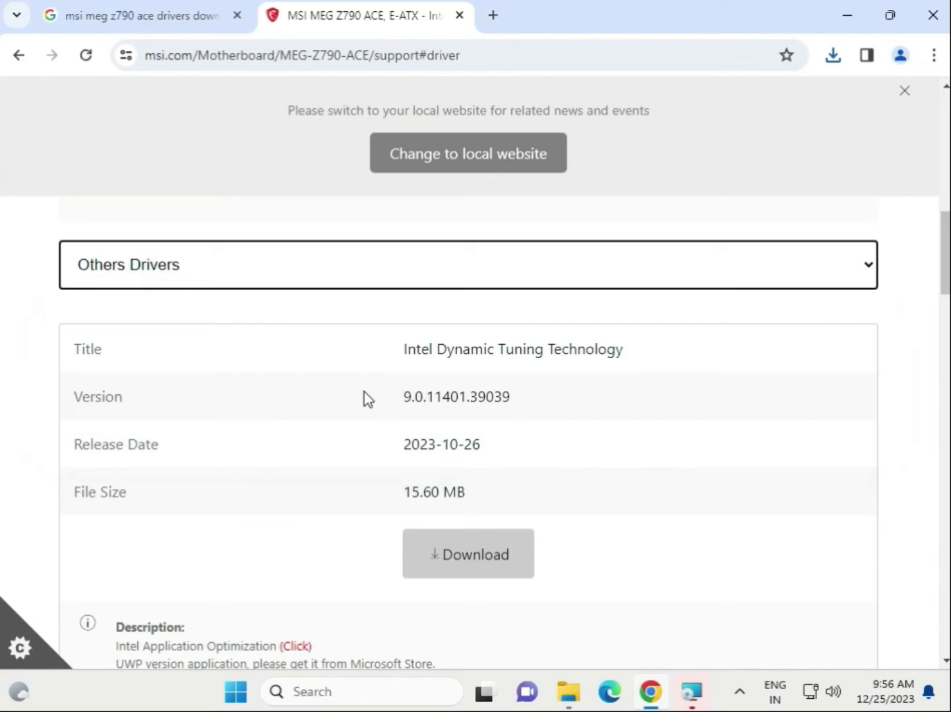
drag(404, 348, 583, 348)
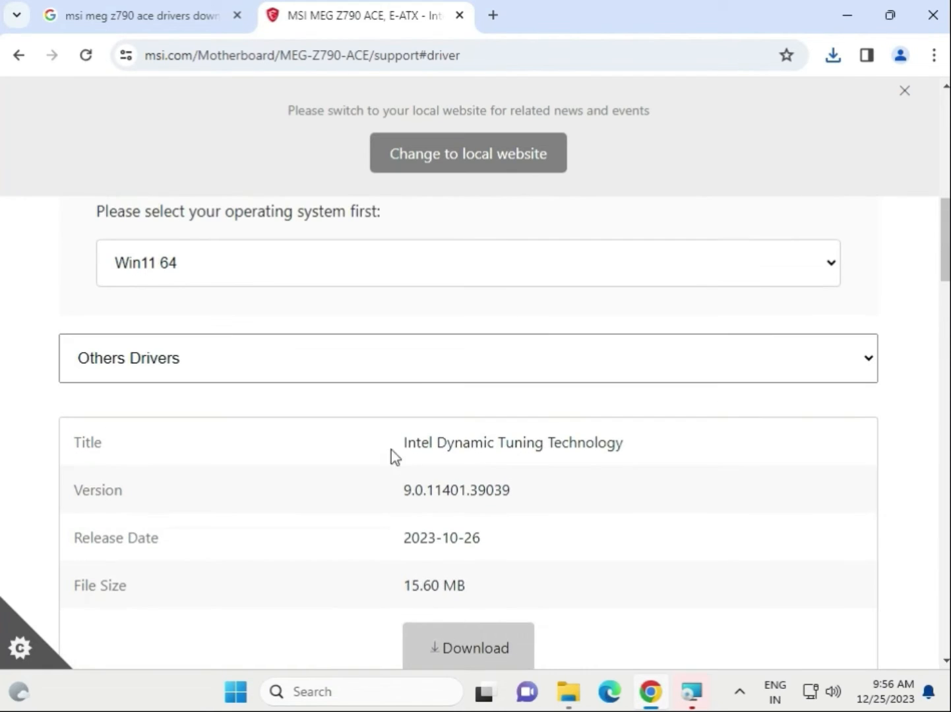
click(467, 358)
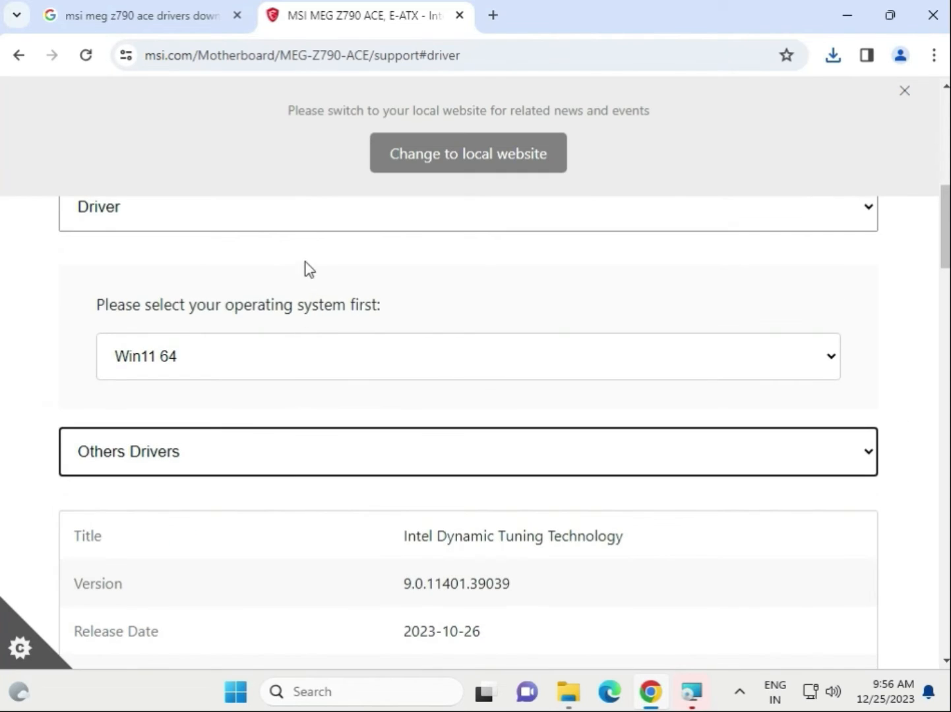
Change the download type to Firmware/BIOS, showing AMI BIOS 7D86v17 released 2023-11-02.
click(466, 206)
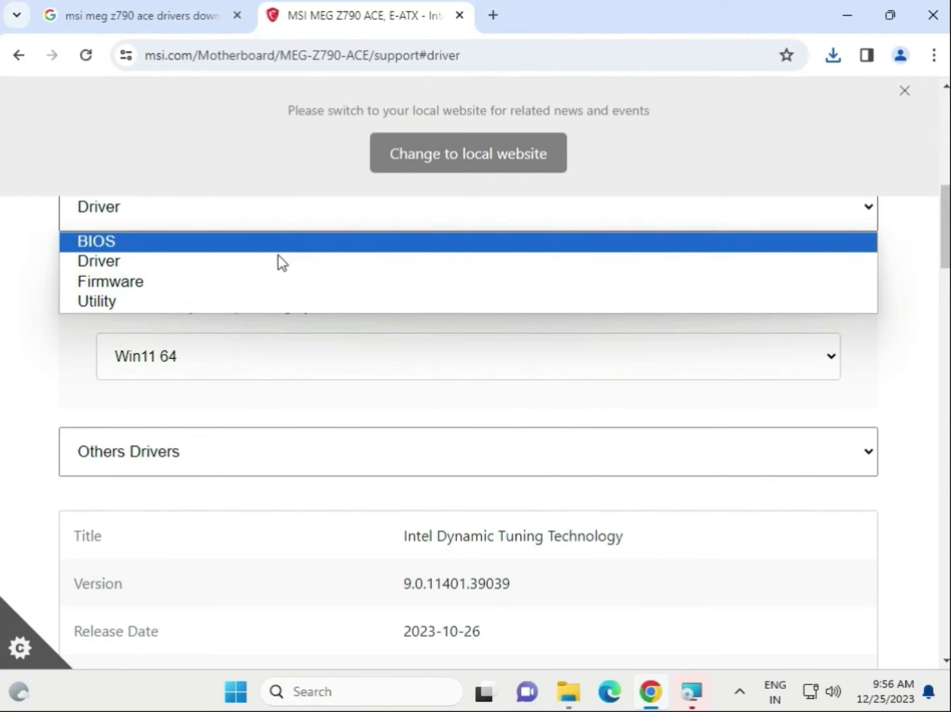
click(111, 281)
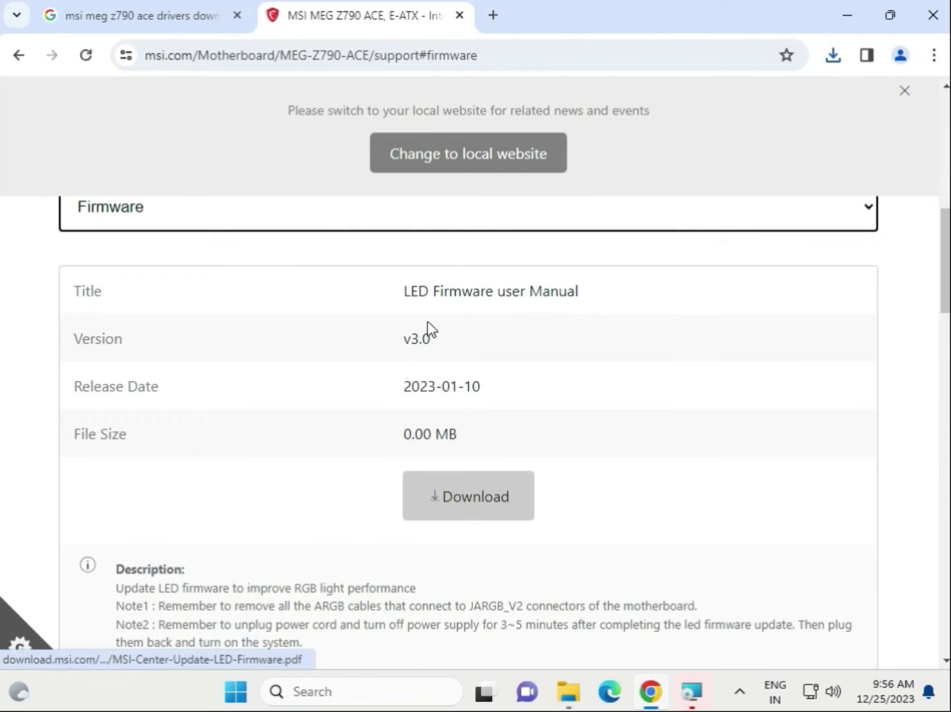
mouse_move(467, 496)
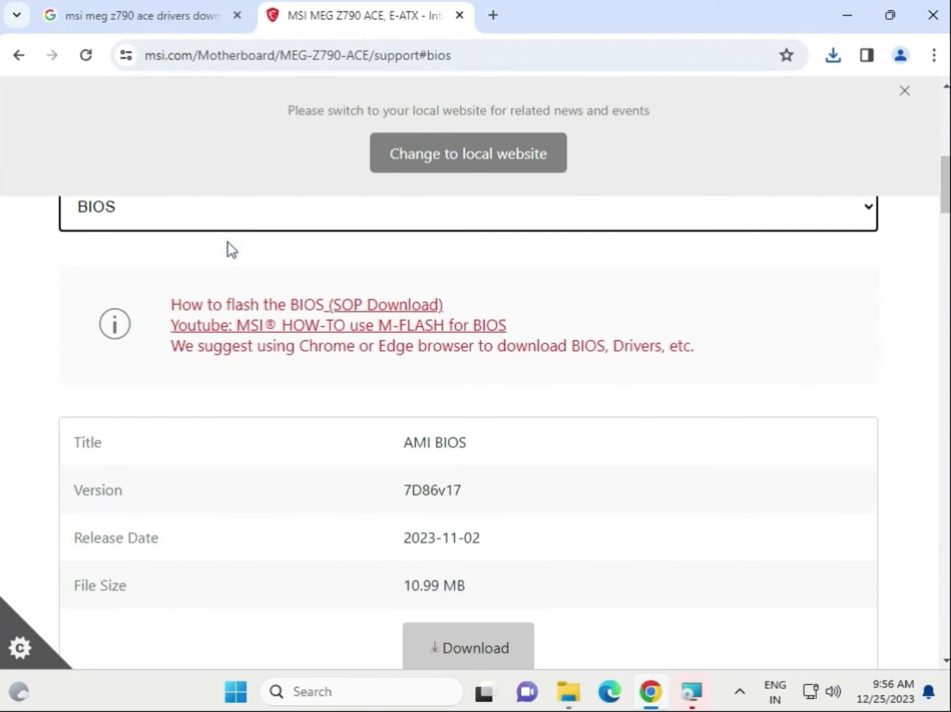
scroll(down, 3)
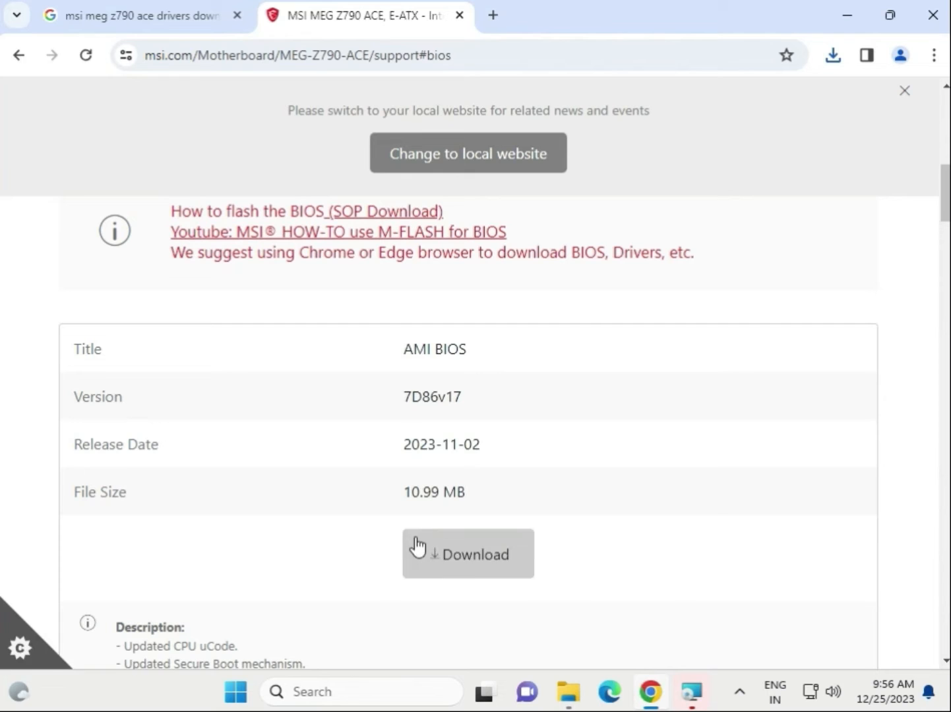
scroll(down, 3)
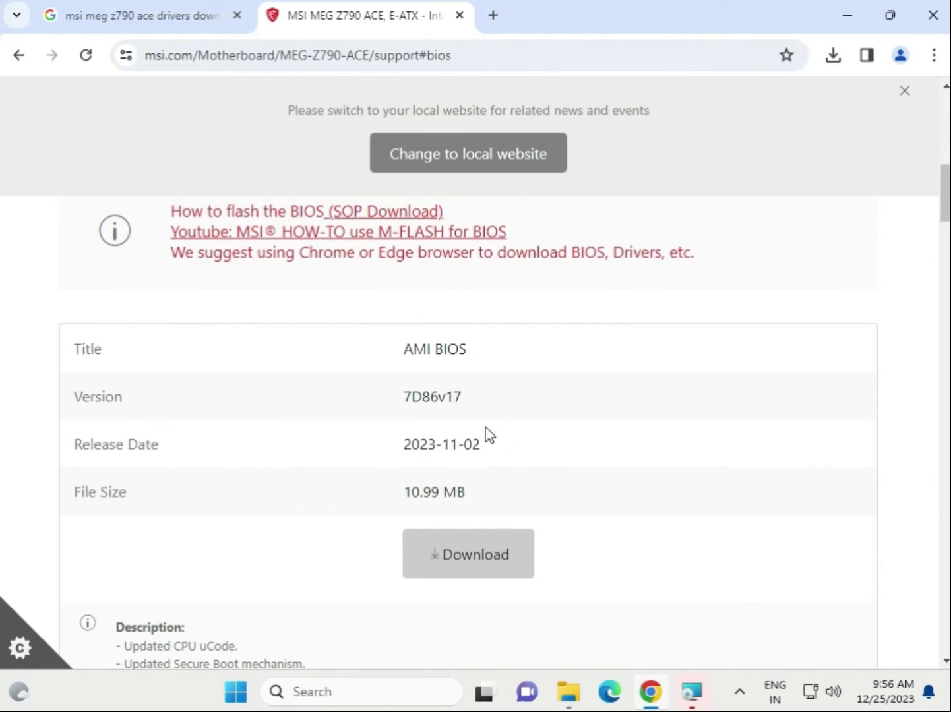
double_click(440, 443)
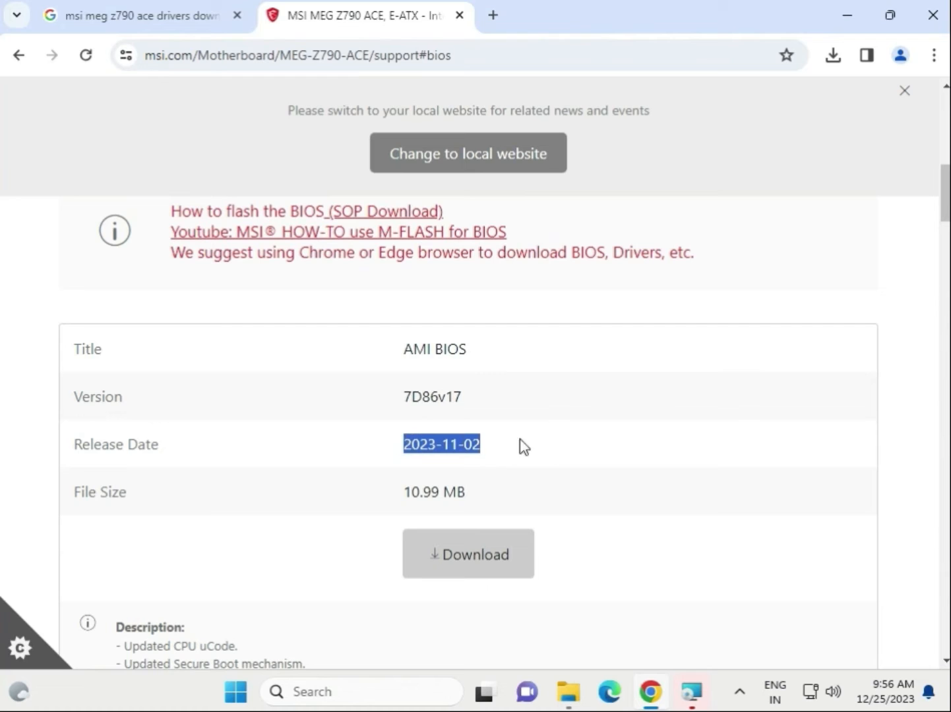
mouse_move(559, 451)
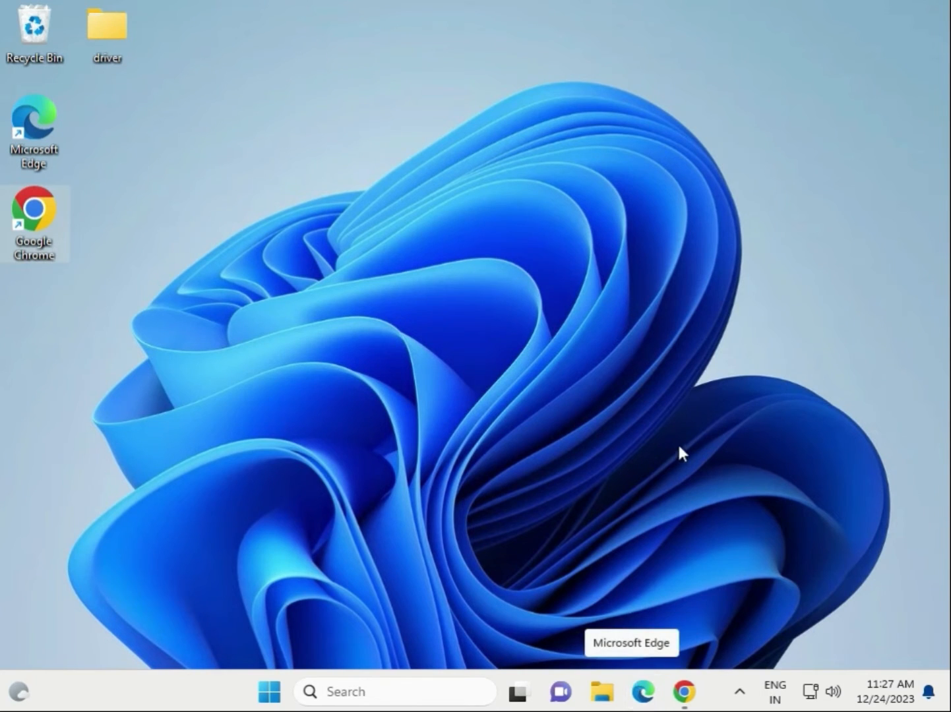
mouse_move(682, 454)
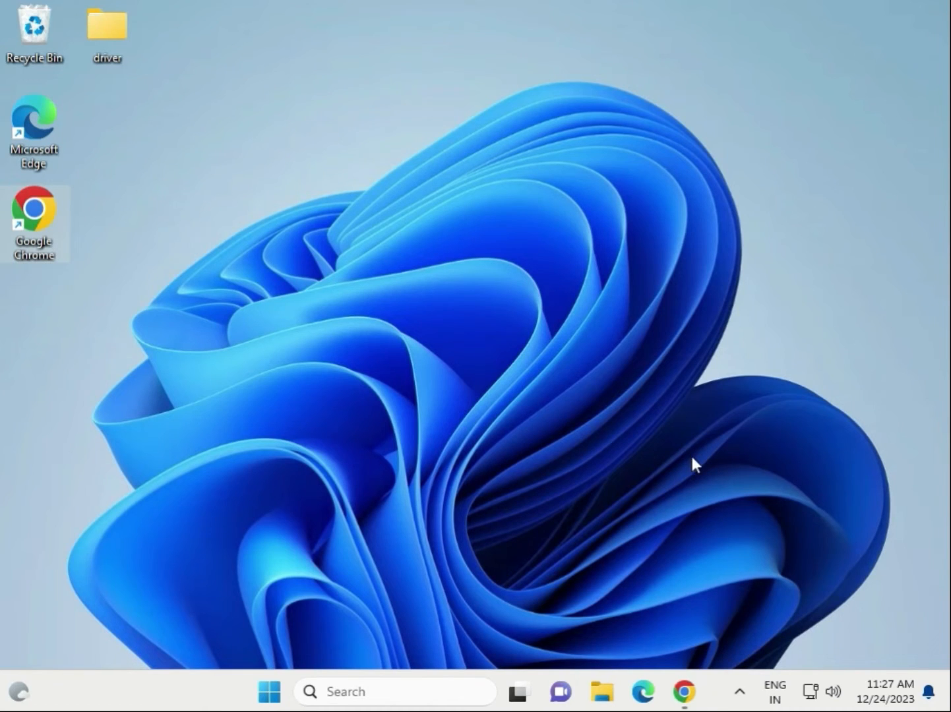
mouse_move(605, 691)
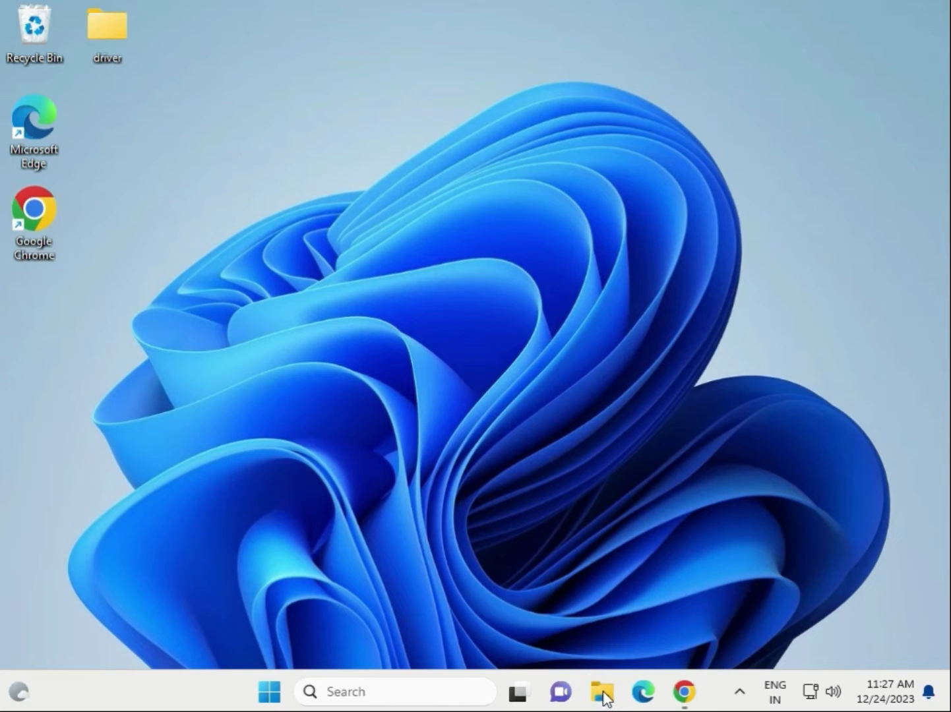
In Downloads, select the eight driver zips downloaded today and copy them.
click(601, 691)
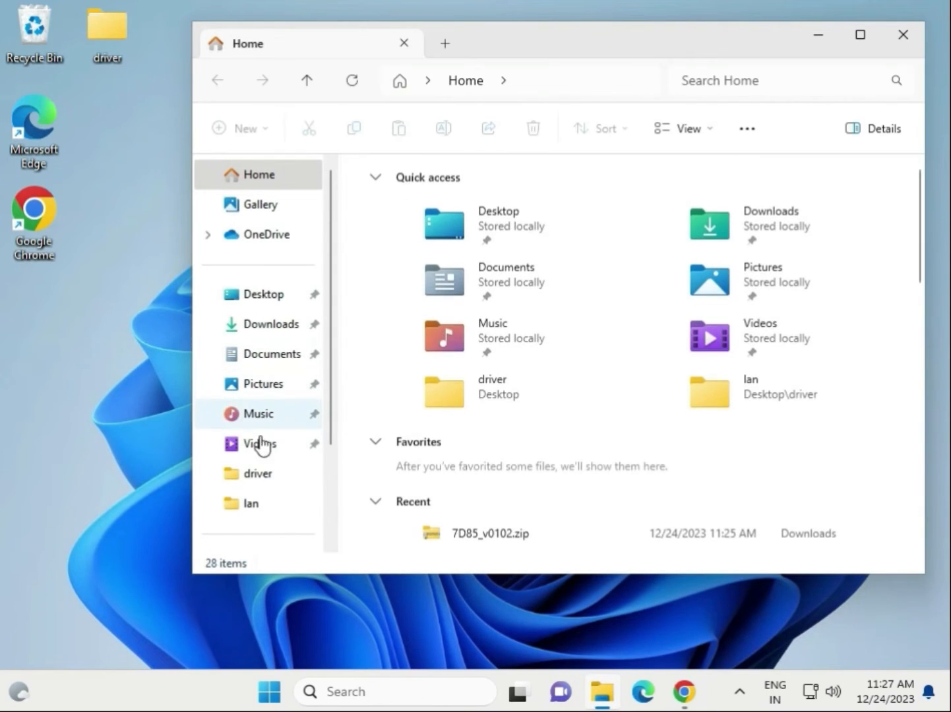
click(262, 407)
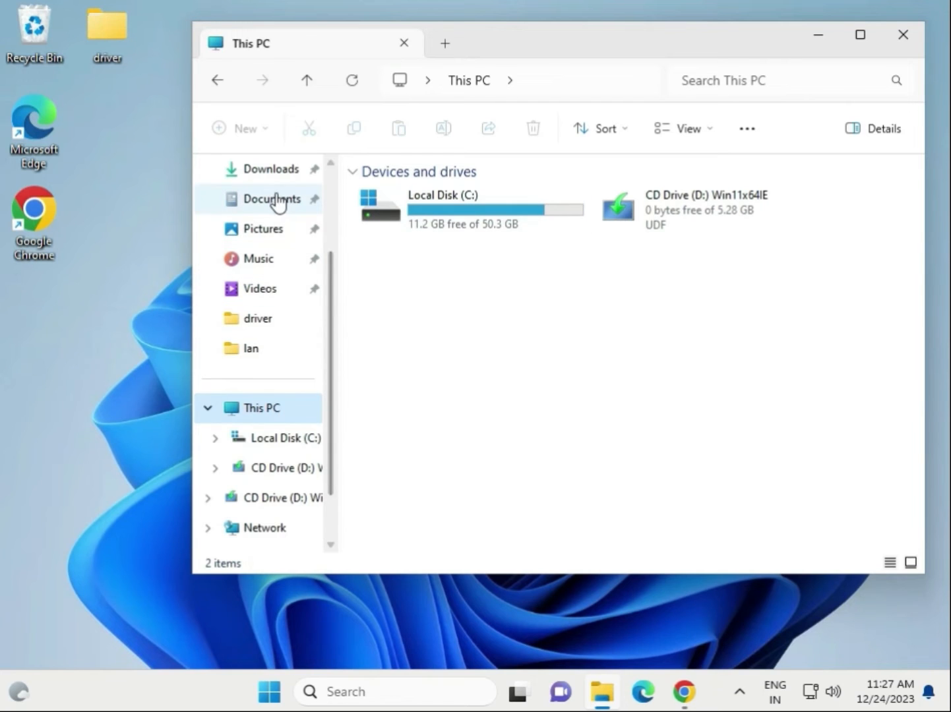
click(271, 169)
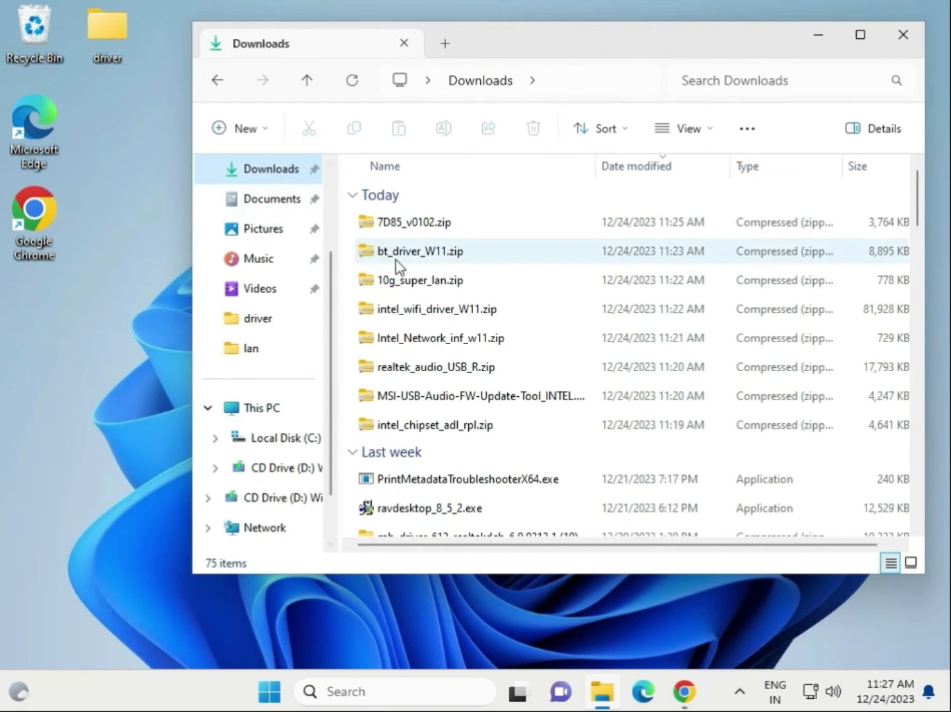
click(434, 425)
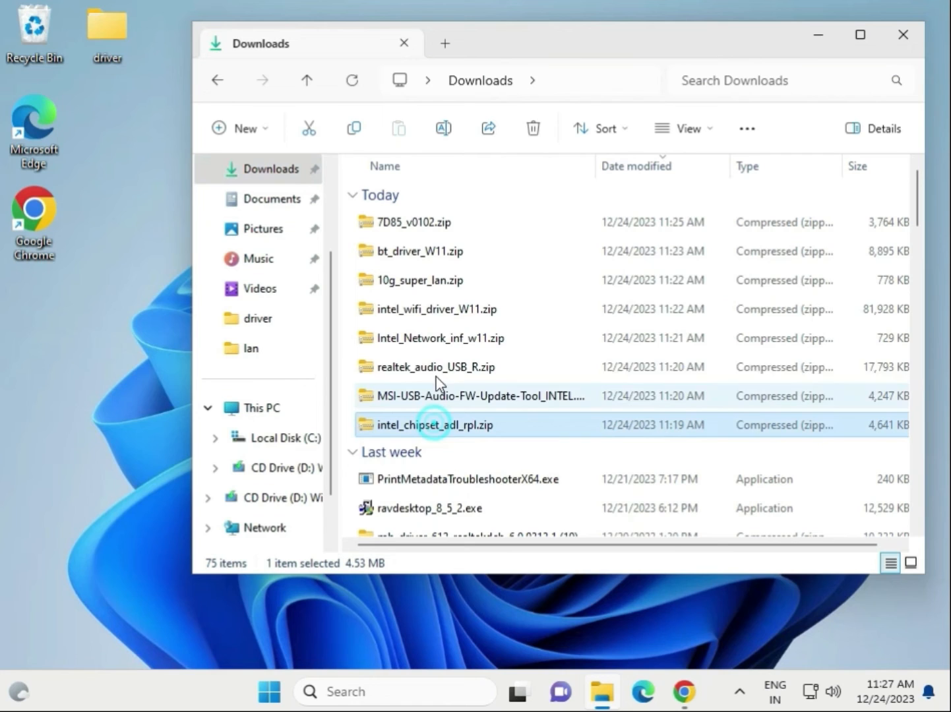
click(411, 221)
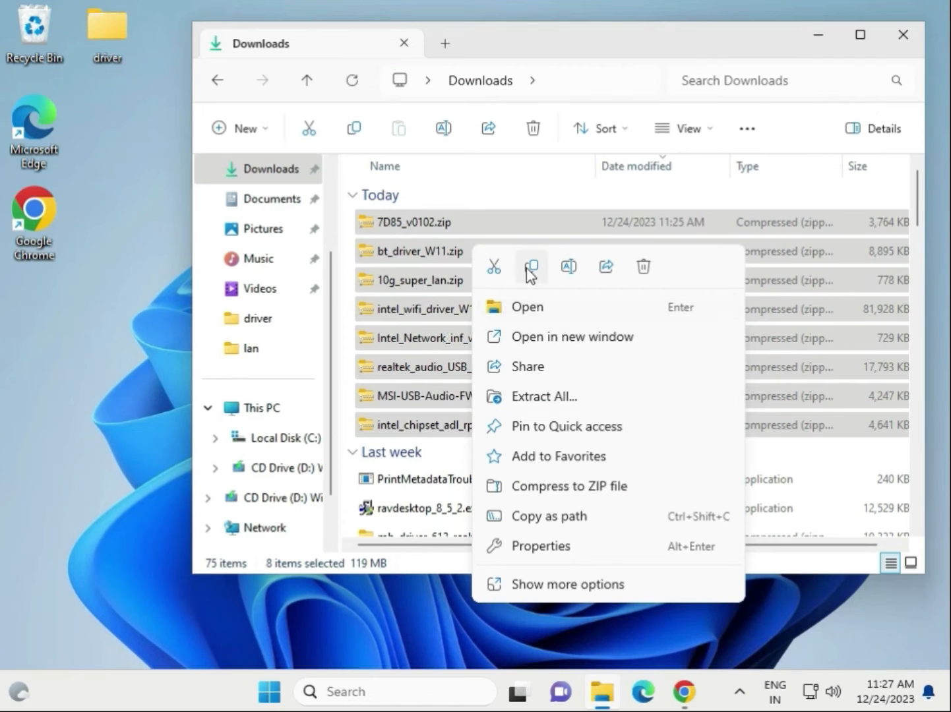
click(122, 335)
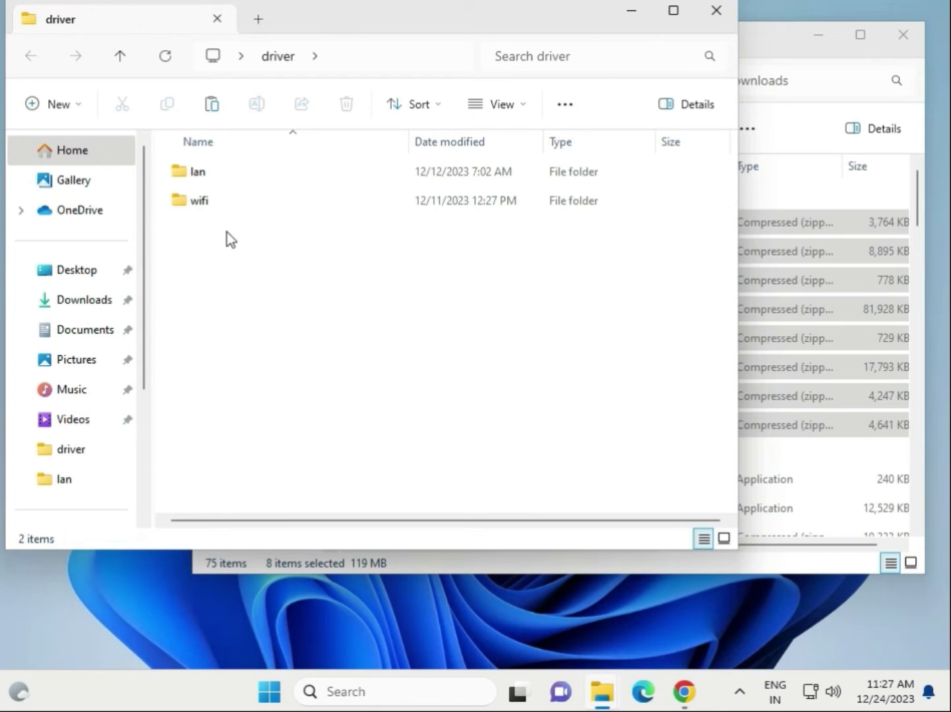
Delete the old lan and wifi folders and paste the eight zips into the driver folder.
key(ctrl+a)
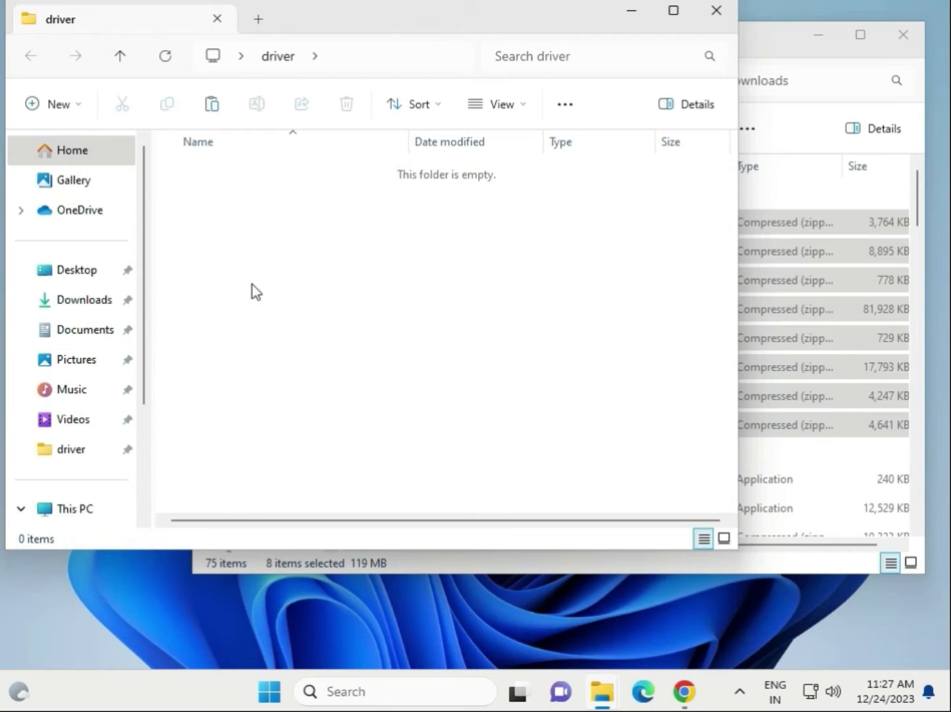
right_click(256, 291)
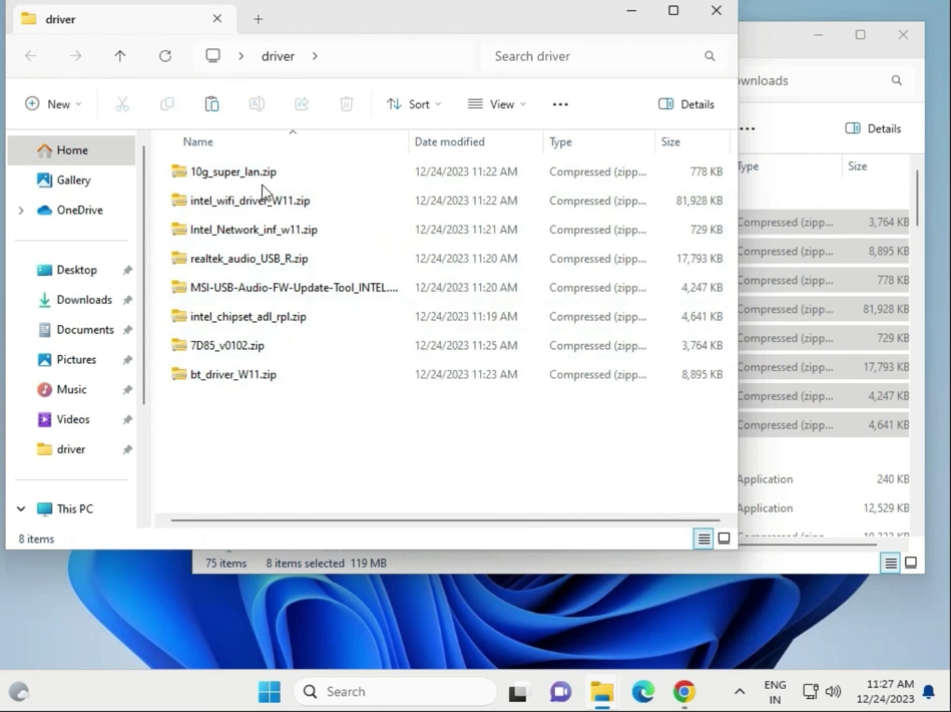
right_click(229, 172)
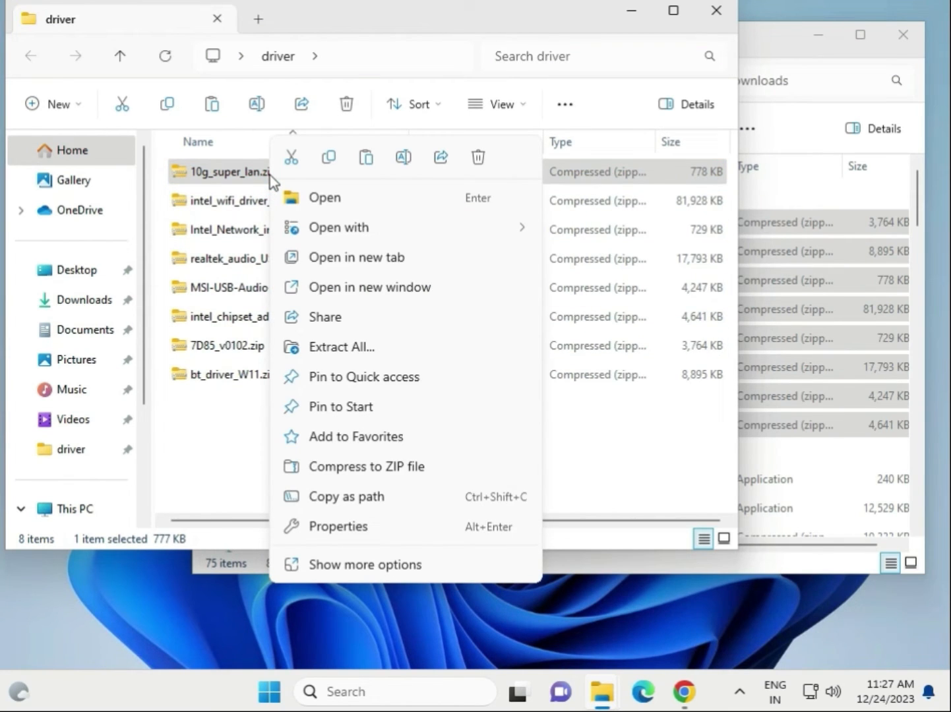
Extract 10g_super_lan.zip into Desktop\driver, creating a 10G SUPER LAN Drivers folder.
click(364, 565)
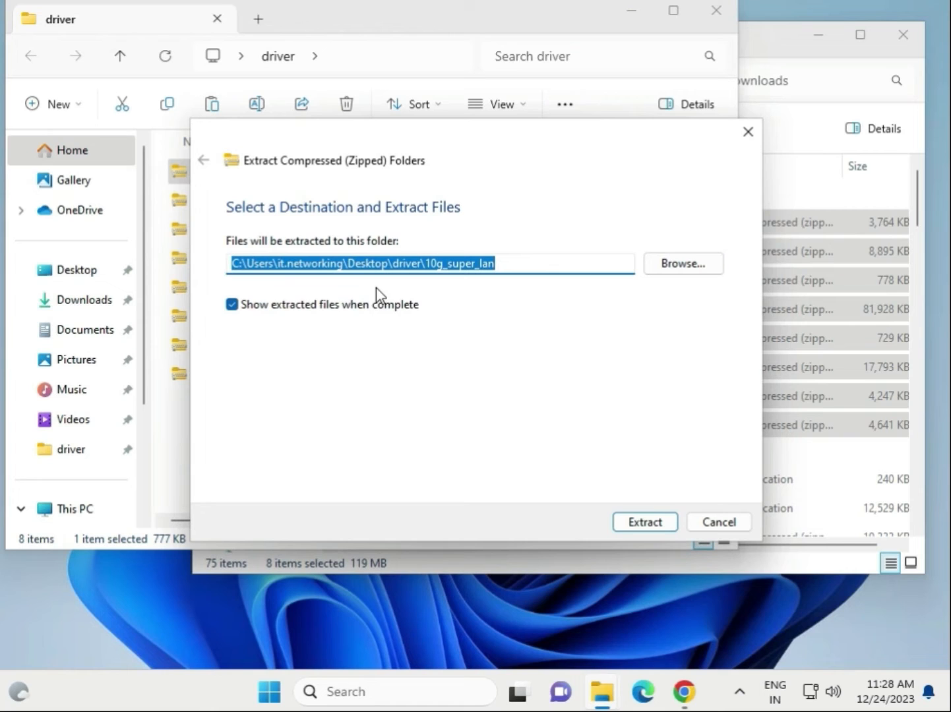
click(683, 264)
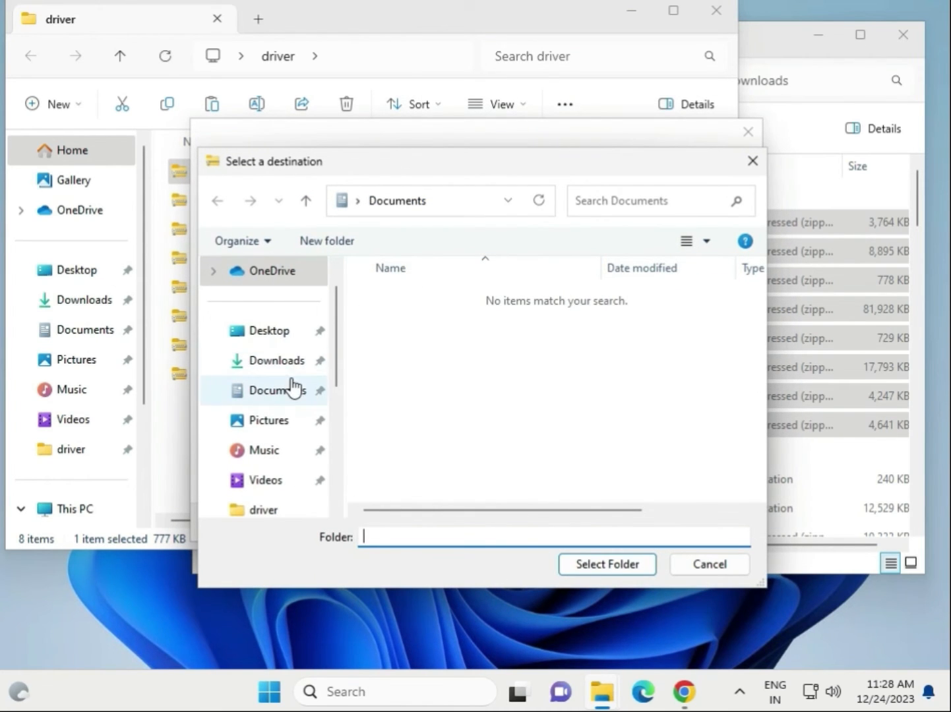
click(269, 330)
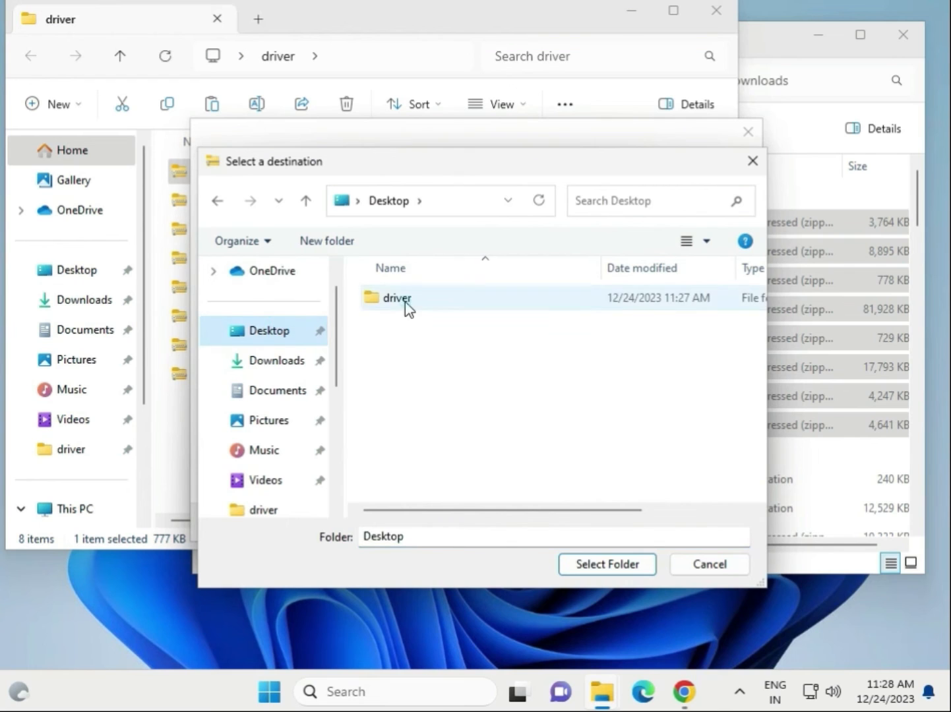
click(606, 564)
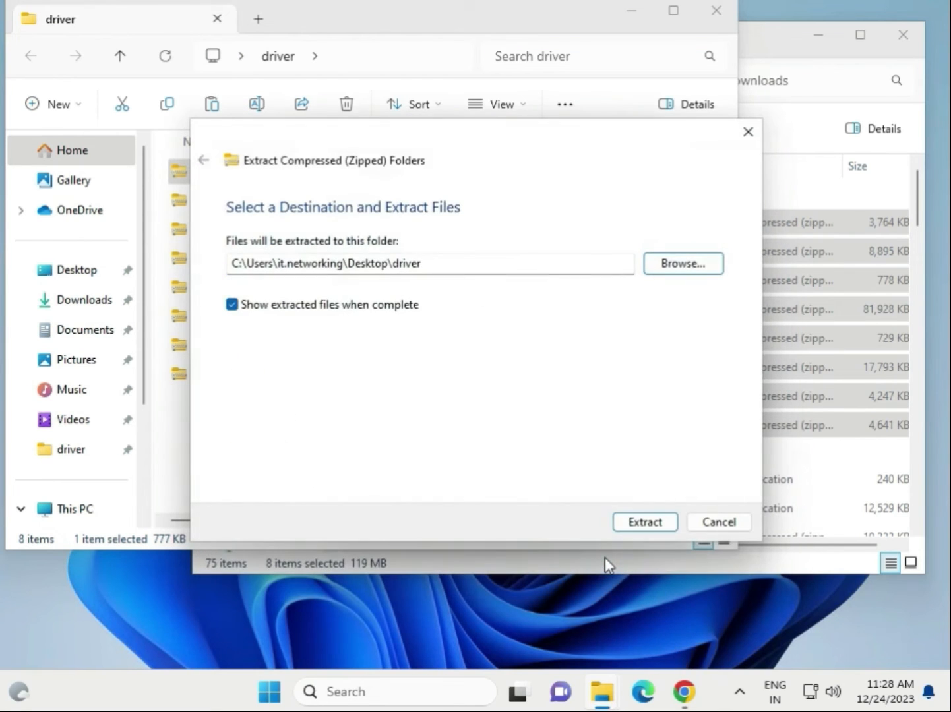
click(643, 522)
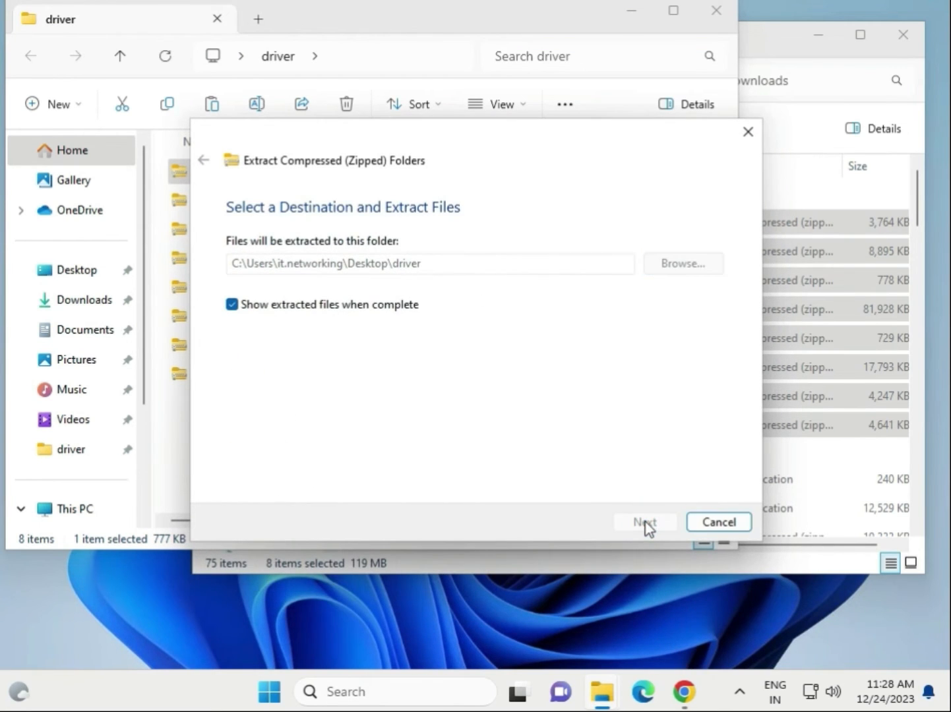
click(643, 522)
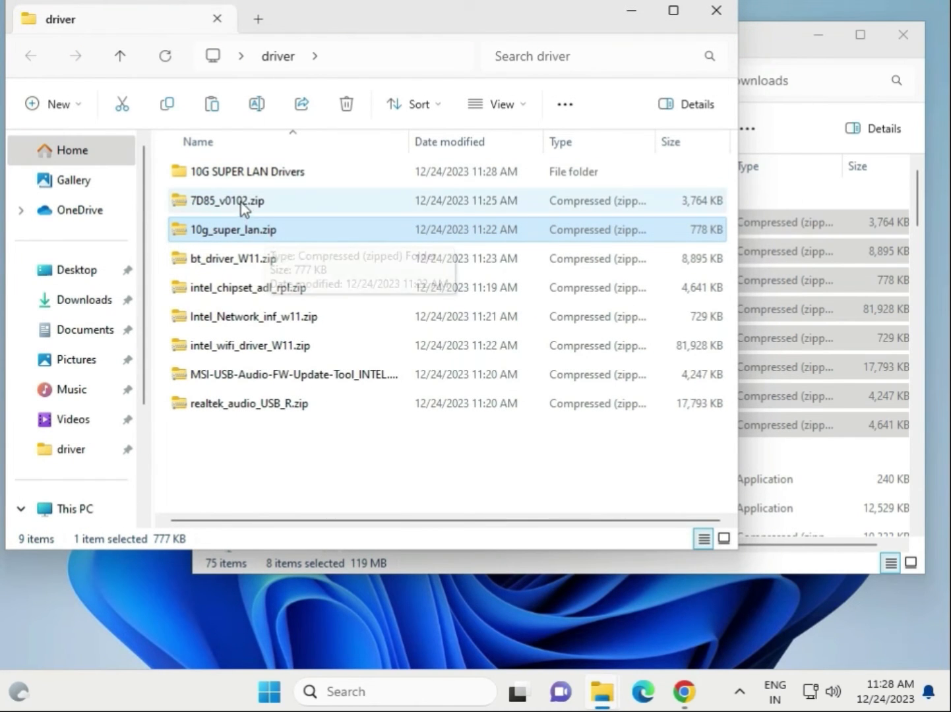
Extract 7D85_v0102.zip into the desktop driver folder, creating a 7D85_v0102 folder.
right_click(244, 200)
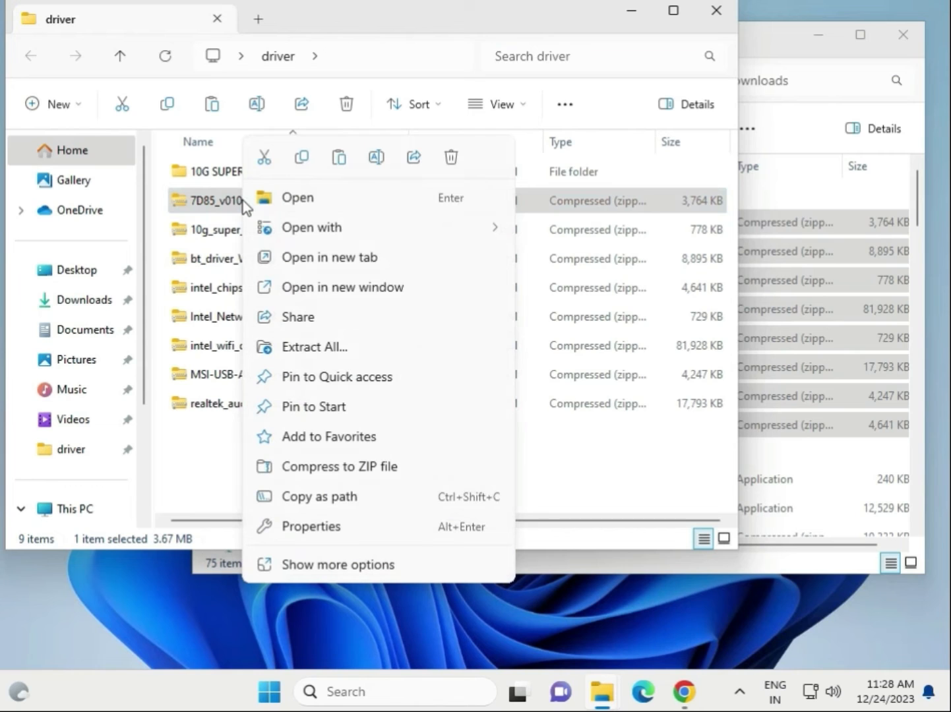
click(338, 565)
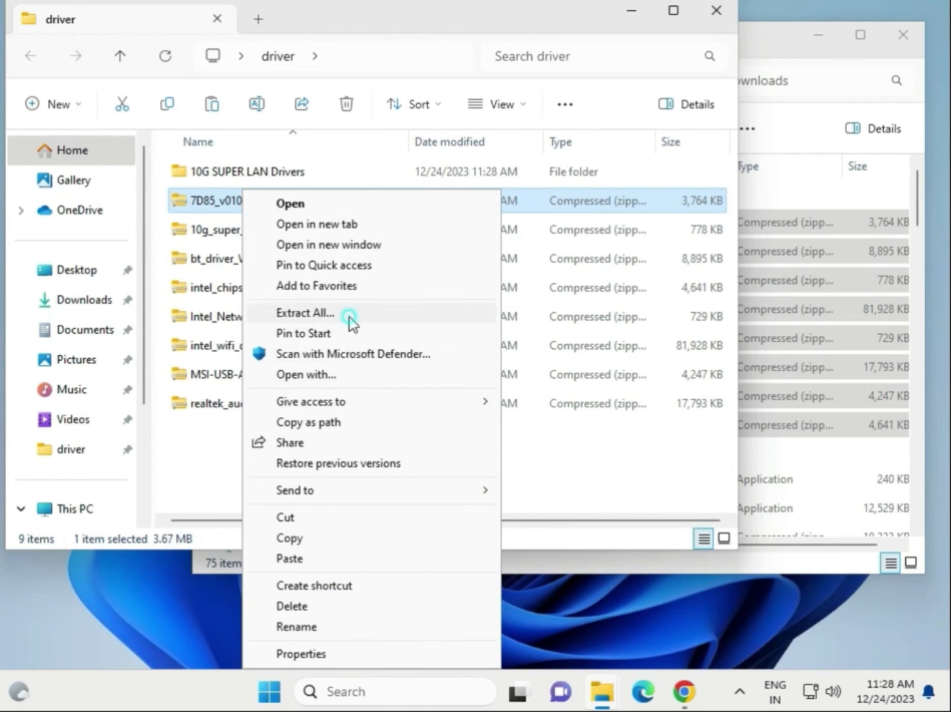
click(304, 312)
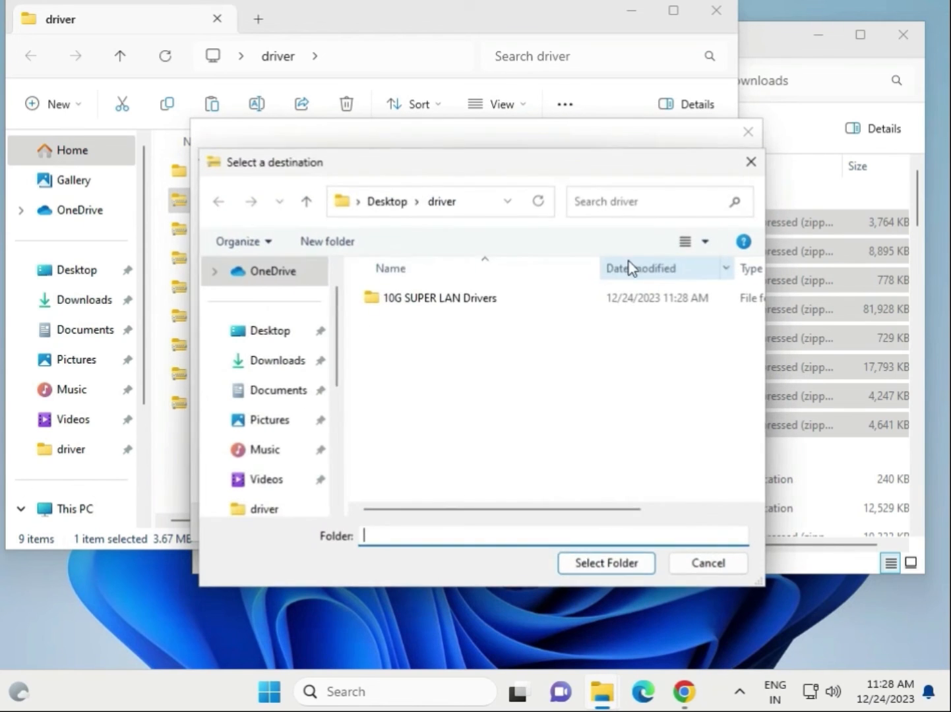
click(440, 298)
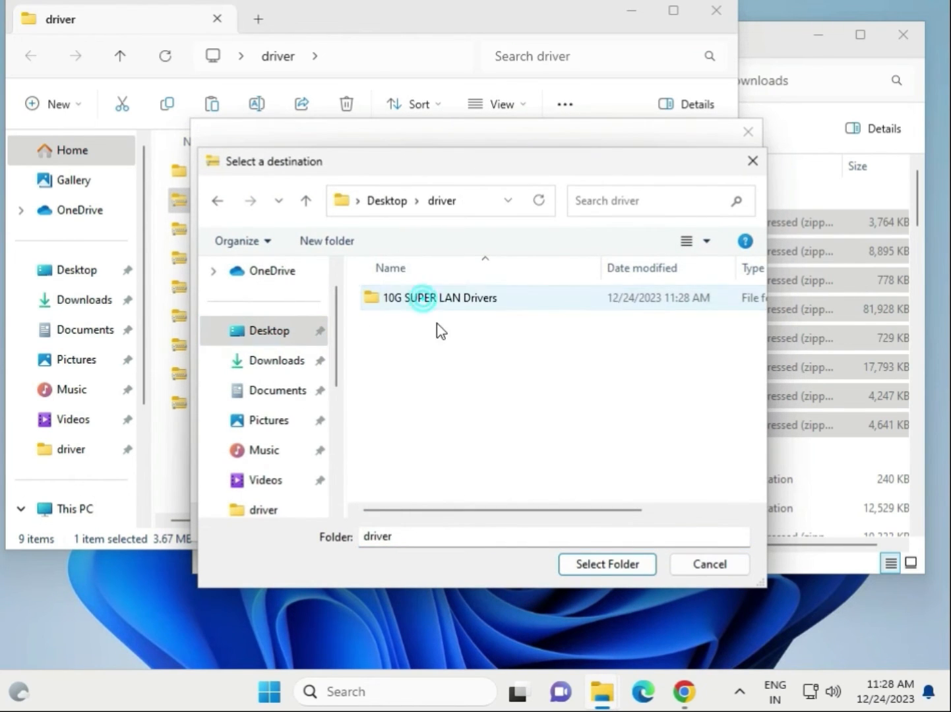
click(605, 564)
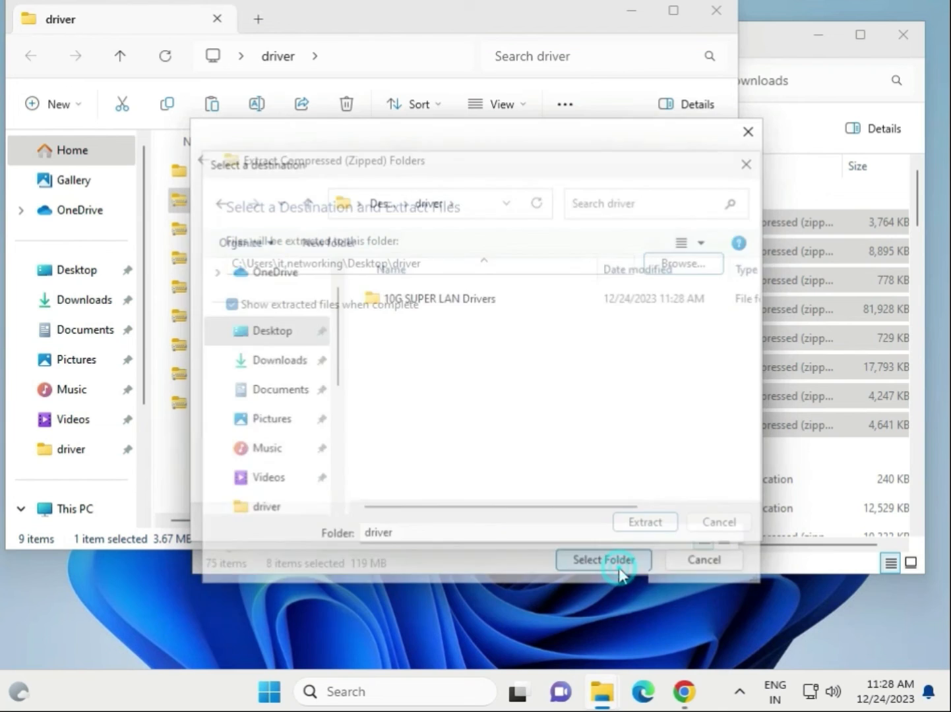
click(603, 559)
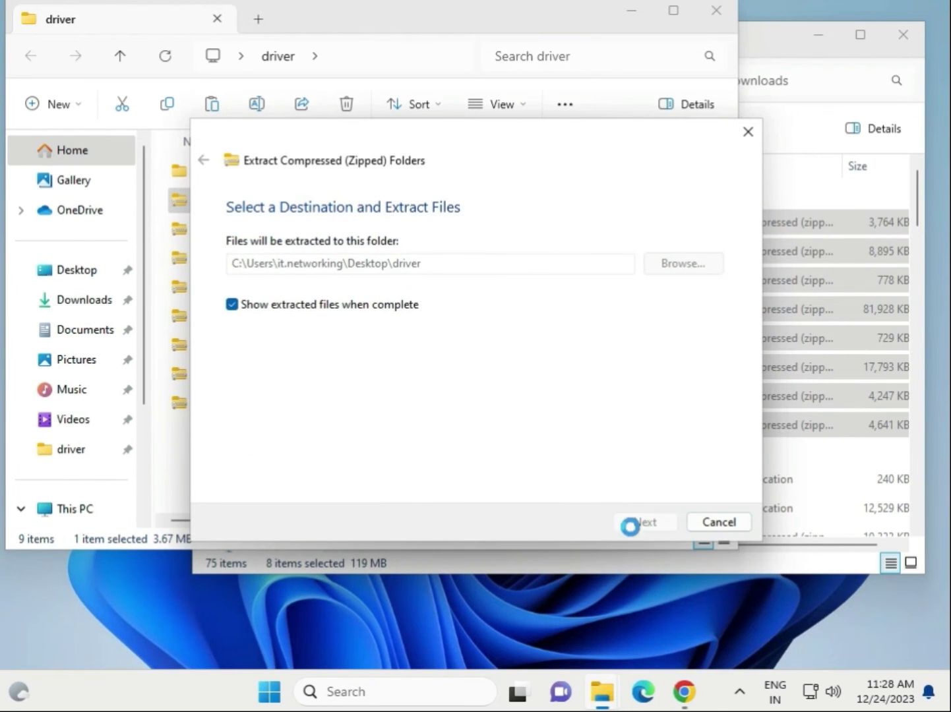
click(645, 522)
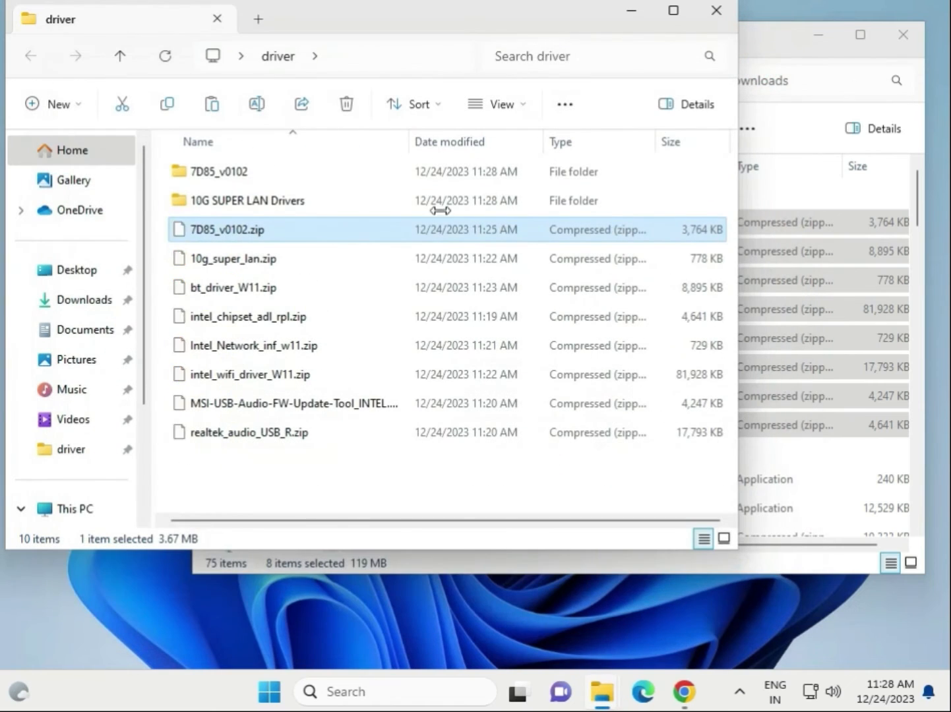
click(248, 200)
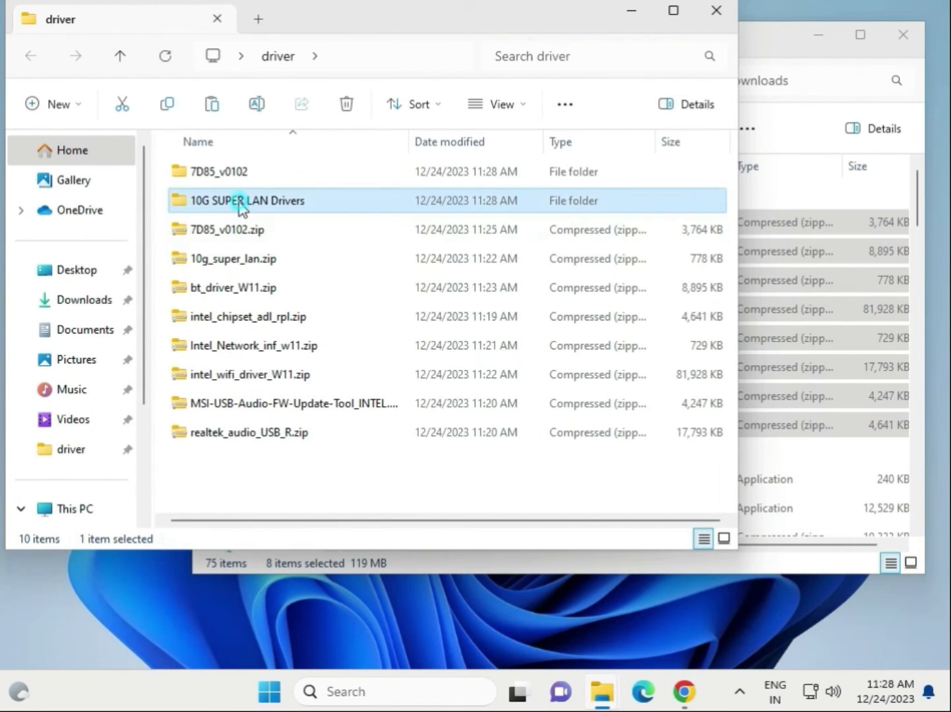
click(232, 258)
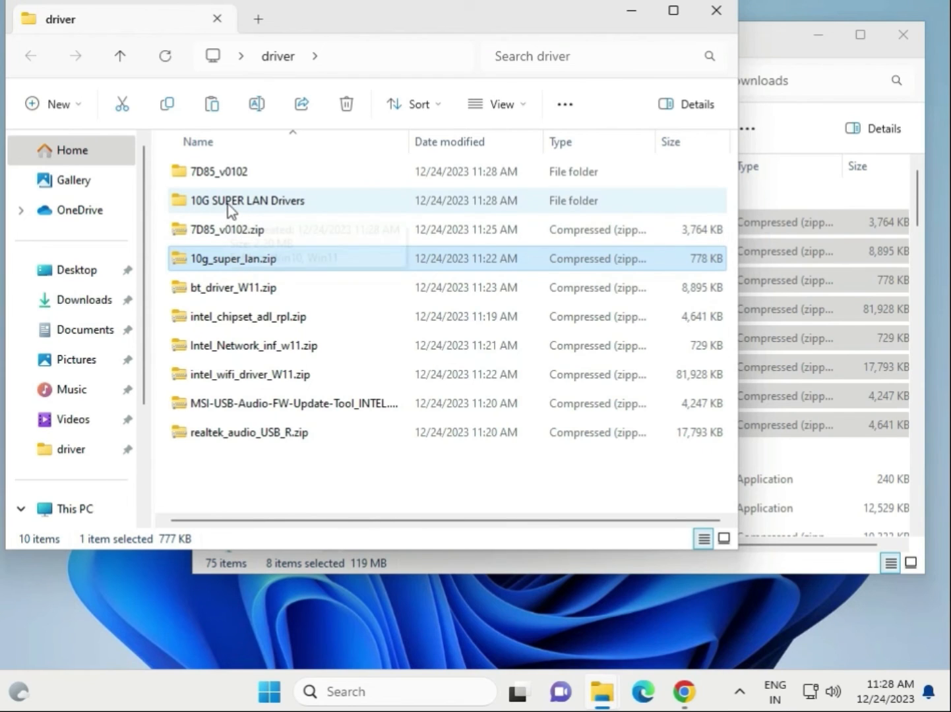
mouse_move(201, 305)
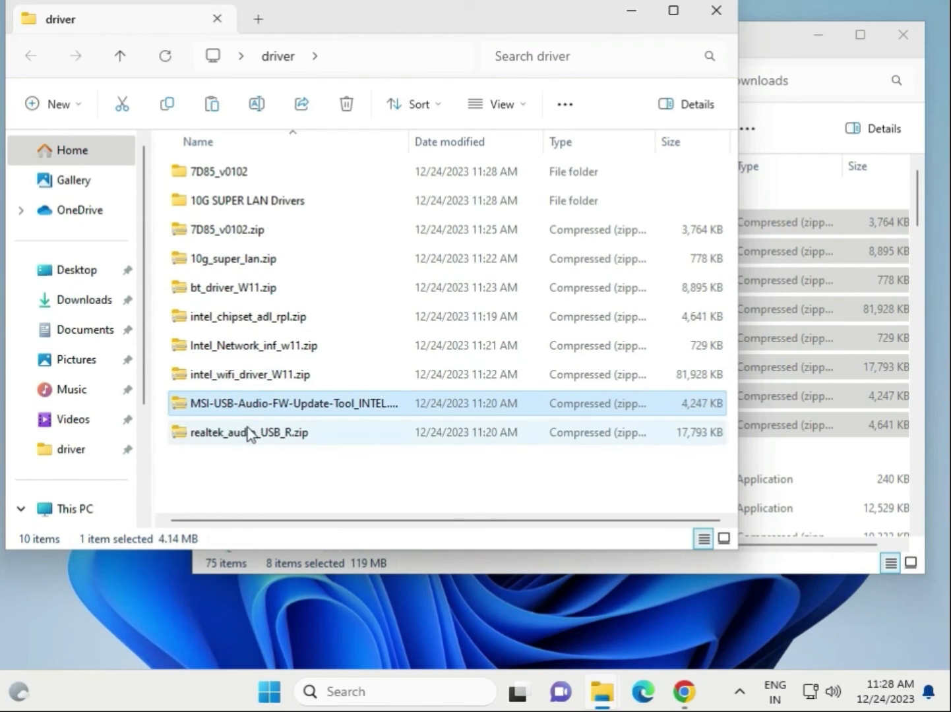
click(290, 403)
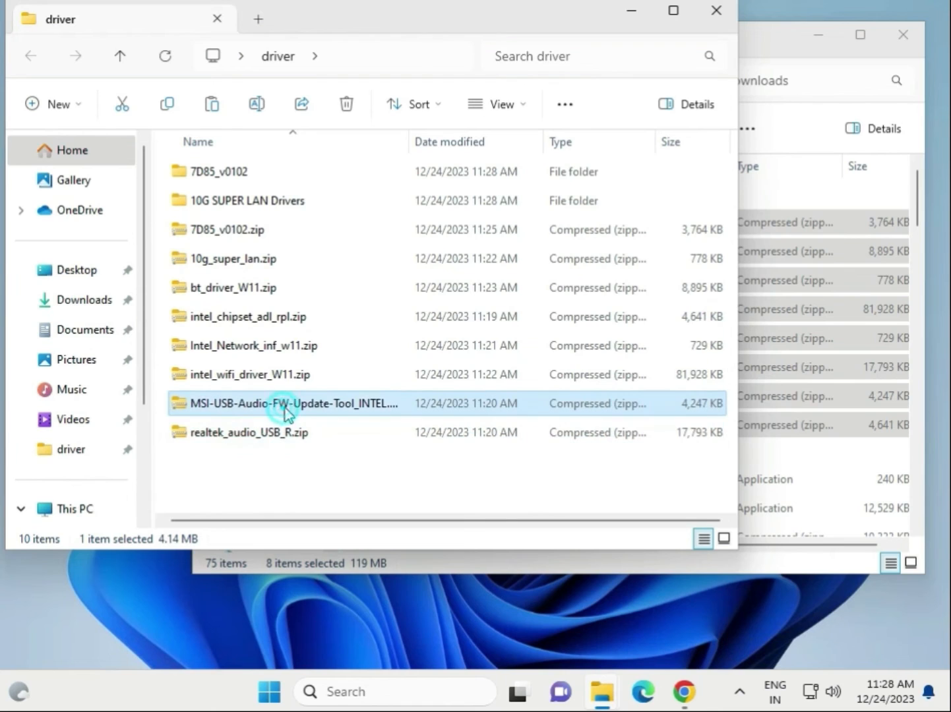
click(346, 102)
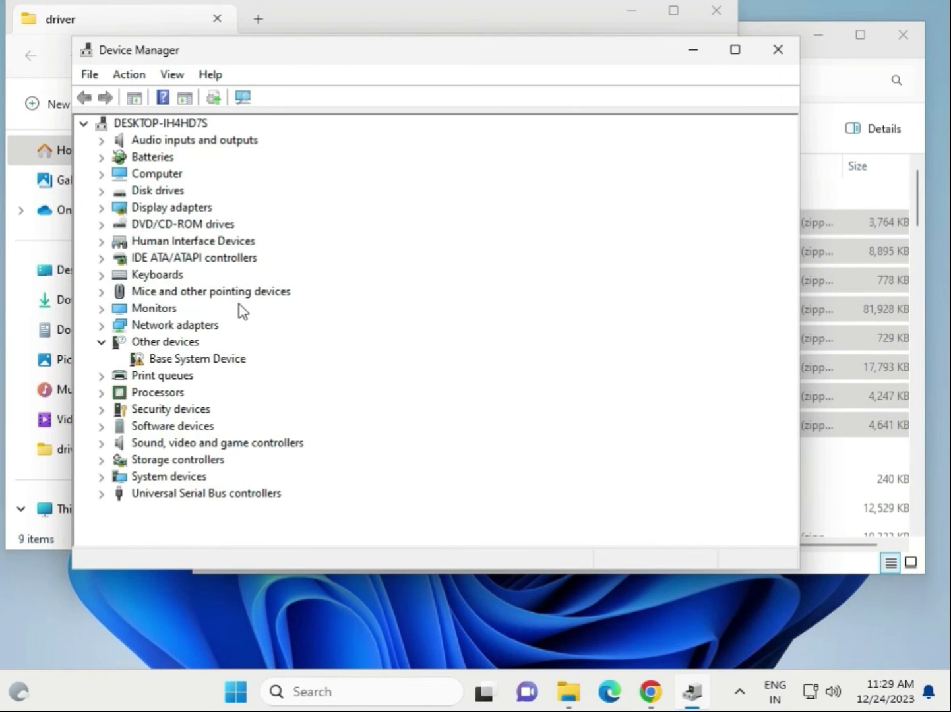
mouse_move(271, 58)
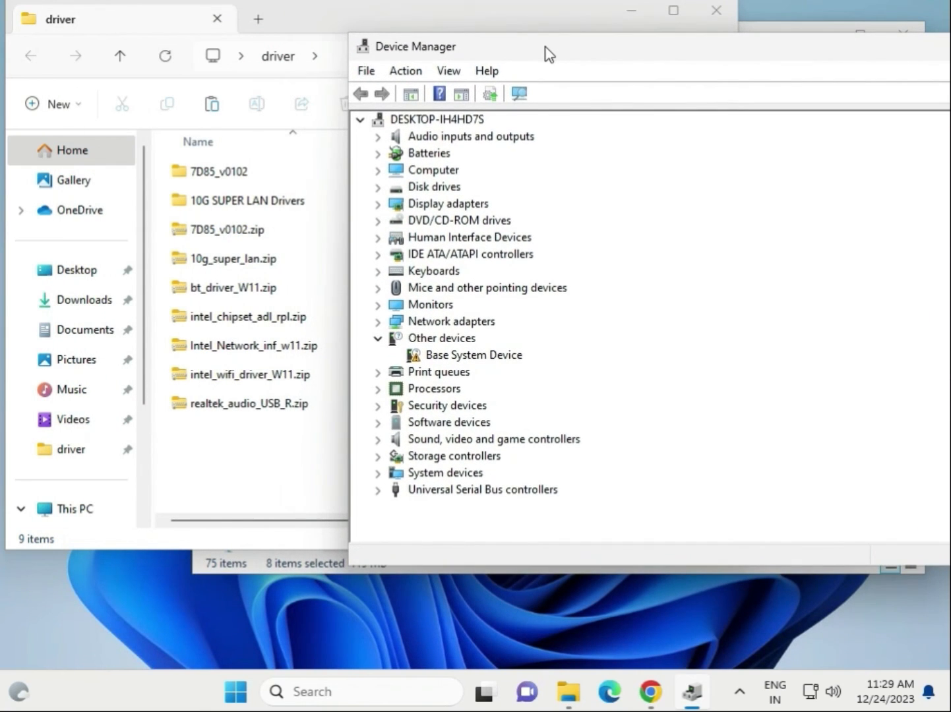
Expand Network adapters to show the Intel PRO/1000 MT Desktop Adapter and WAN Miniports.
click(226, 229)
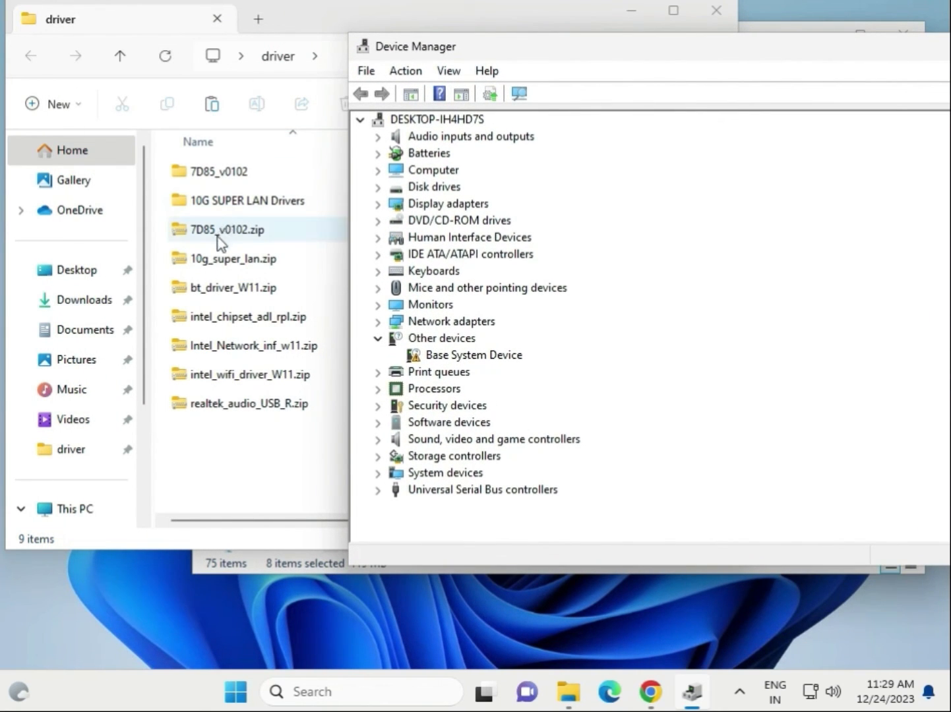
click(248, 404)
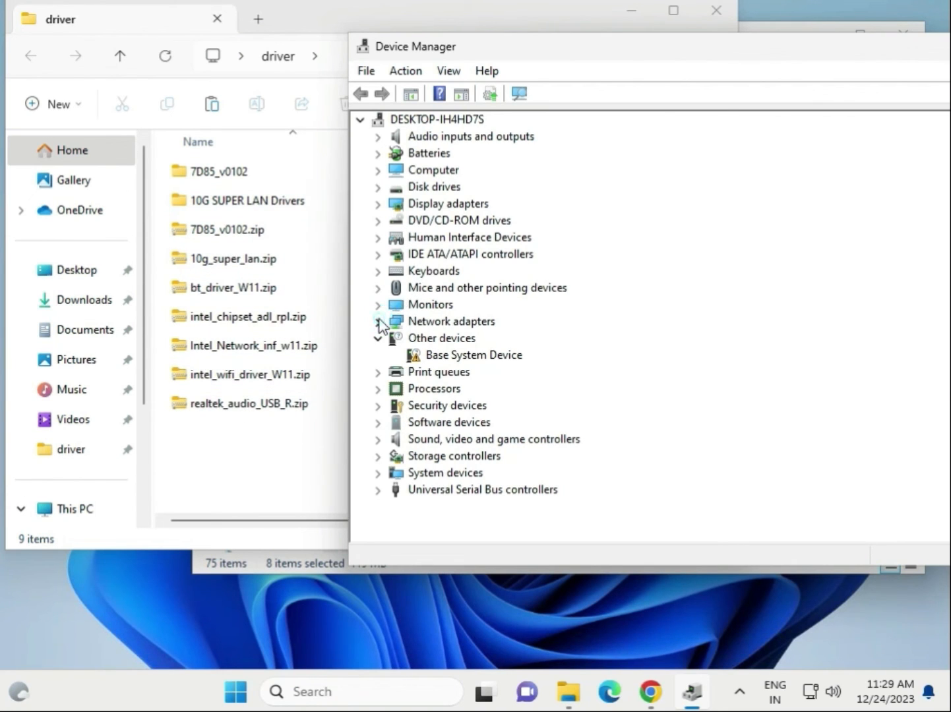
click(451, 322)
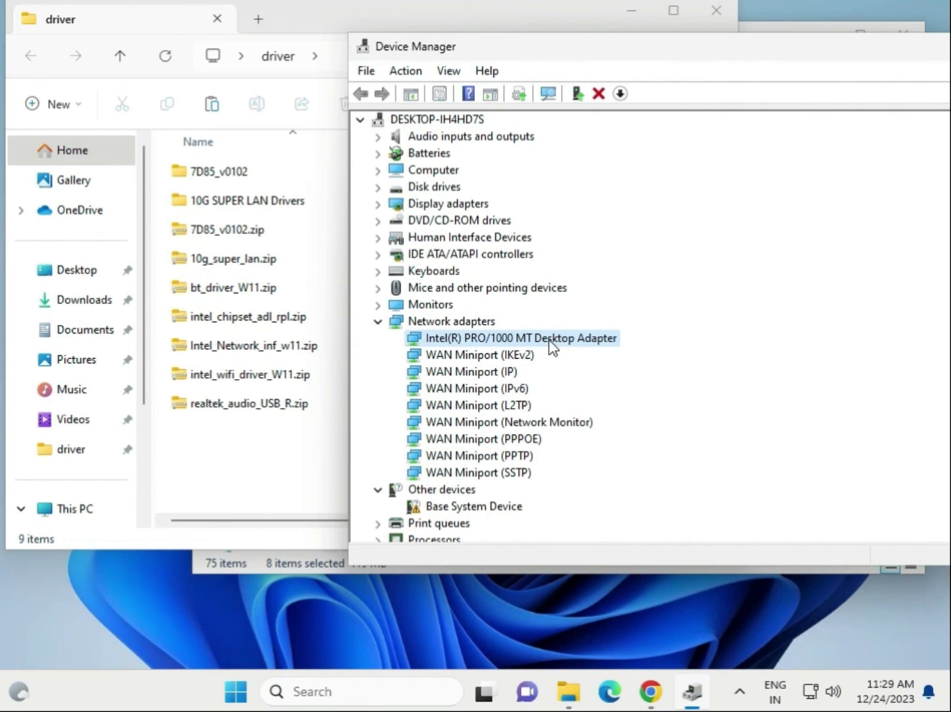
mouse_move(559, 364)
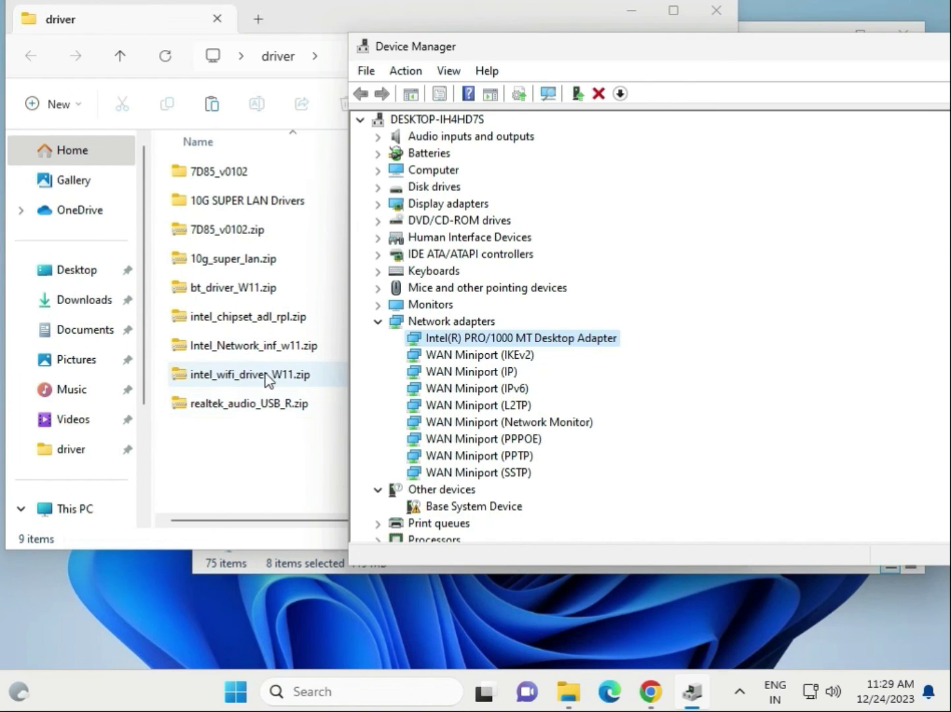
Start Update driver for the Intel PRO/1000 MT adapter with Browse my computer for drivers.
right_click(520, 338)
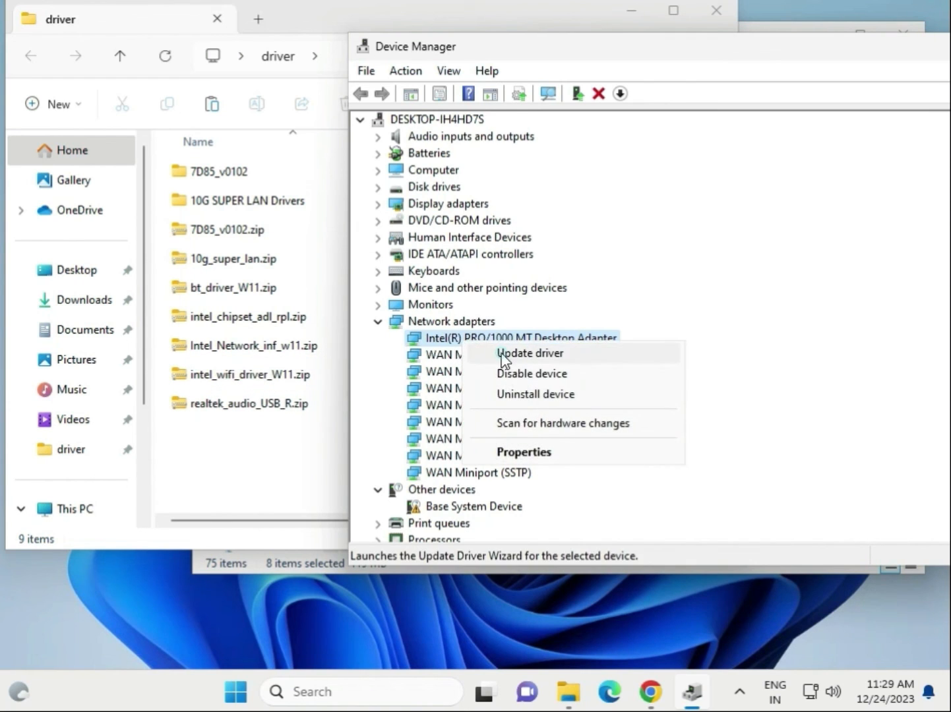
click(529, 353)
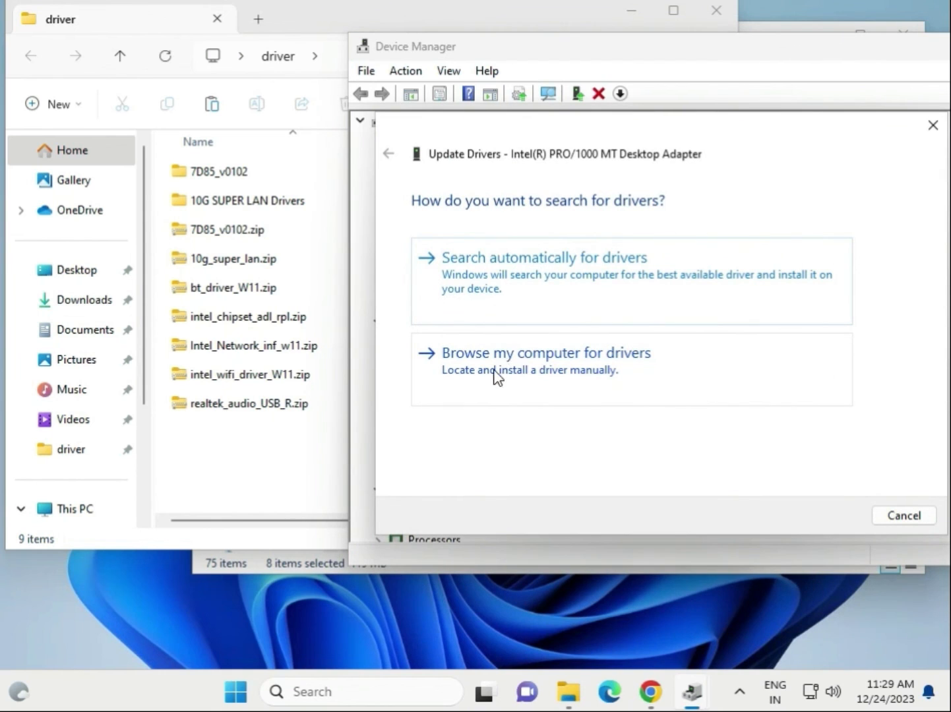
click(534, 352)
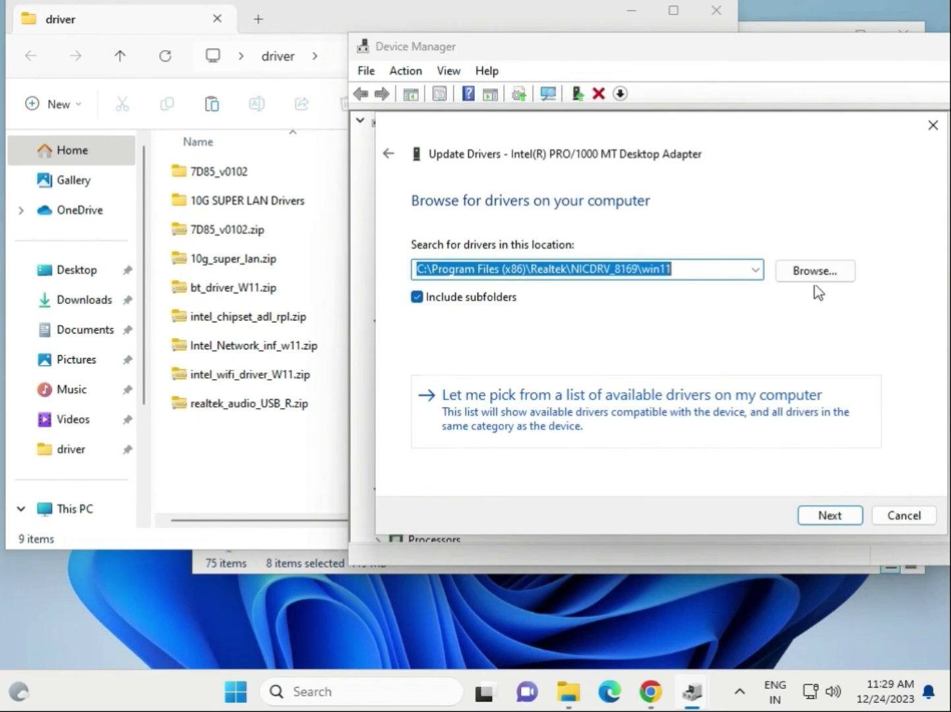
click(814, 271)
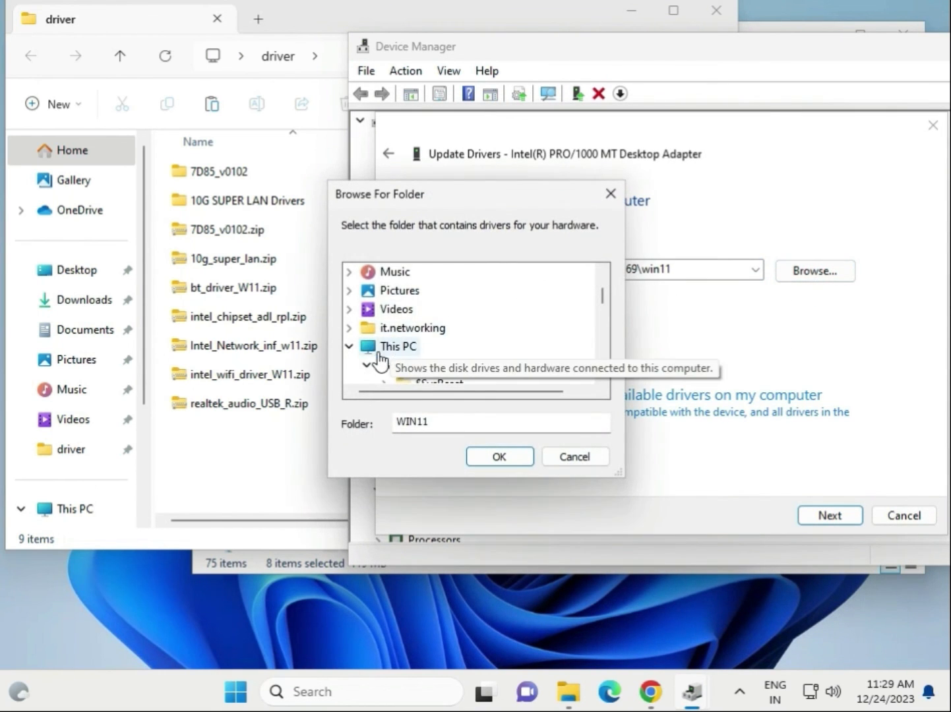
Select Desktop > driver as the search folder; Windows reports the best driver already installed.
scroll(down, 3)
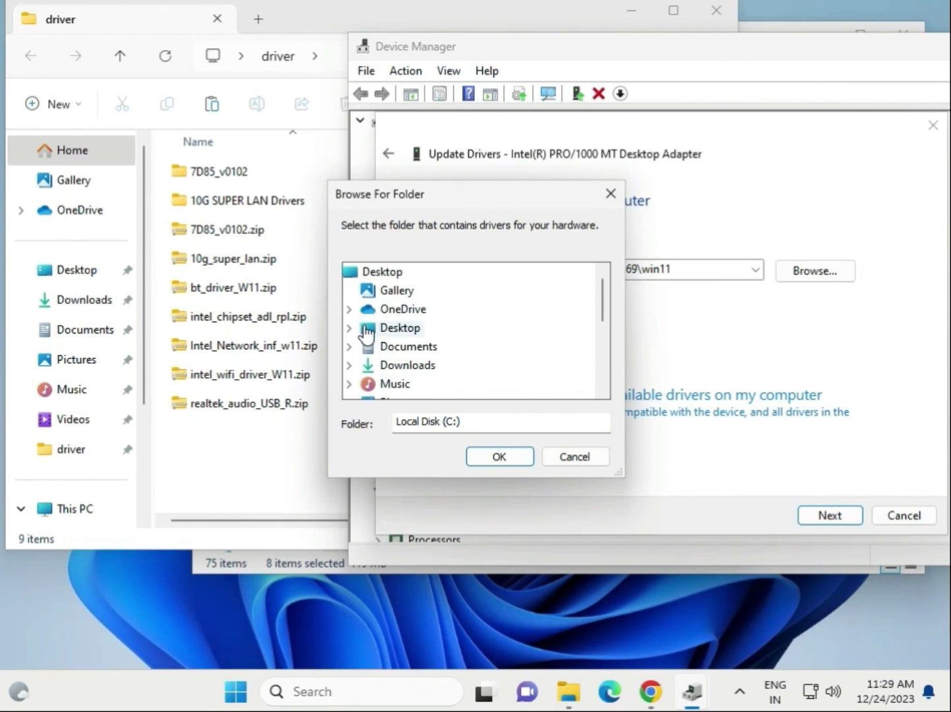
mouse_move(402, 329)
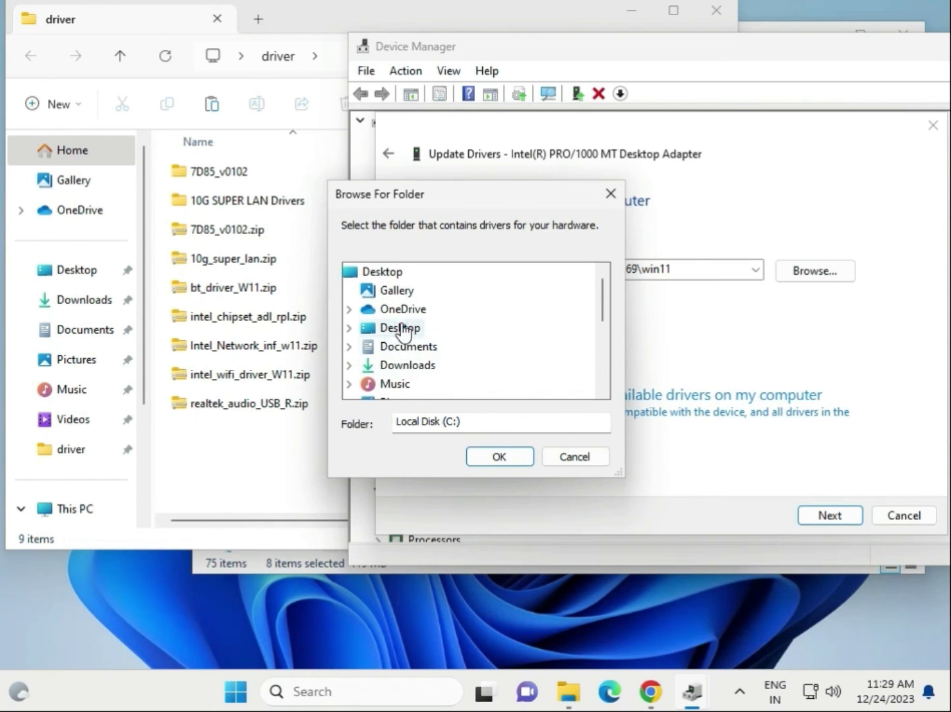
click(400, 346)
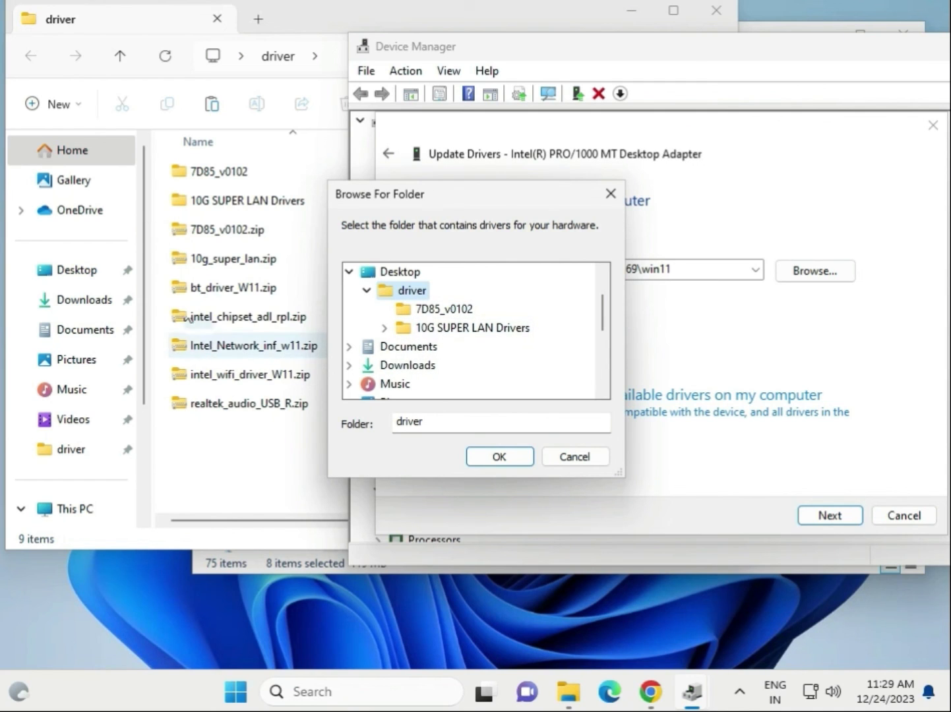
click(226, 229)
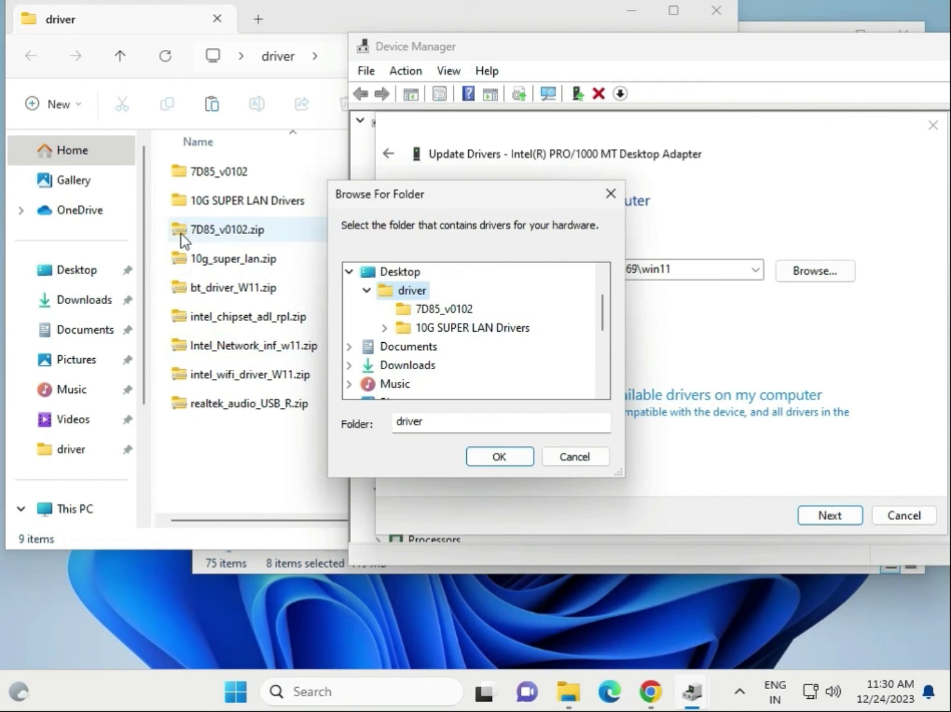
mouse_move(212, 244)
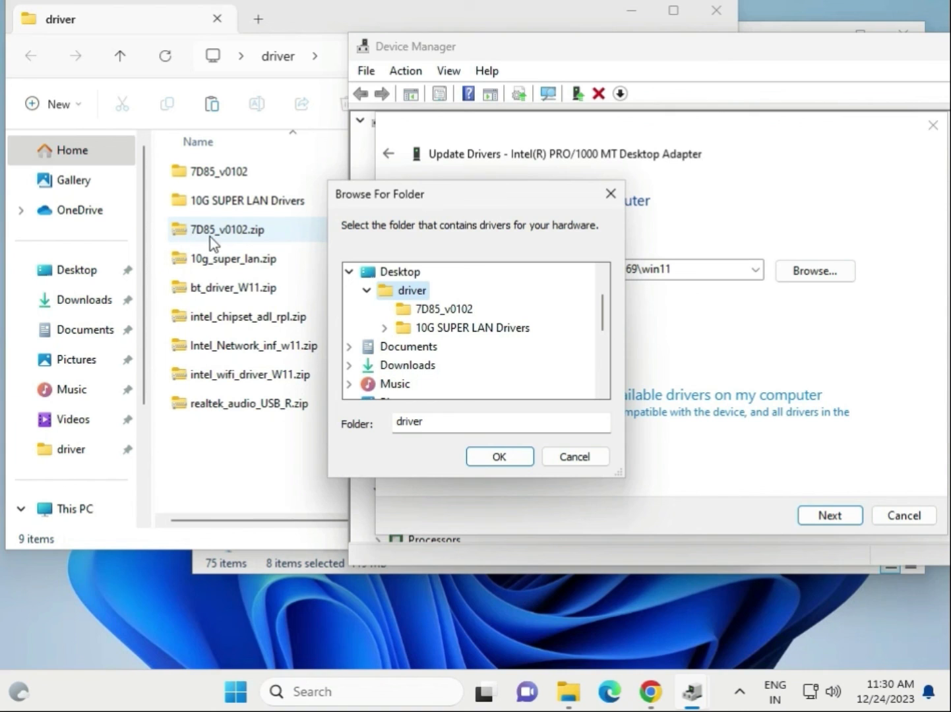
mouse_move(195, 251)
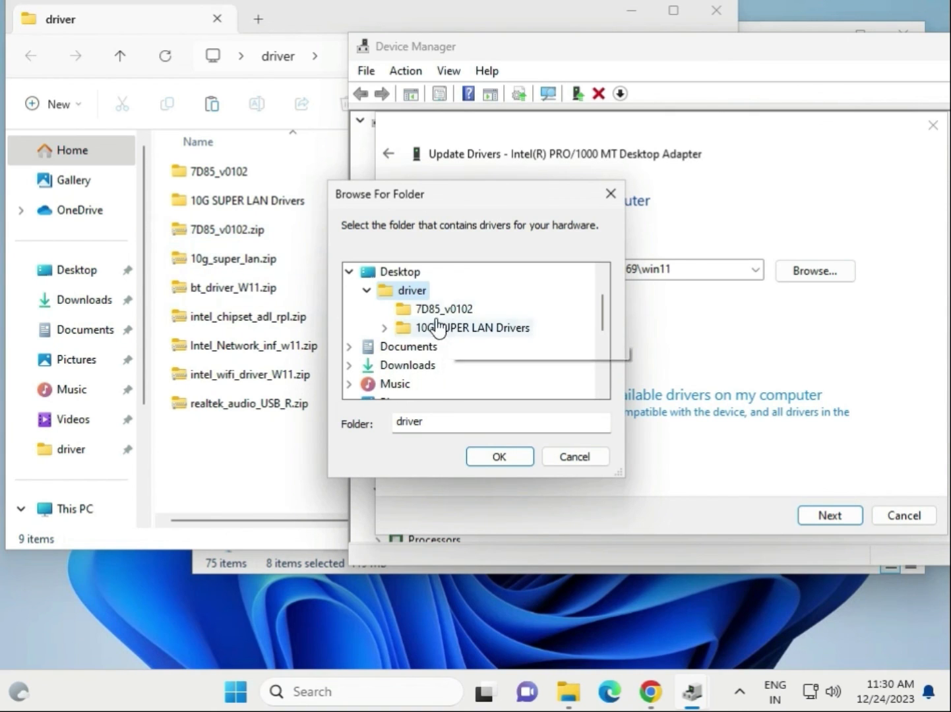
click(498, 456)
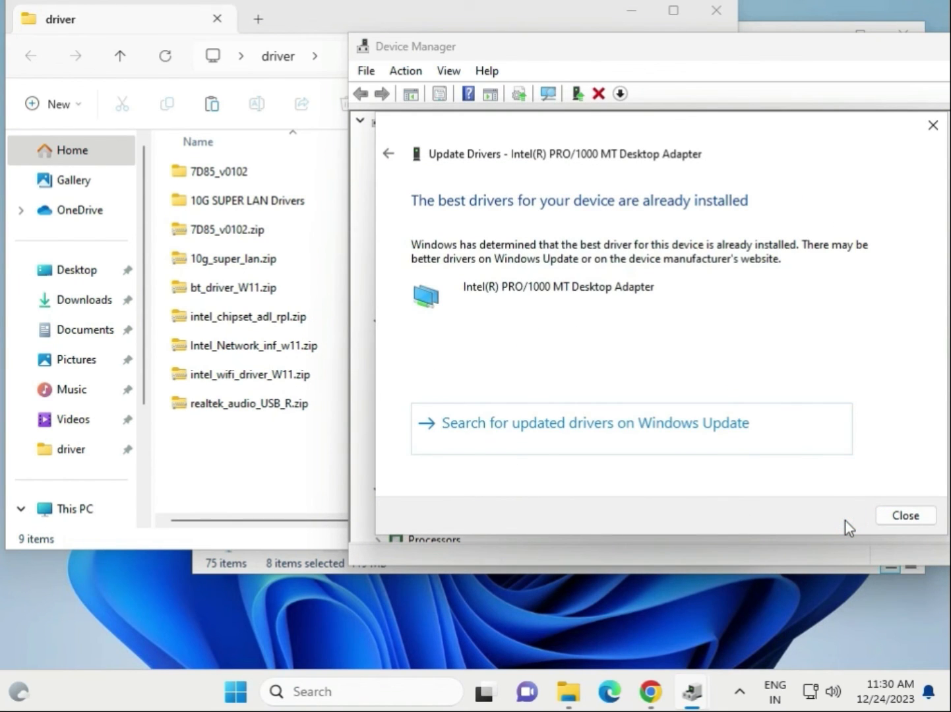
Close the driver update result and toggle the Display adapters group.
click(905, 515)
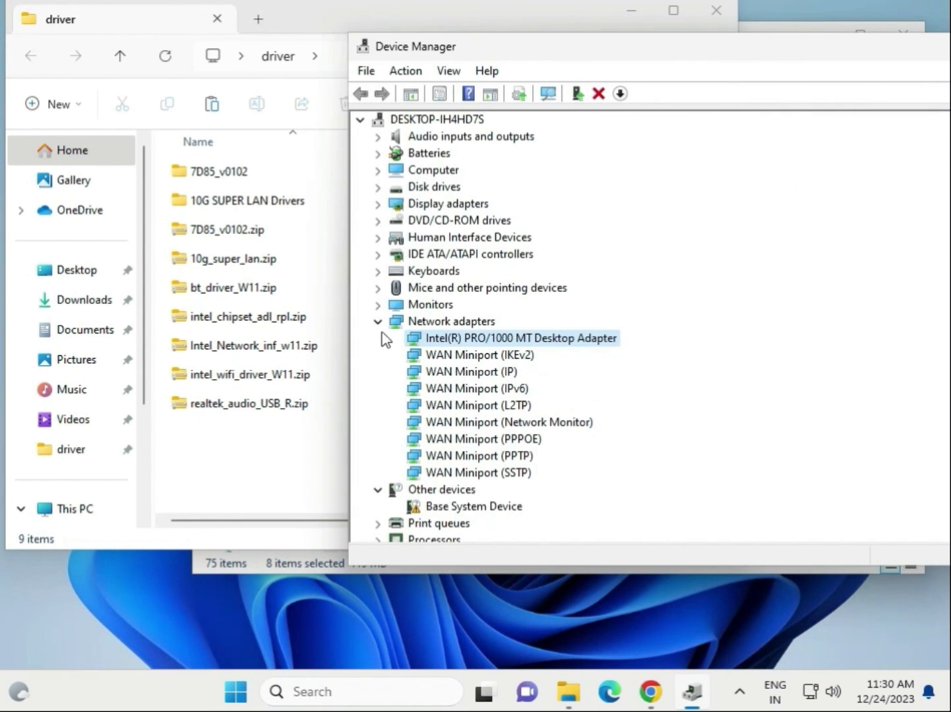
click(377, 203)
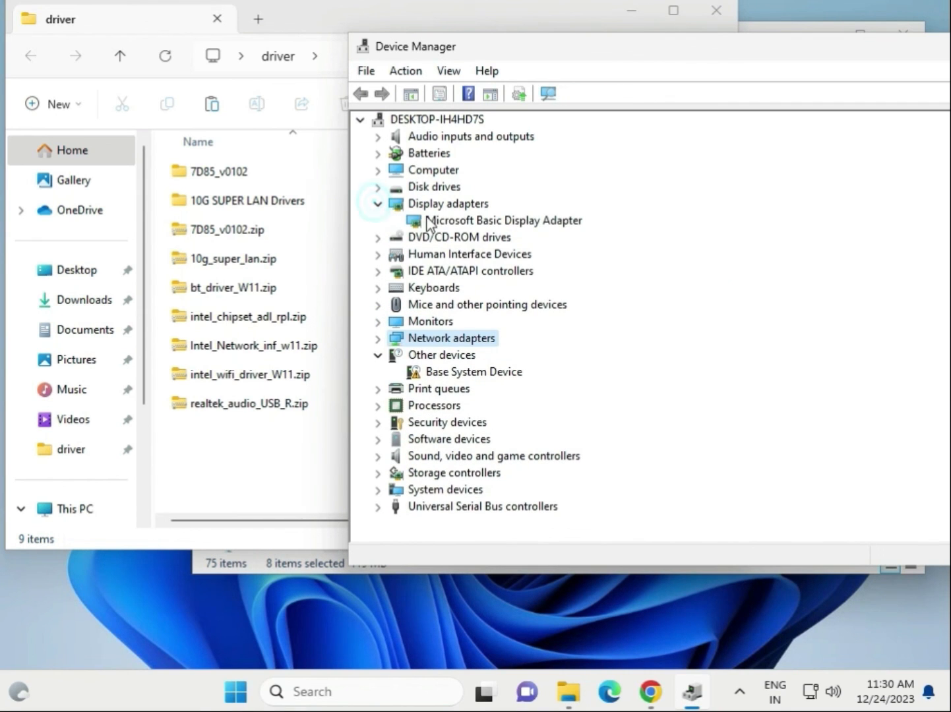
click(377, 203)
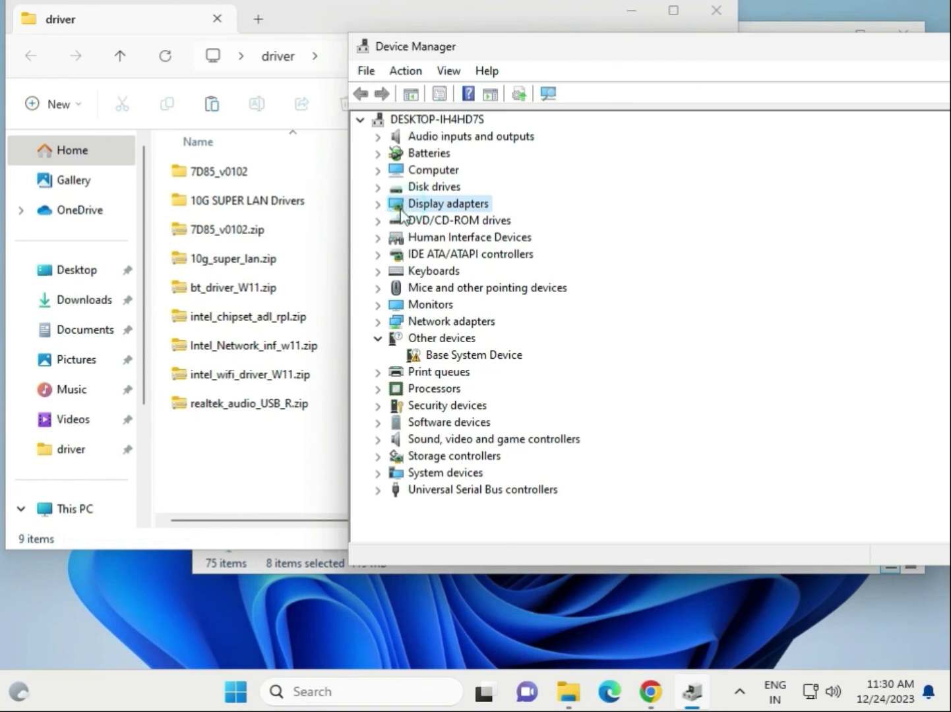
mouse_move(389, 288)
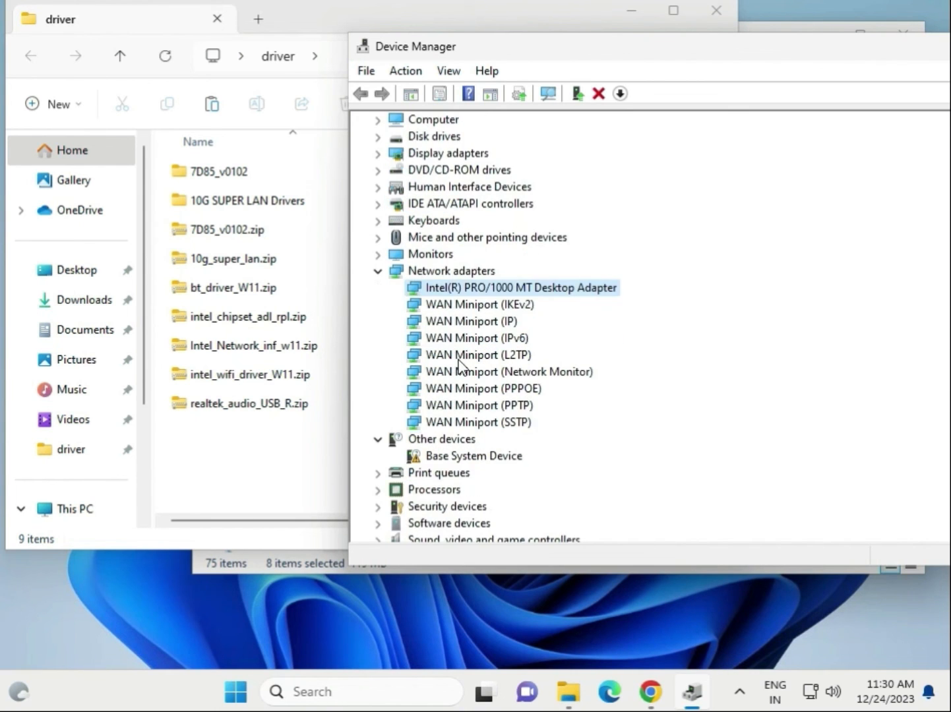
Expand Processors (two Intel Core i3-6098P) and Sound controllers, selecting High Definition Audio Device.
scroll(down, 3)
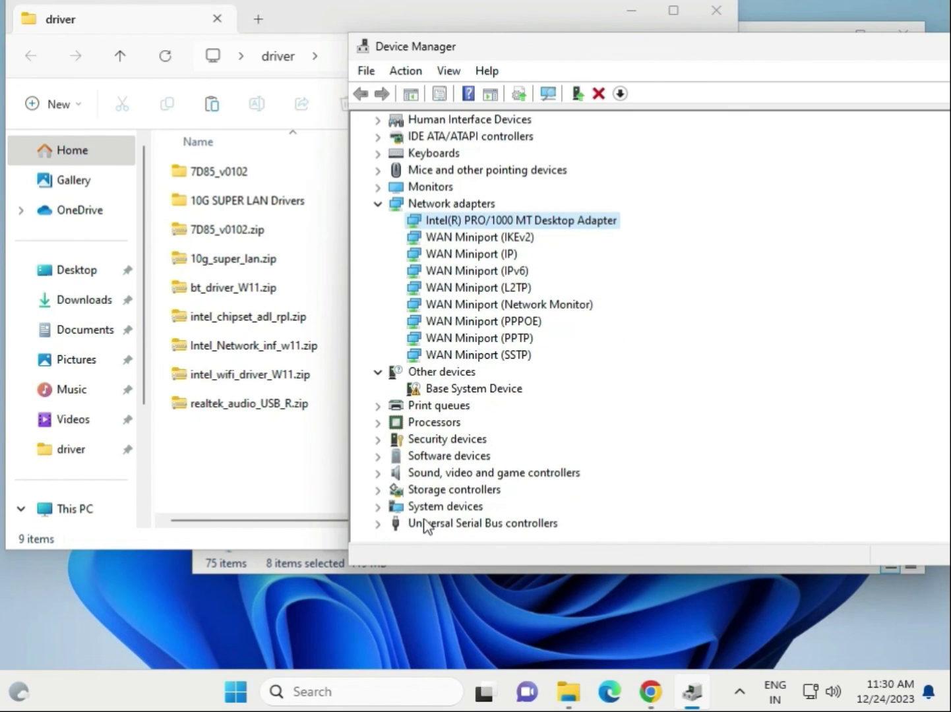
mouse_move(412, 481)
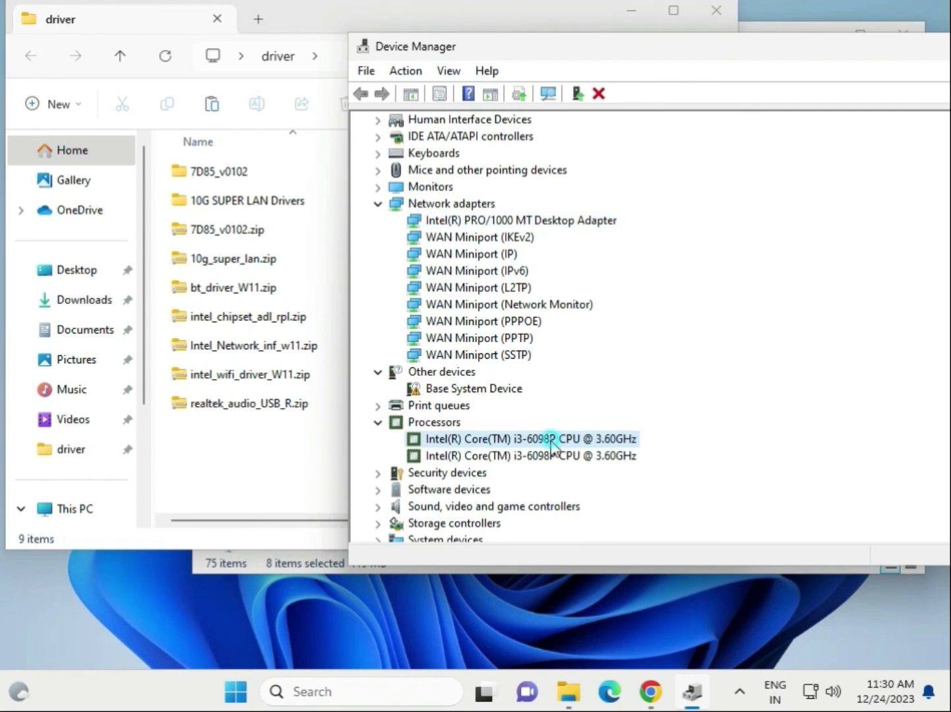
click(528, 456)
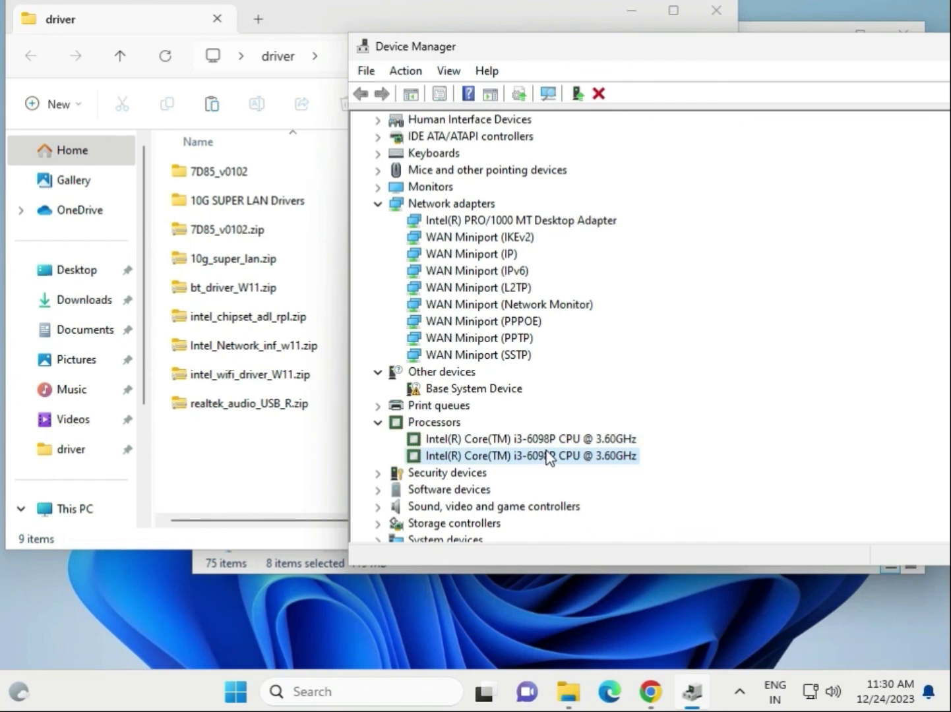
mouse_move(485, 248)
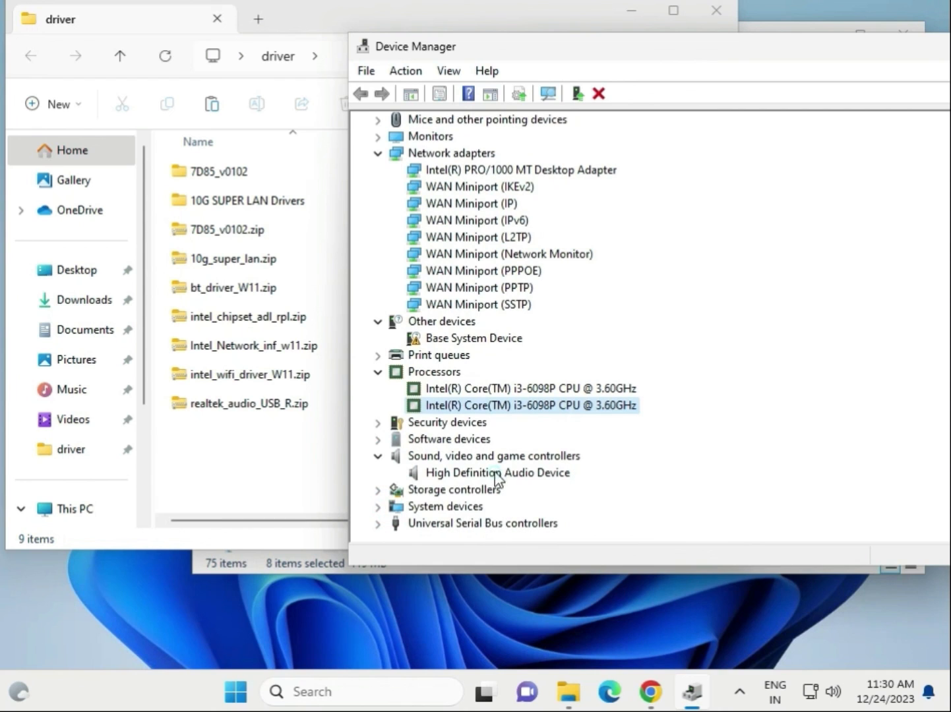
click(499, 472)
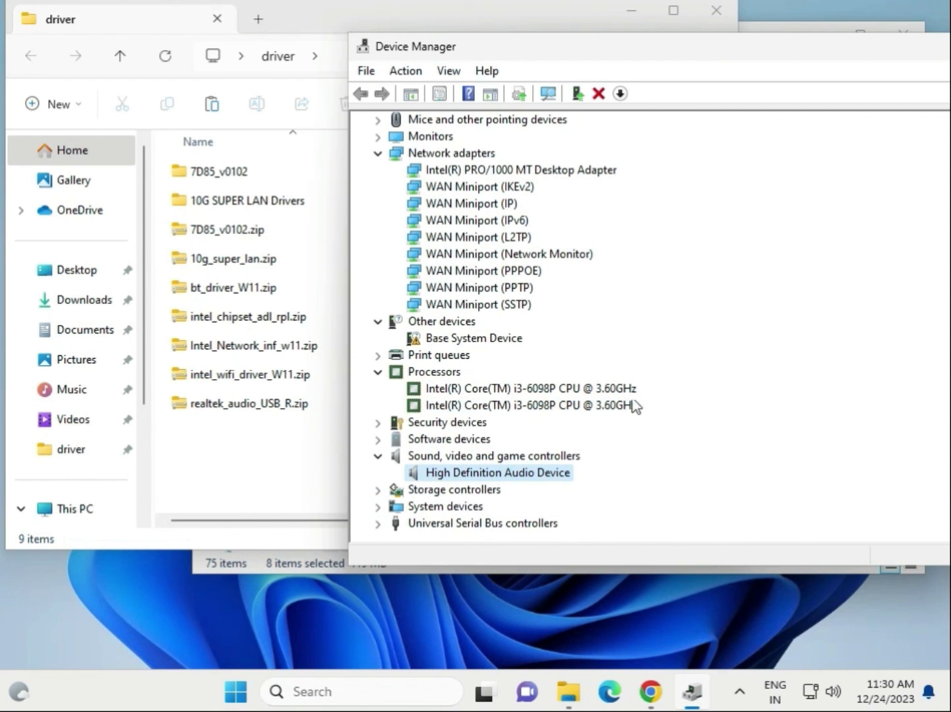